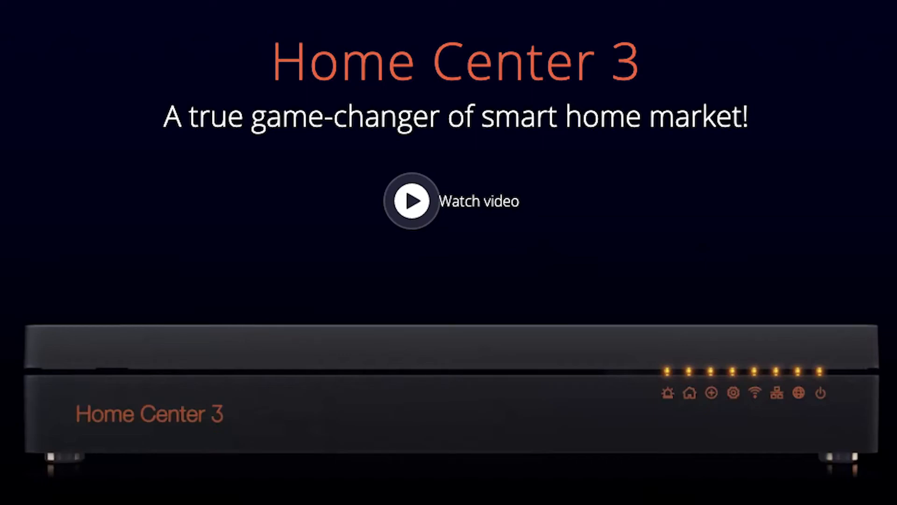
- Log in and show the Home dashboard with all devices grouped by room
left_click(411, 201)
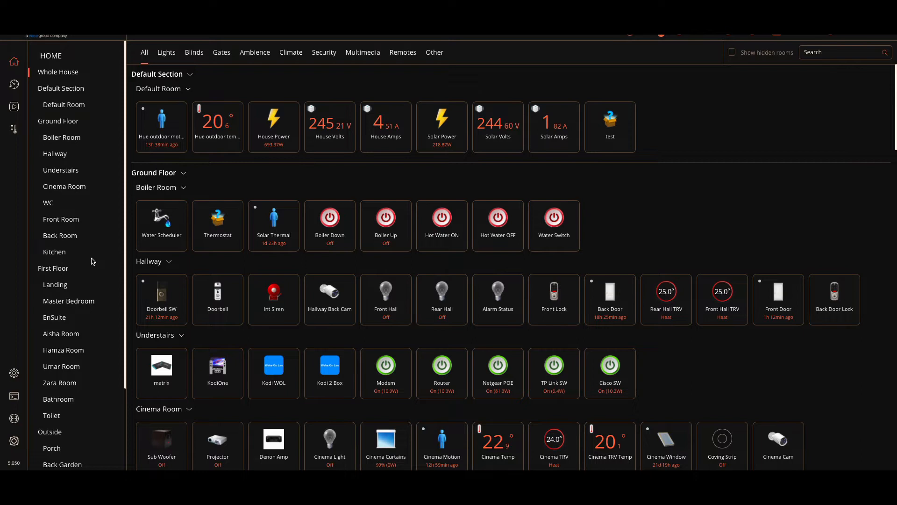
- Go to Settings > 8. Alarm, glance at Alarm Scenes, then return to the empty Alarm Zones list
left_click(329, 219)
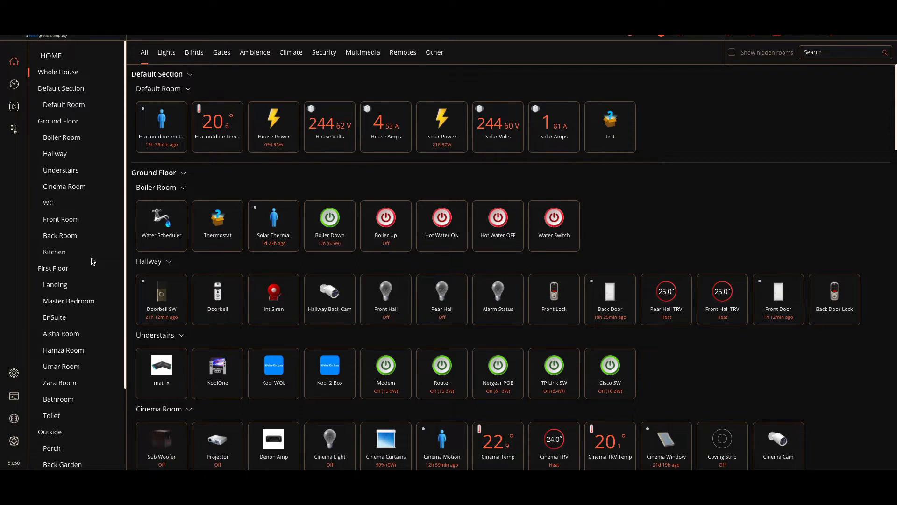
mouse_move(541, 76)
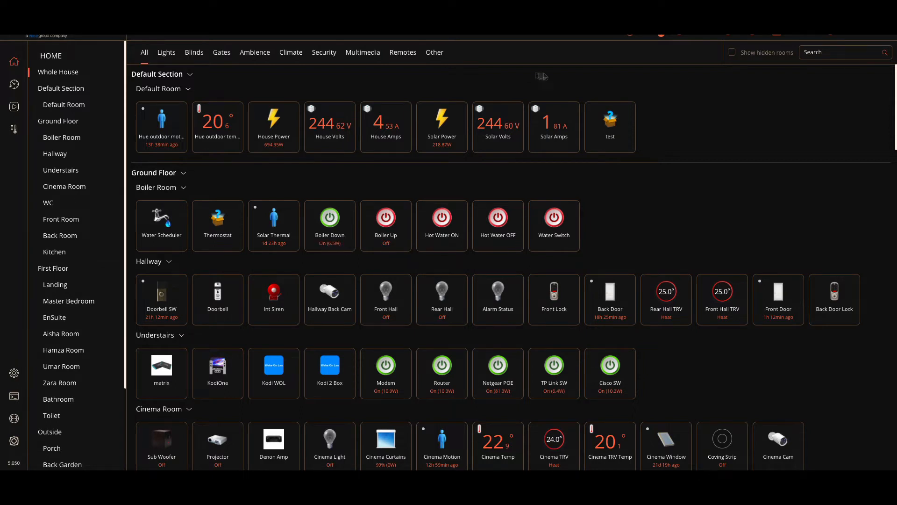
mouse_move(22, 358)
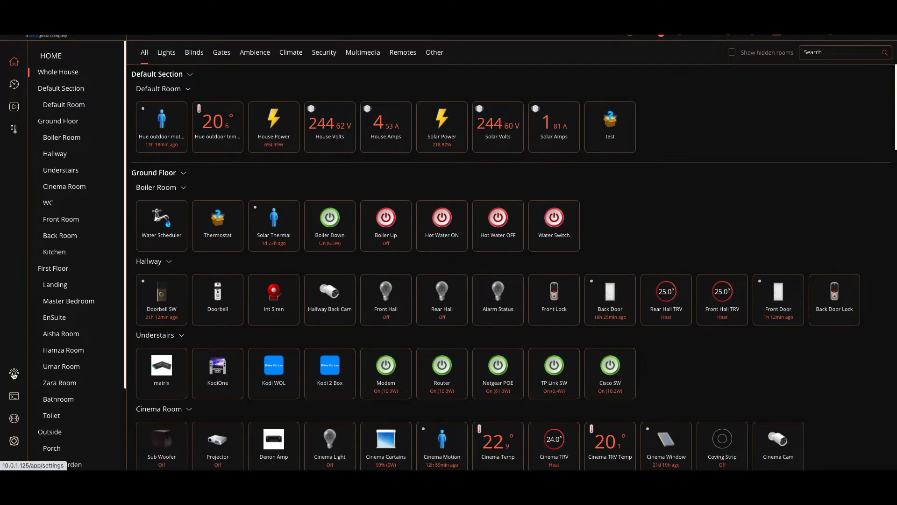
left_click(14, 373)
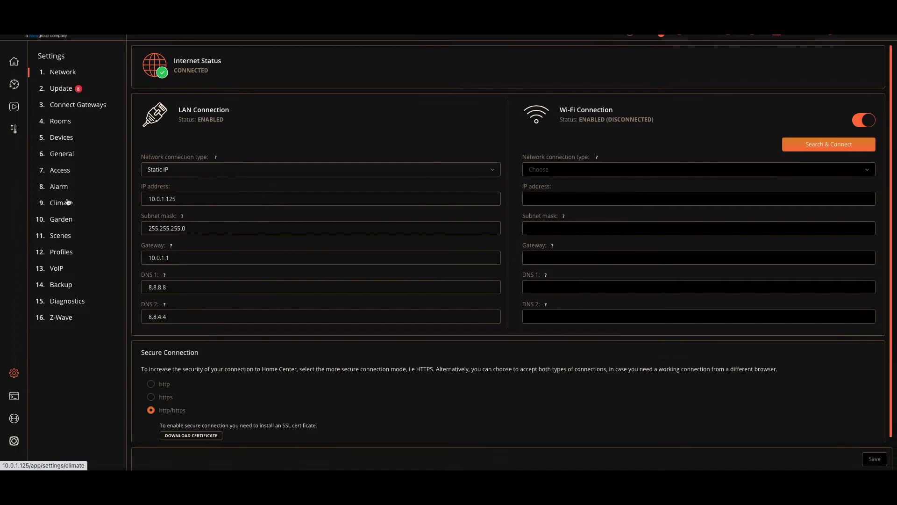
left_click(58, 186)
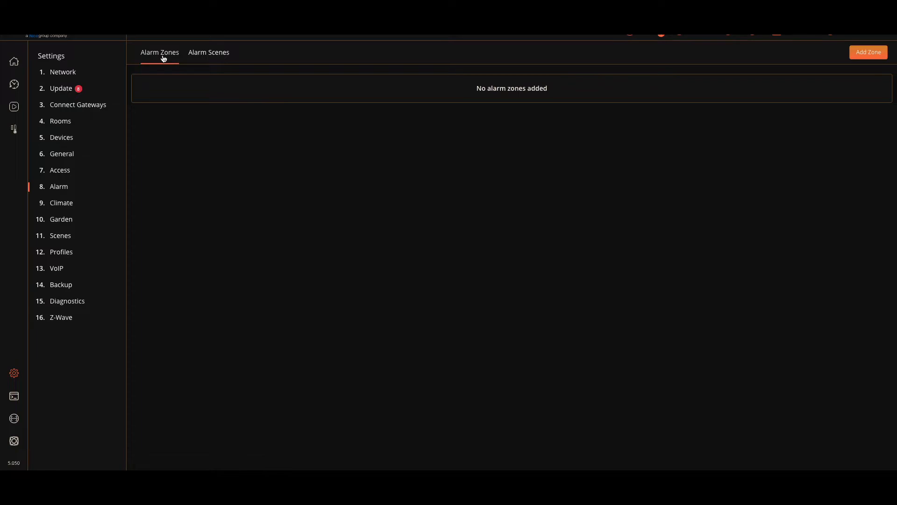
left_click(209, 53)
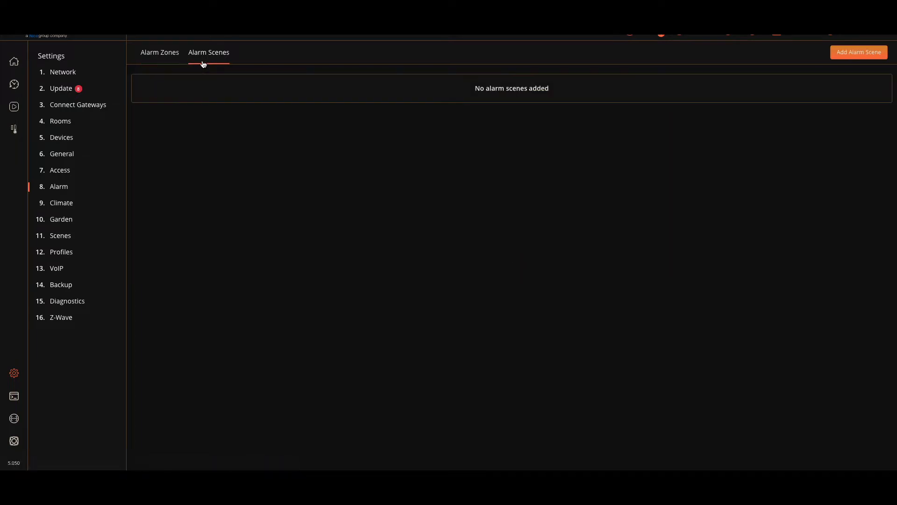
left_click(159, 52)
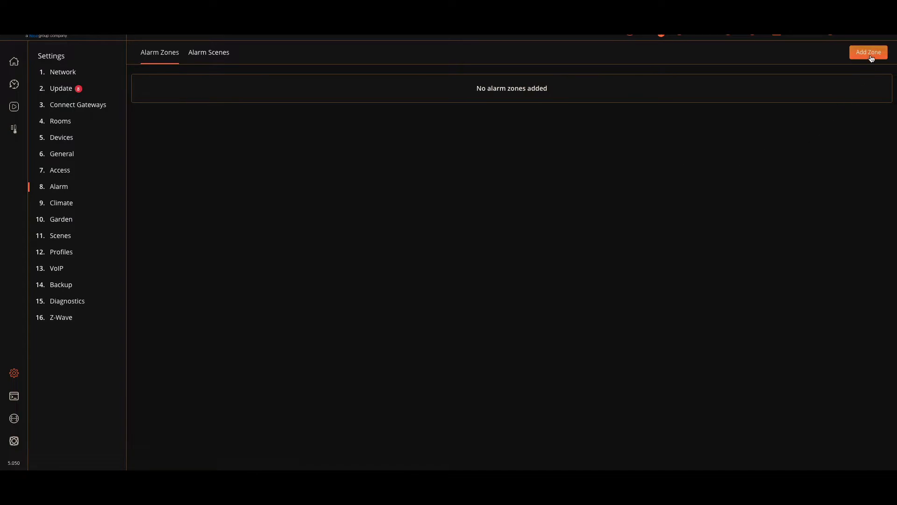
- Start a new alarm zone and name it Night Alarm
left_click(869, 52)
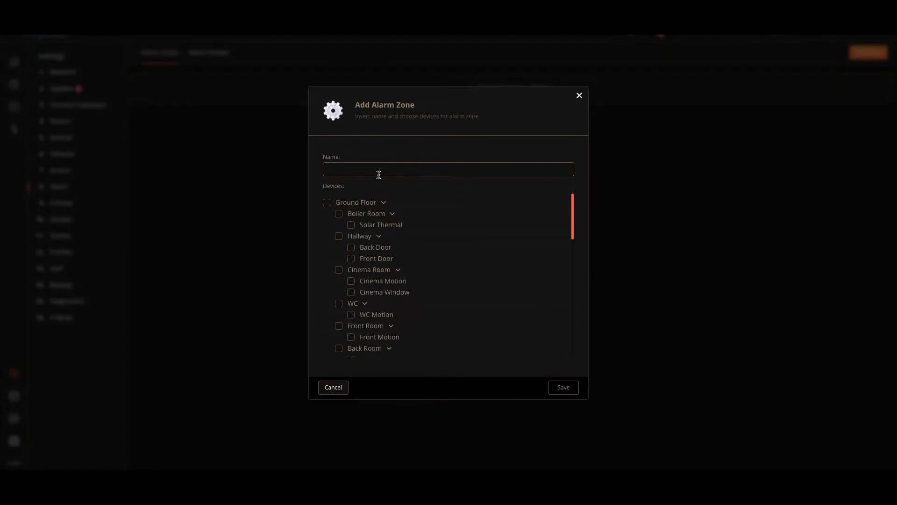
type("Night")
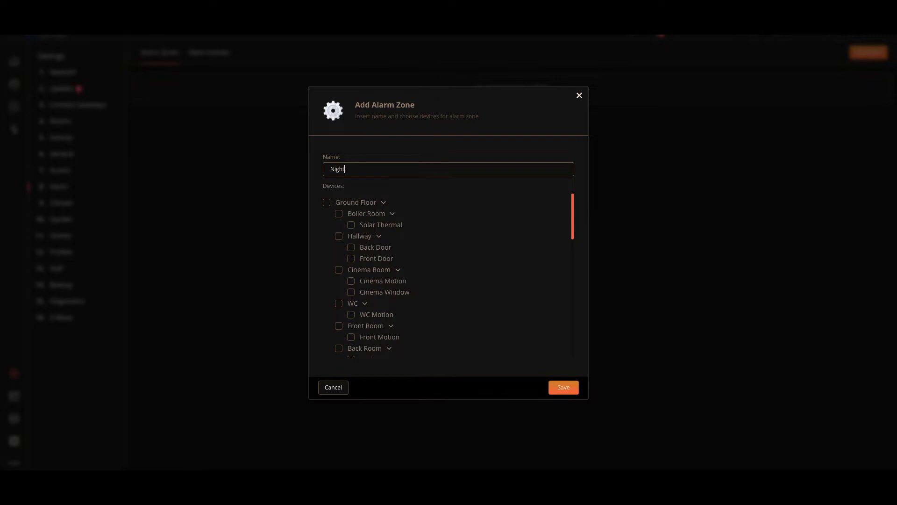
type("Ala")
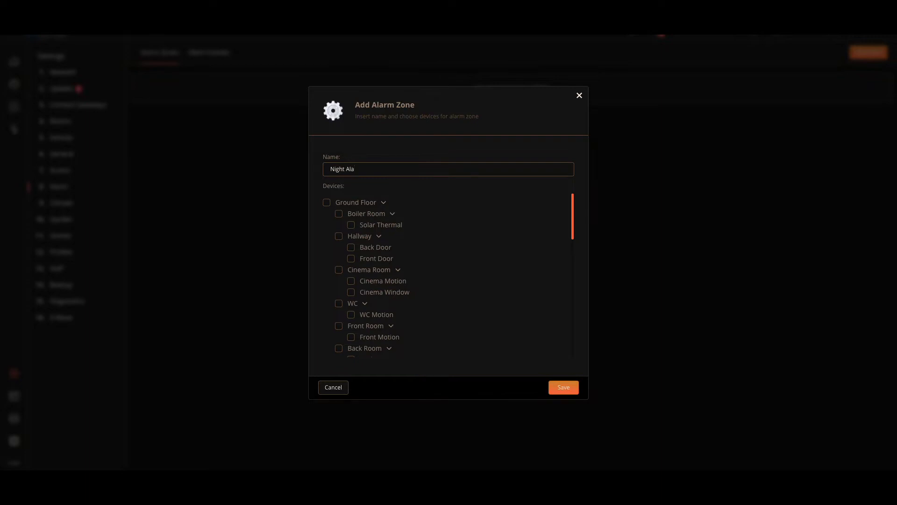
type("rm")
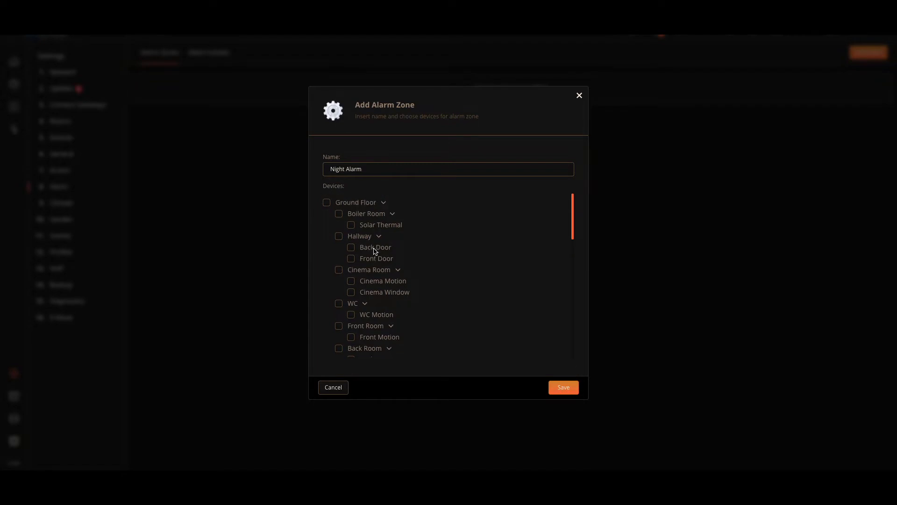
scroll("down", 3)
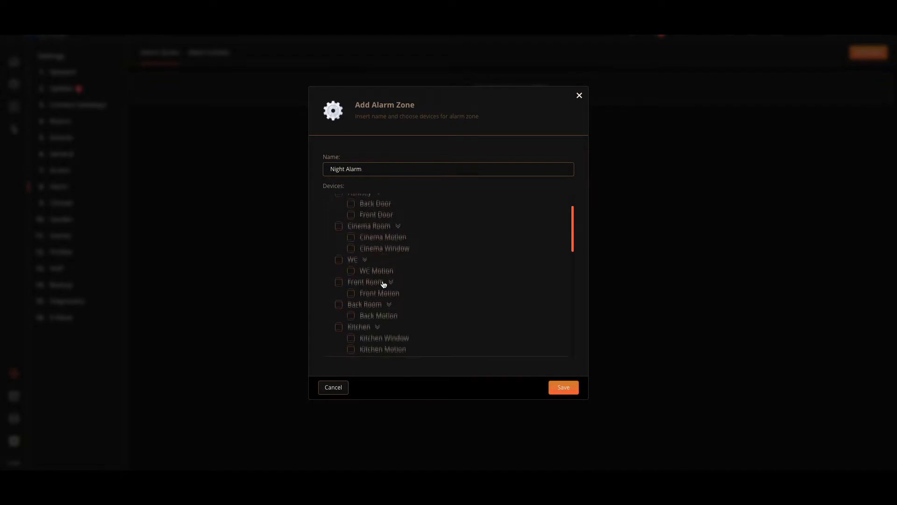
scroll("down", 3)
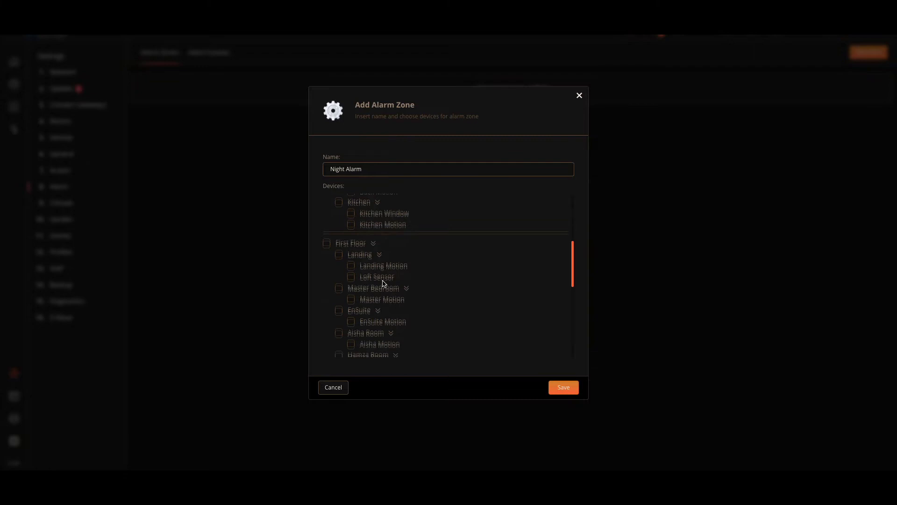
scroll("down", 3)
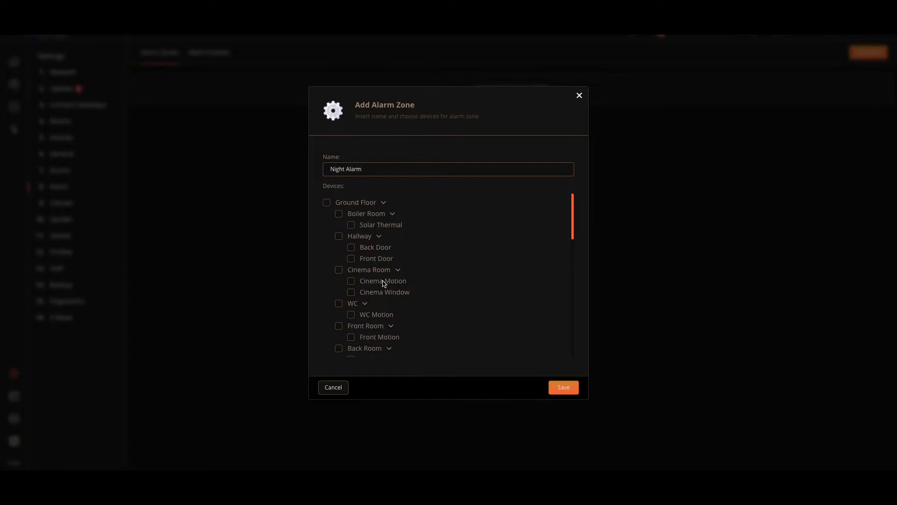
mouse_move(351, 256)
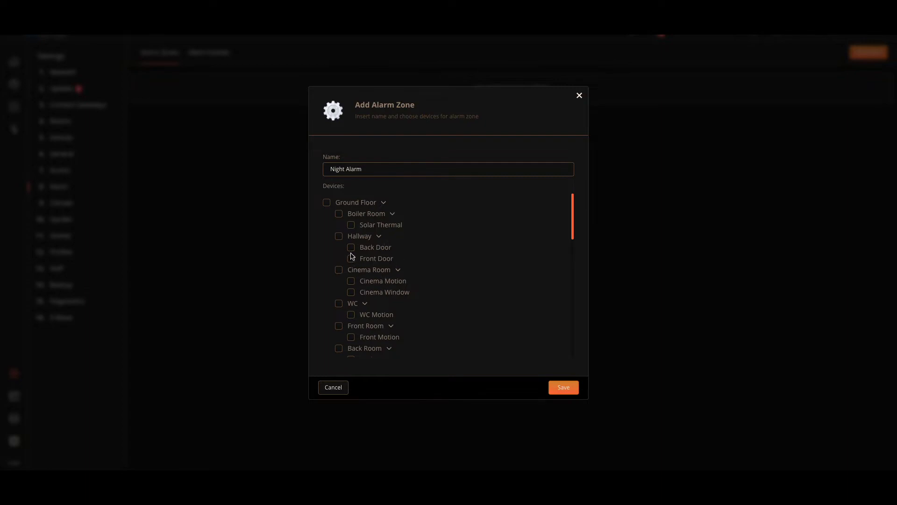
- Include the Hallway and Cinema Room sensors and the other ground-floor rooms in the zone
left_click(339, 236)
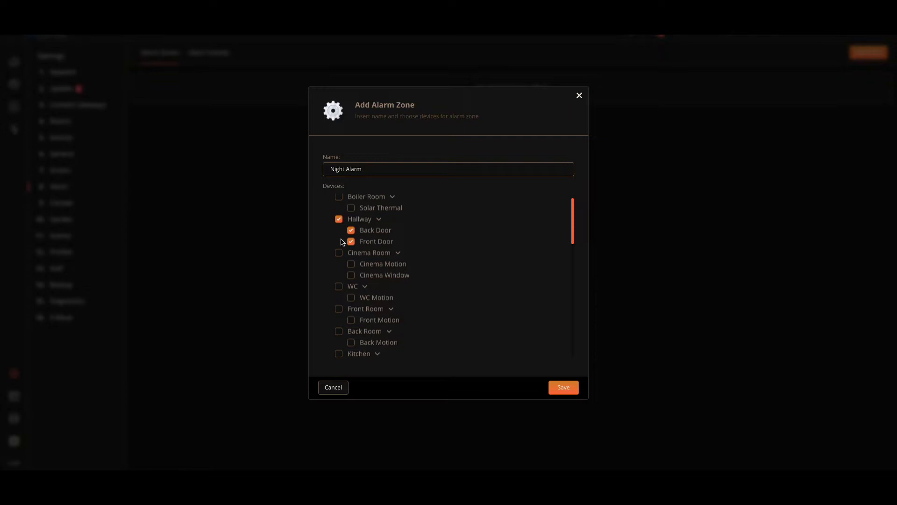
left_click(338, 253)
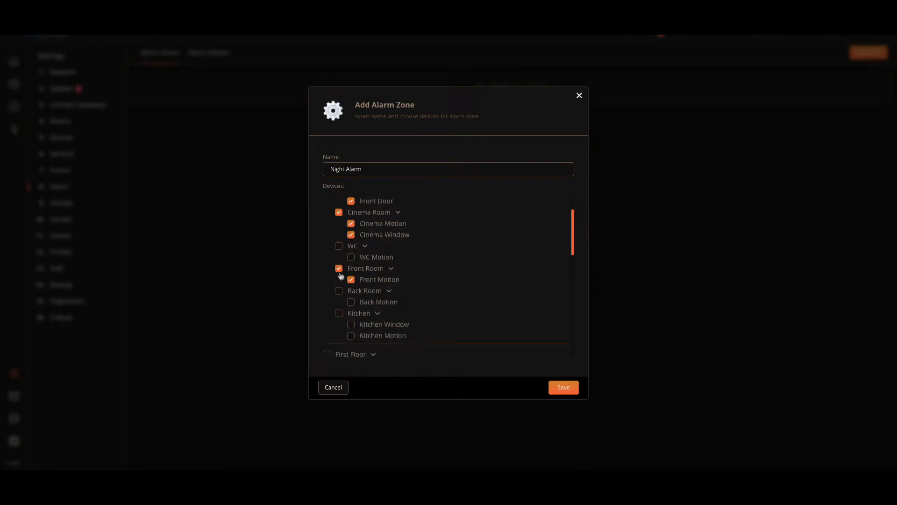
scroll("down", 3)
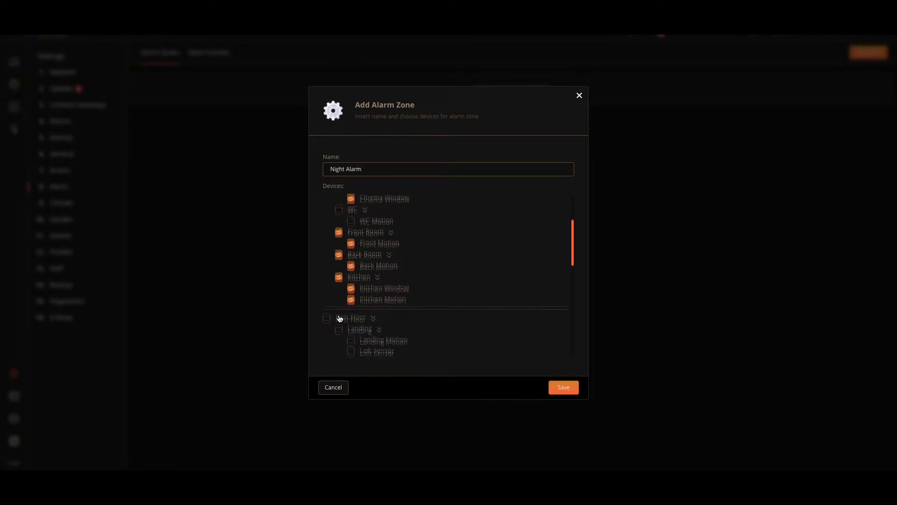
scroll("up", 3)
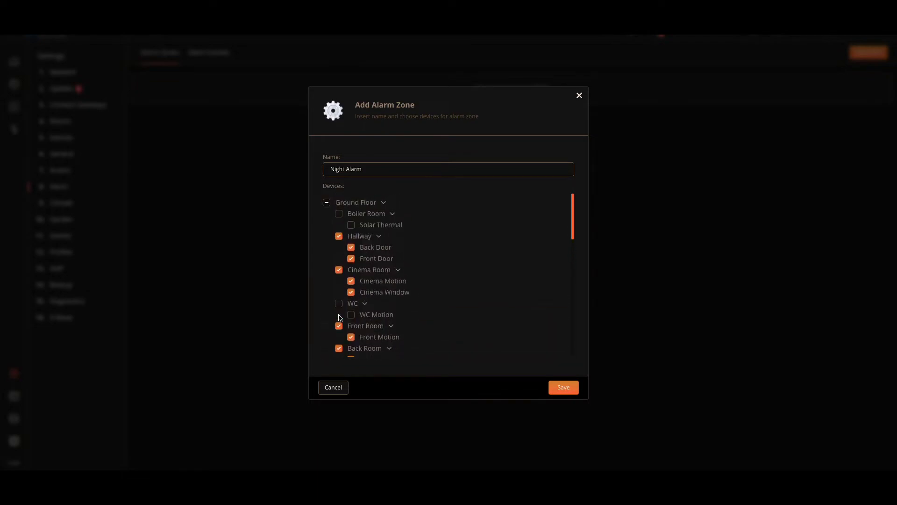
mouse_move(340, 303)
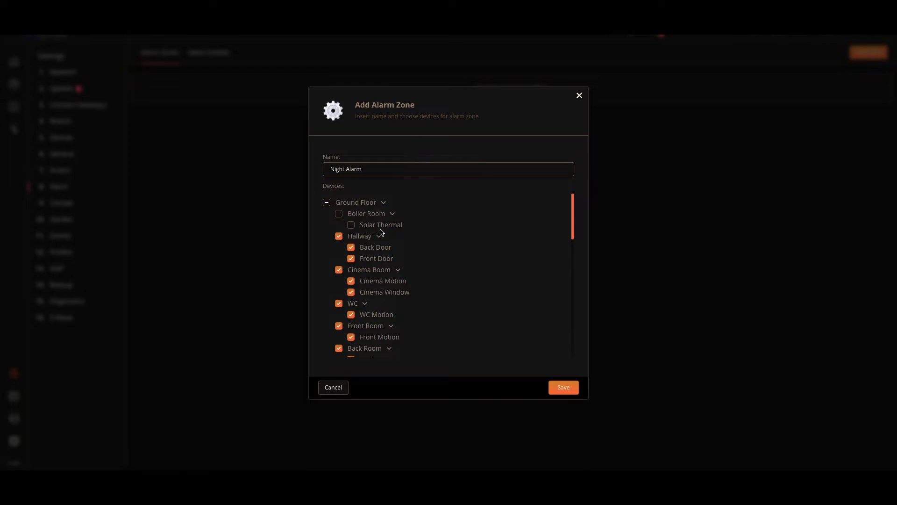
scroll("down", 3)
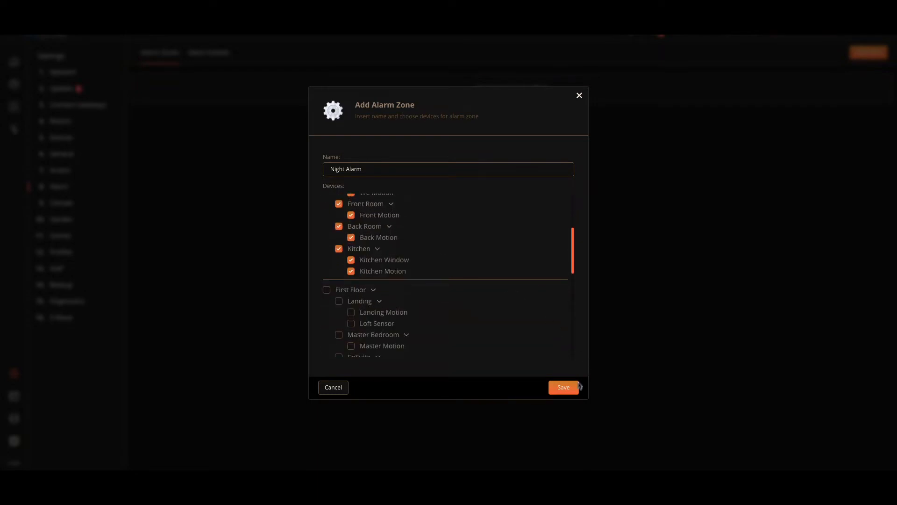
- Save the Night Alarm zone with a 30-second exit delay and show the empty Alarm Scenes list
left_click(563, 387)
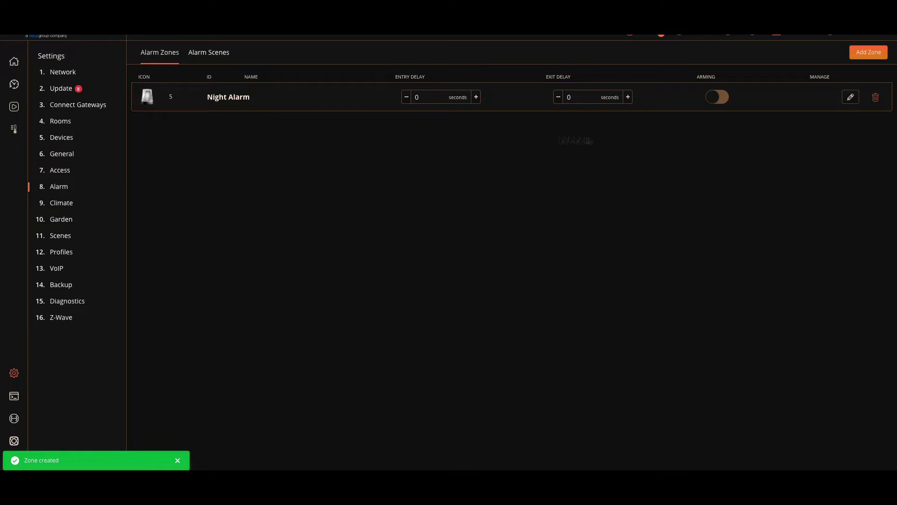
mouse_move(616, 101)
type("30")
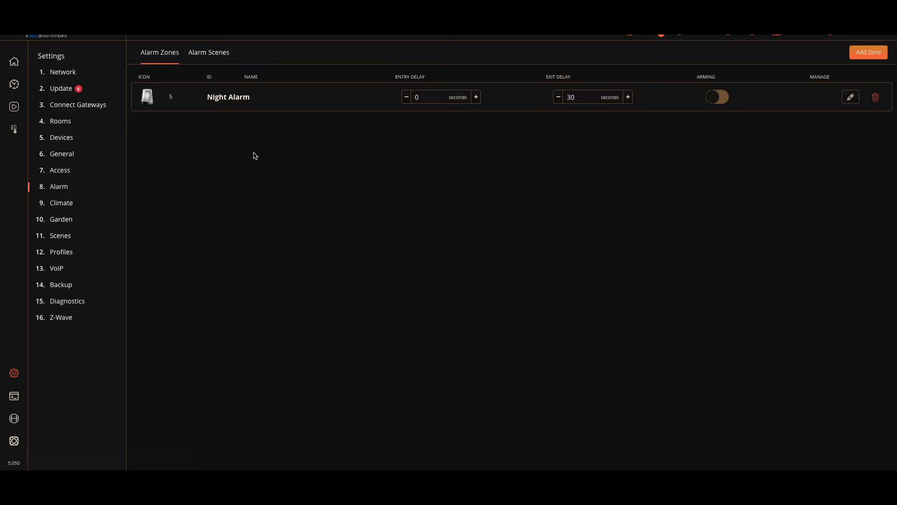
left_click(208, 52)
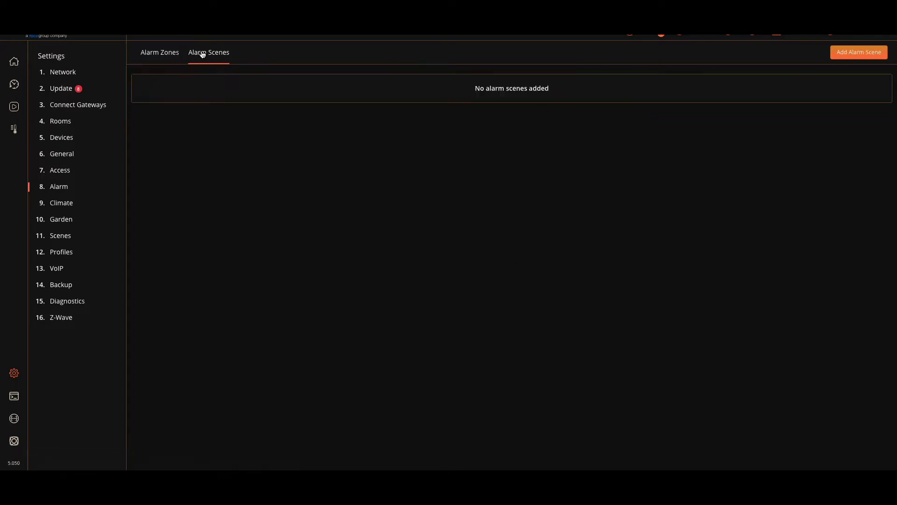
mouse_move(858, 52)
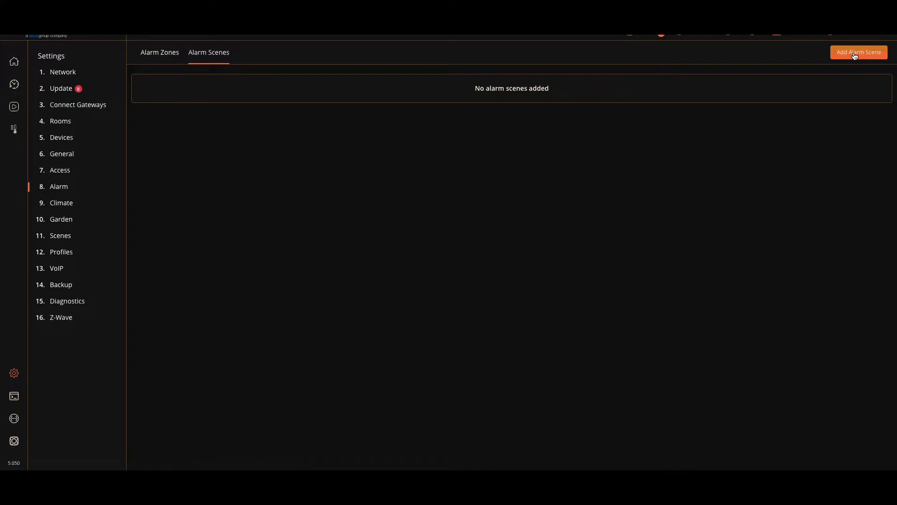
- Create a block scene named Alarm On in the Security category and open its editor
left_click(858, 52)
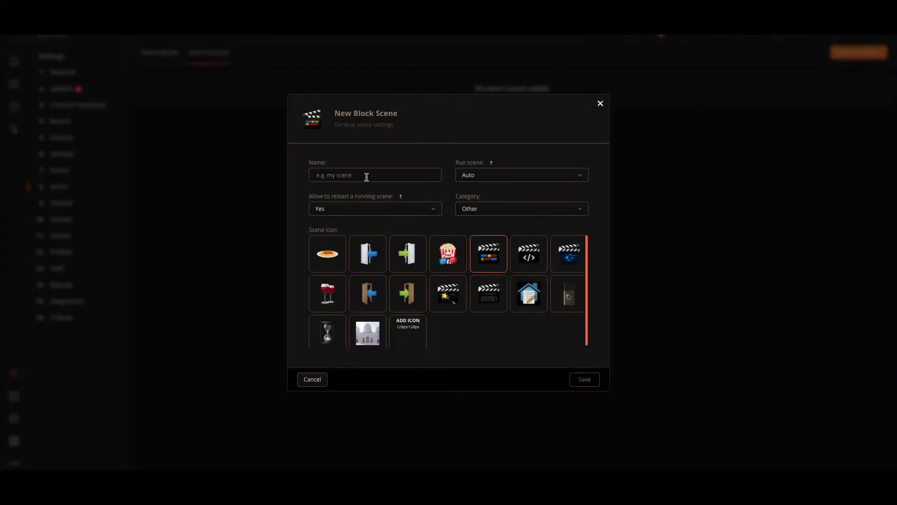
type("Alar")
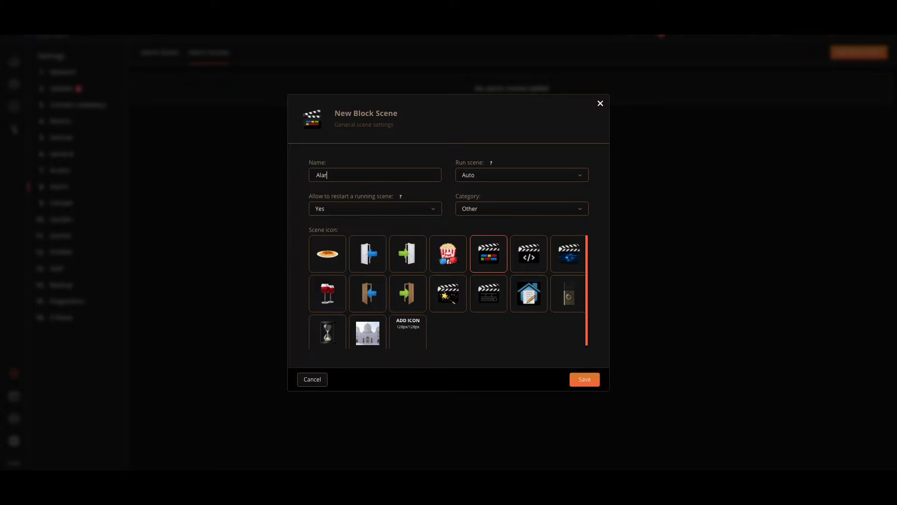
type("m")
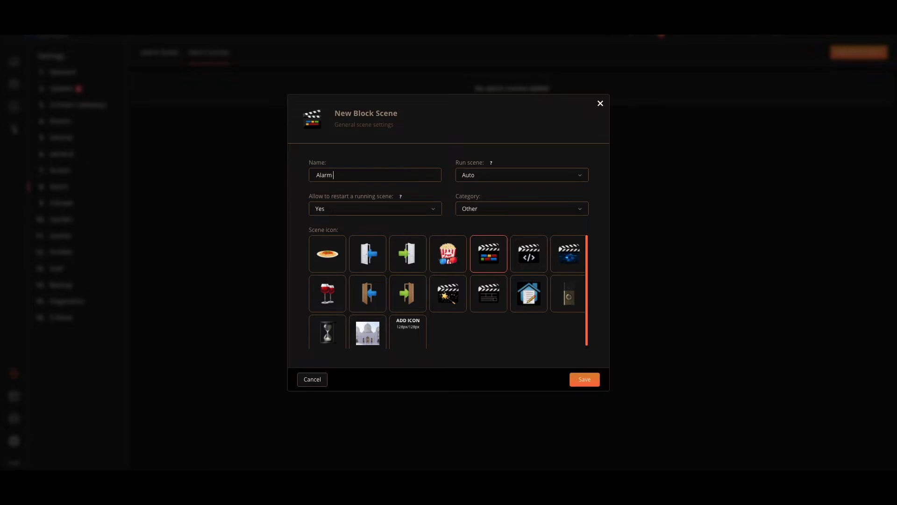
type("On")
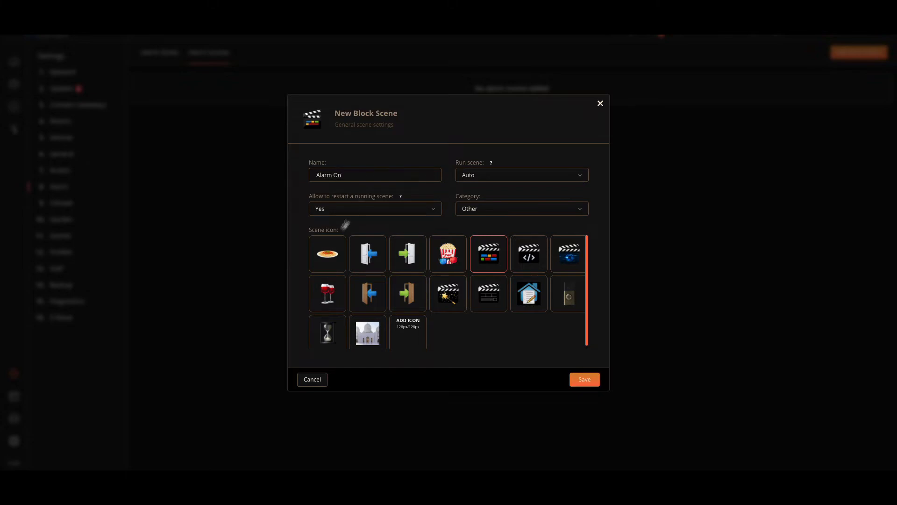
mouse_move(502, 213)
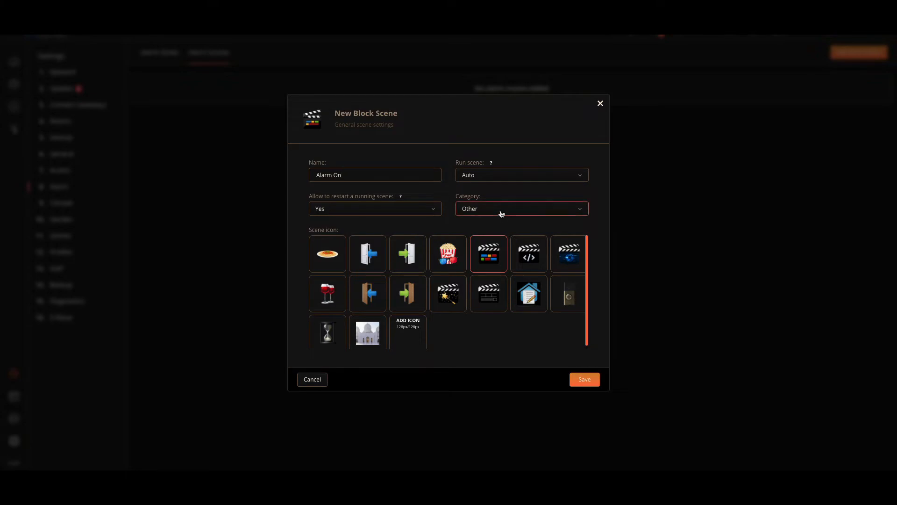
left_click(520, 208)
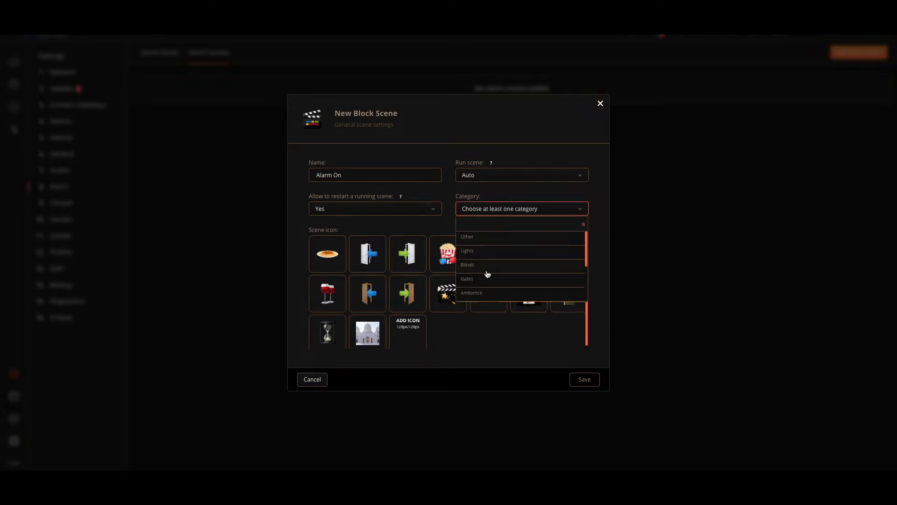
left_click(469, 256)
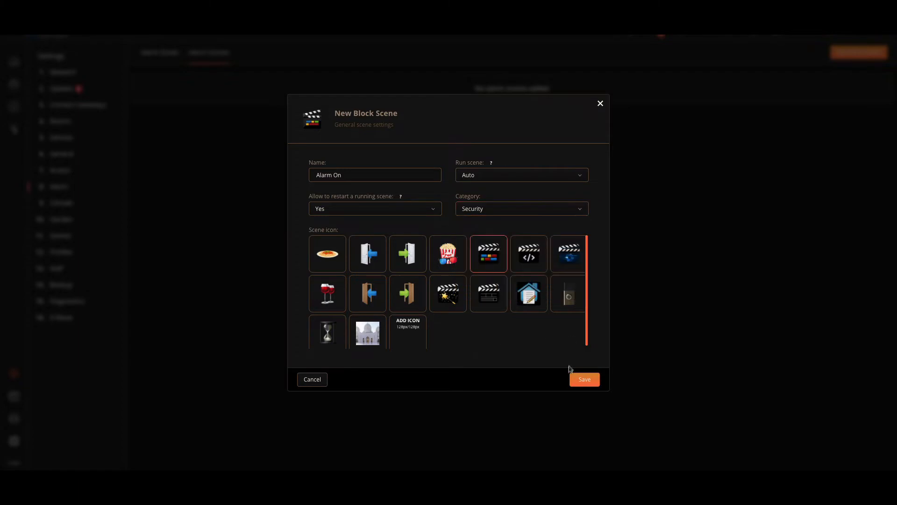
left_click(583, 378)
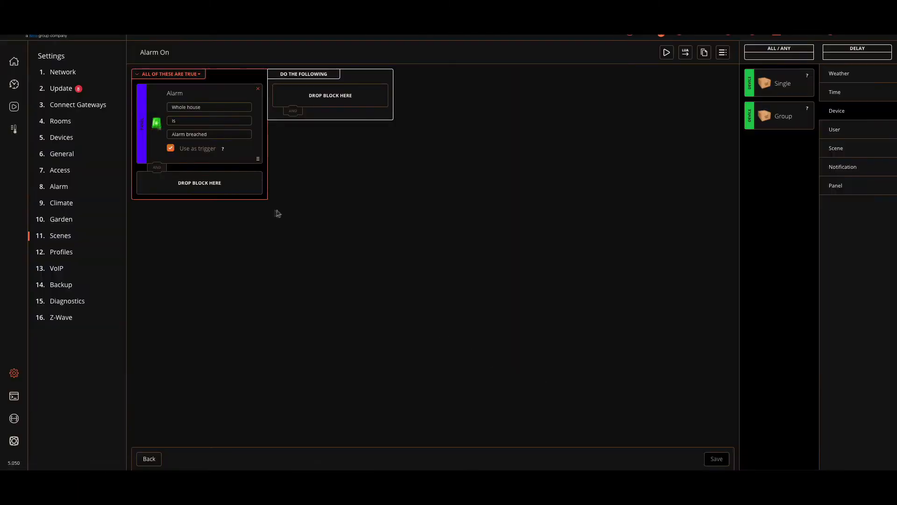
- Replace the default alarm condition with a one-time Time trigger at 11:45 on 24.11.20
left_click(258, 88)
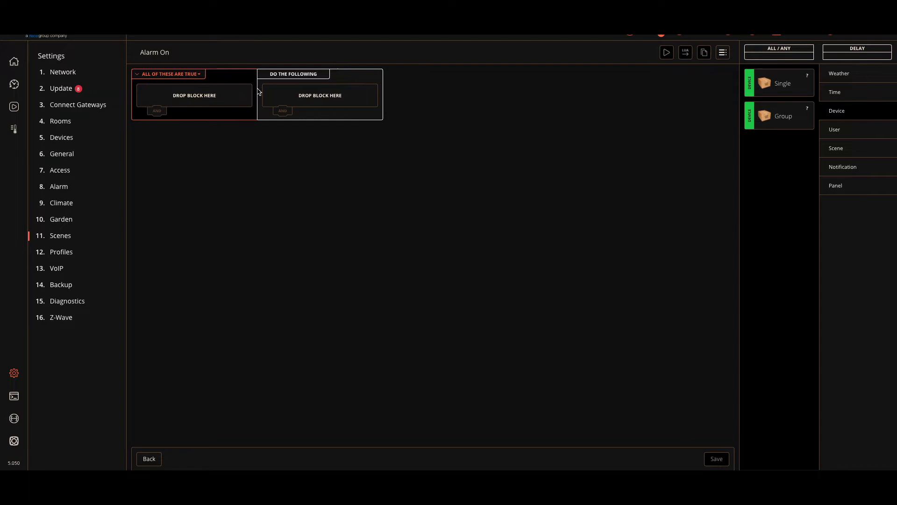
mouse_move(807, 104)
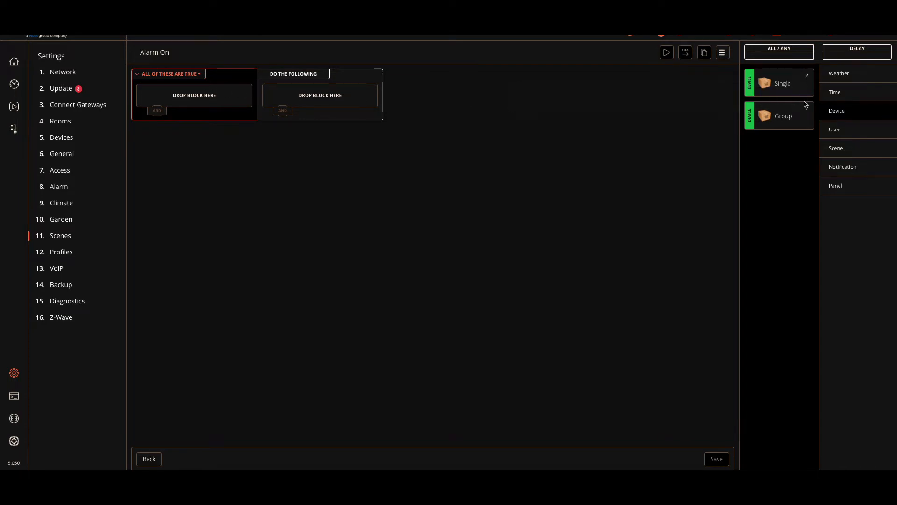
mouse_move(857, 88)
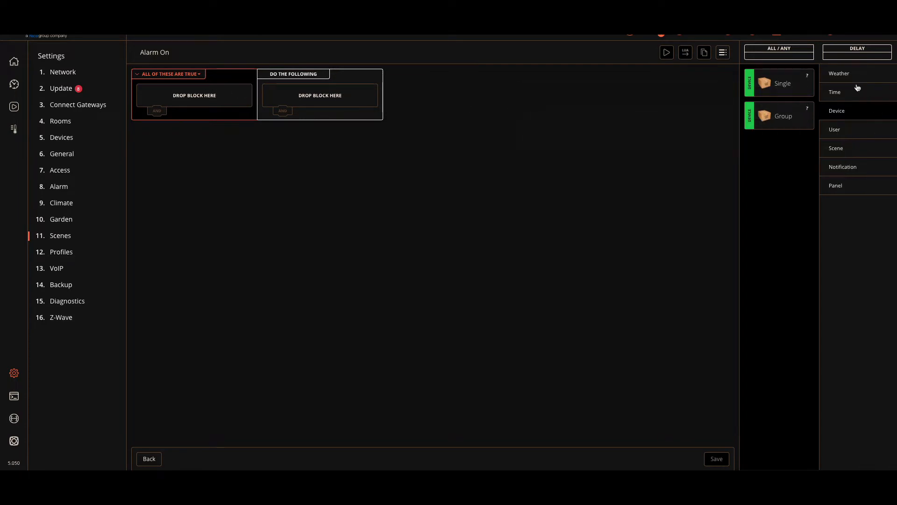
left_click(835, 92)
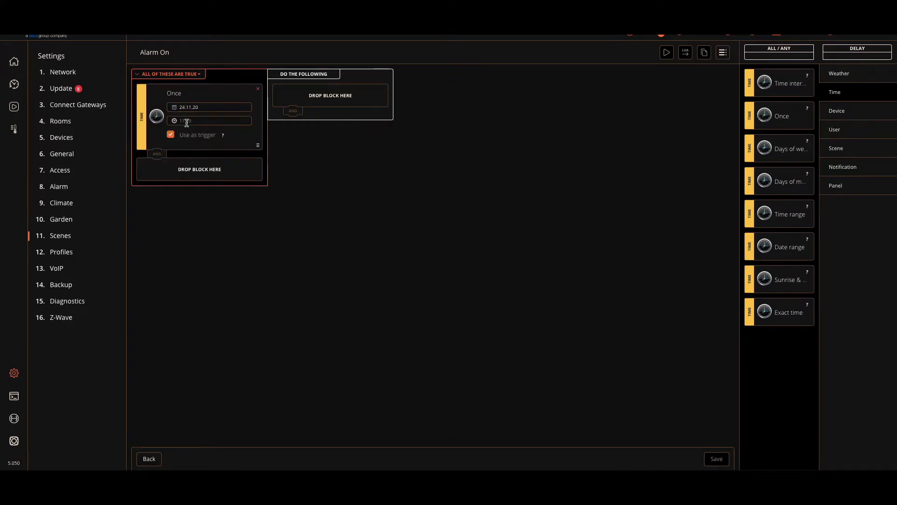
type("11:")
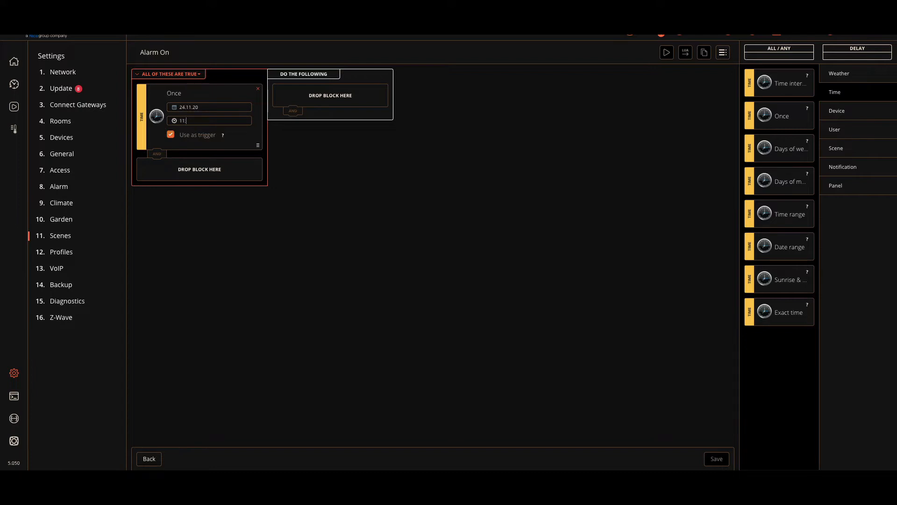
type("45")
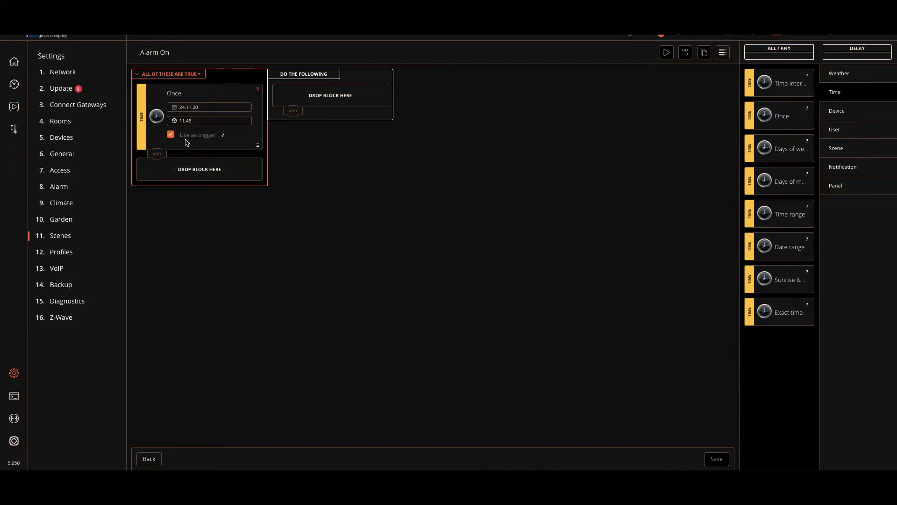
mouse_move(850, 185)
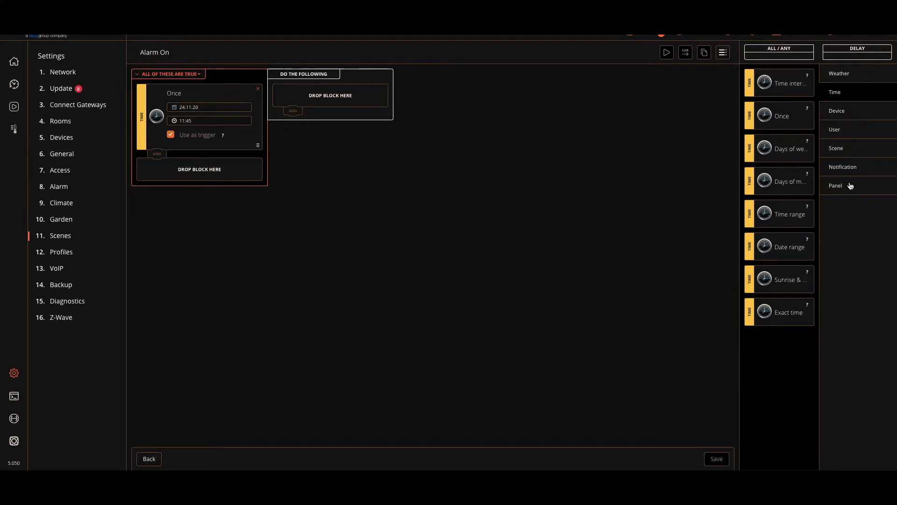
- Add an Alarm action that arms the Night Alarm zone and save the Alarm On scene
left_click(852, 185)
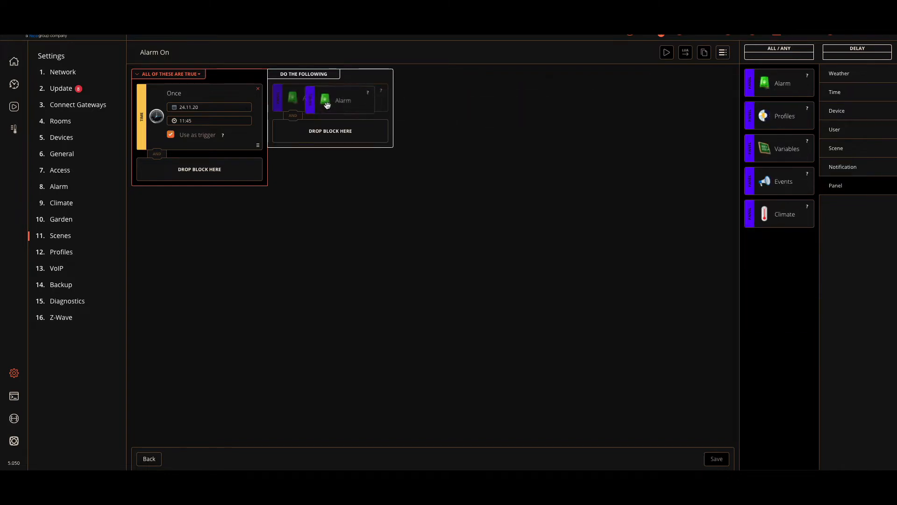
left_click(326, 100)
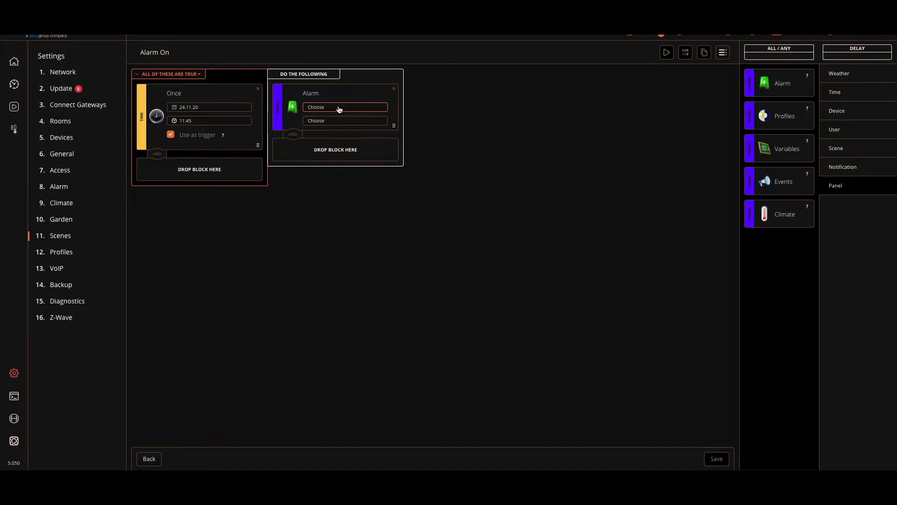
left_click(345, 107)
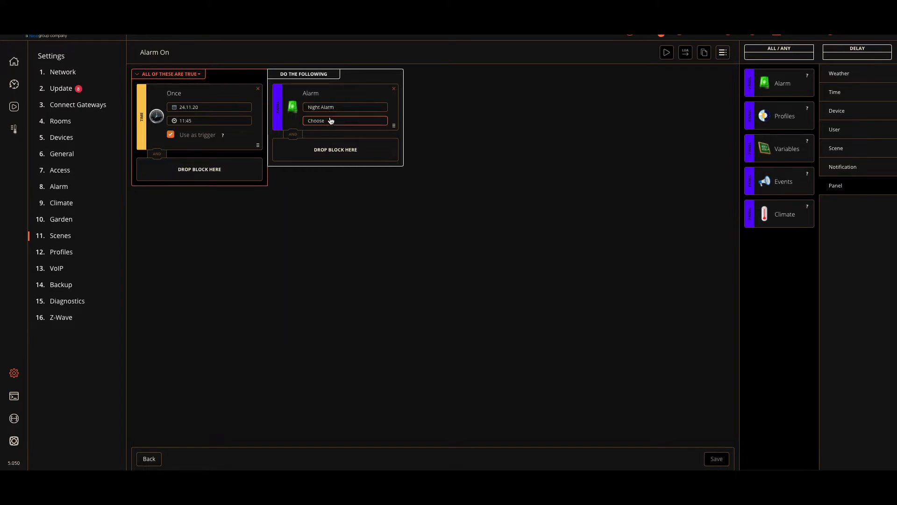
left_click(343, 121)
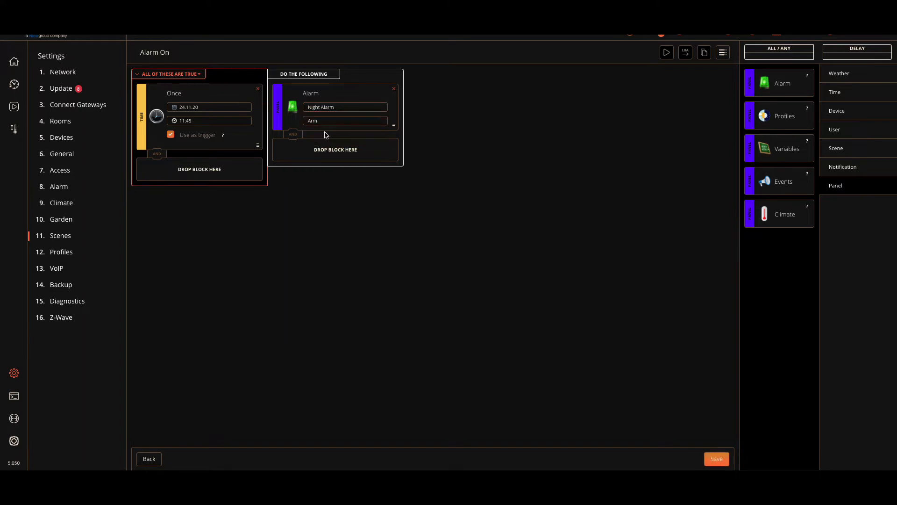
left_click(345, 107)
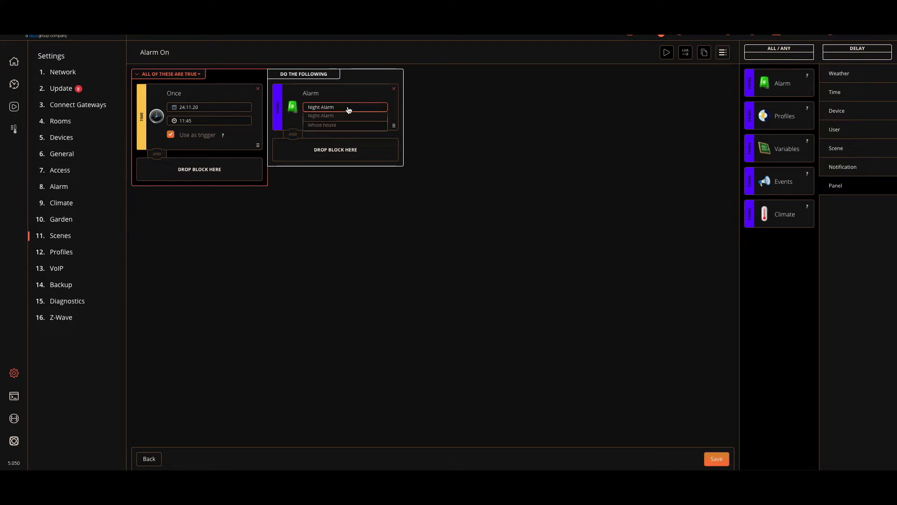
mouse_move(329, 125)
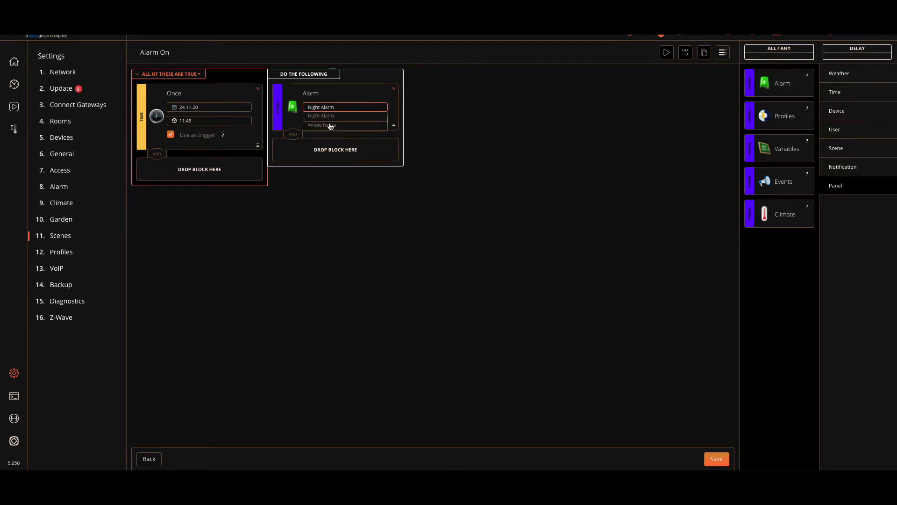
mouse_move(334, 117)
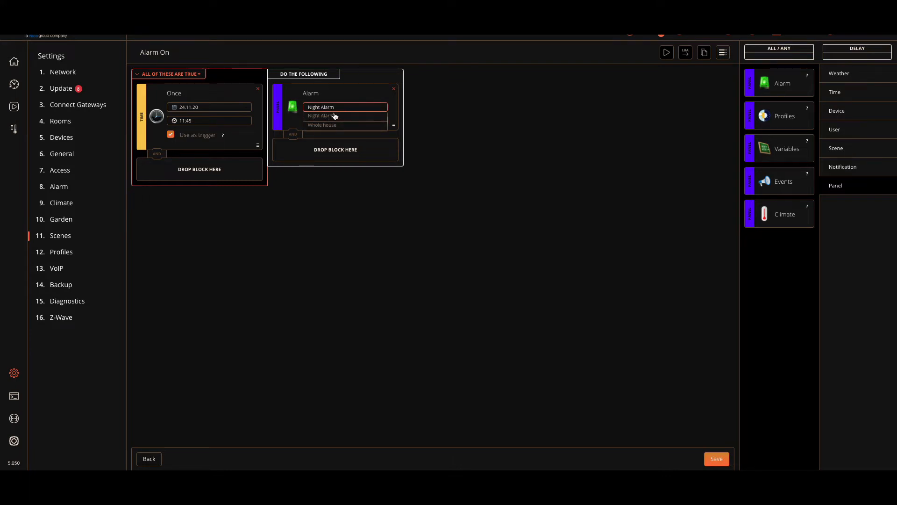
mouse_move(321, 124)
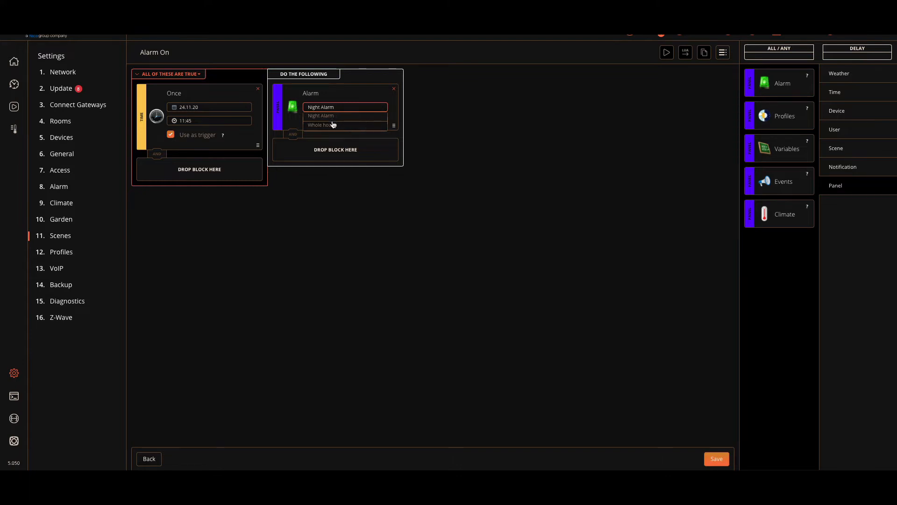
mouse_move(328, 129)
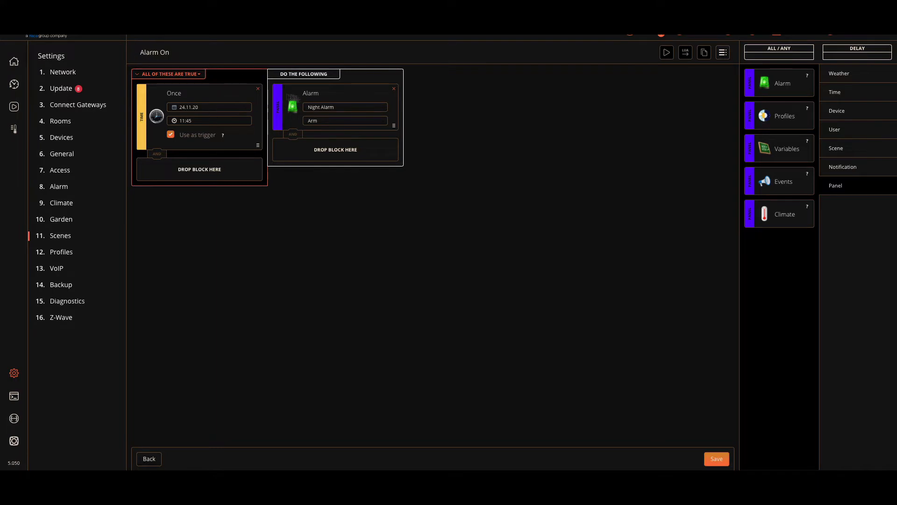
mouse_move(714, 428)
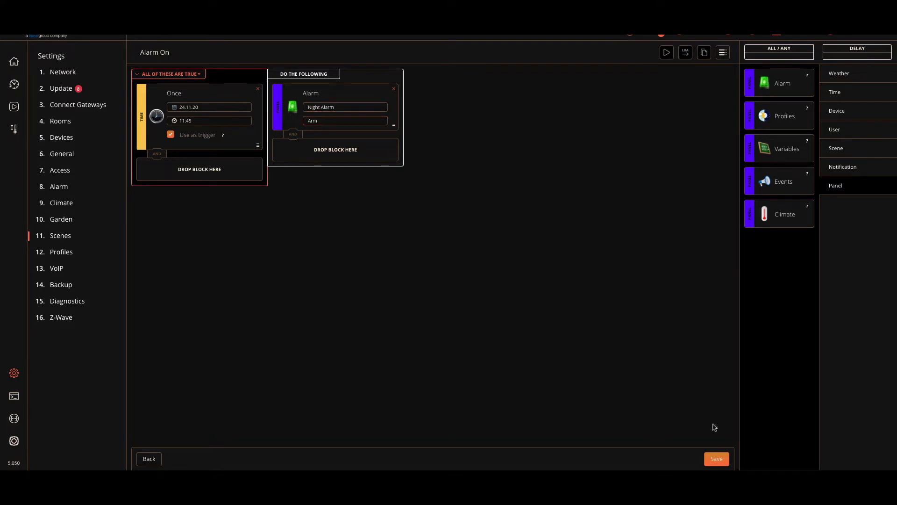
left_click(716, 458)
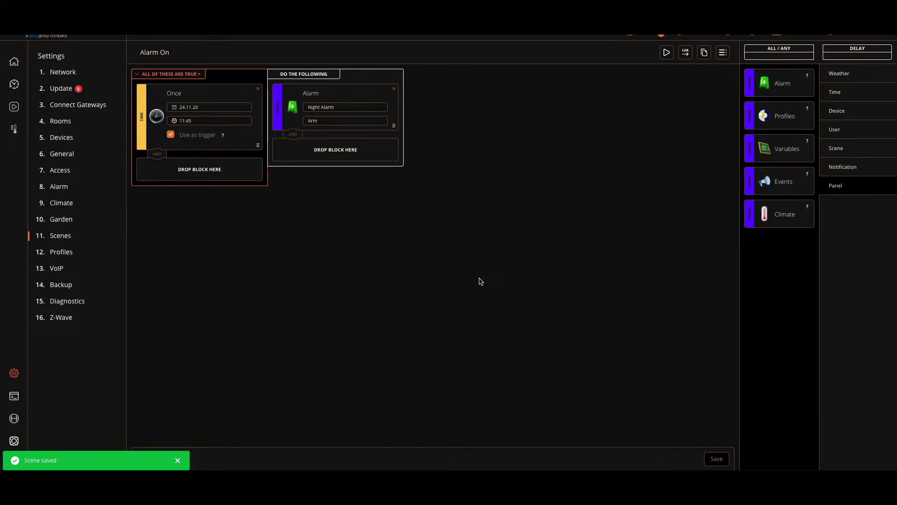
mouse_move(709, 73)
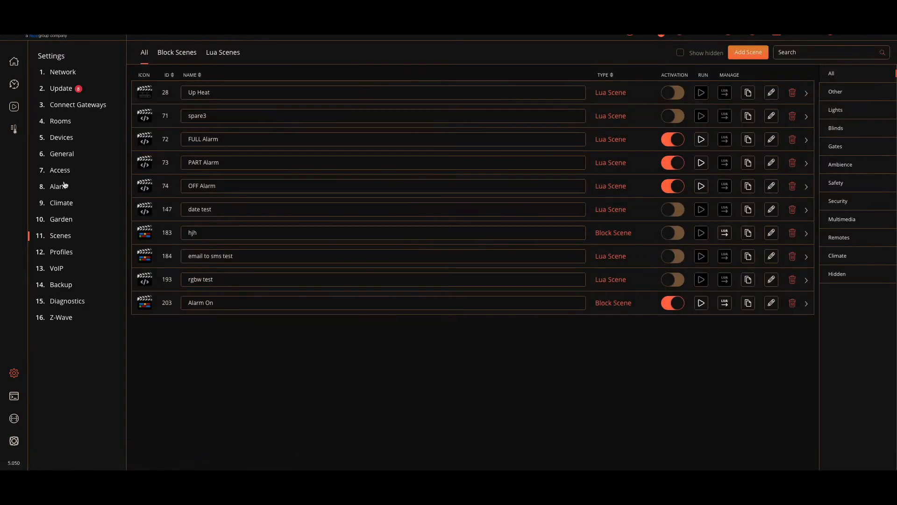
- From Alarm Scenes, create a new block scene named Alarm Off in the Security category
left_click(58, 186)
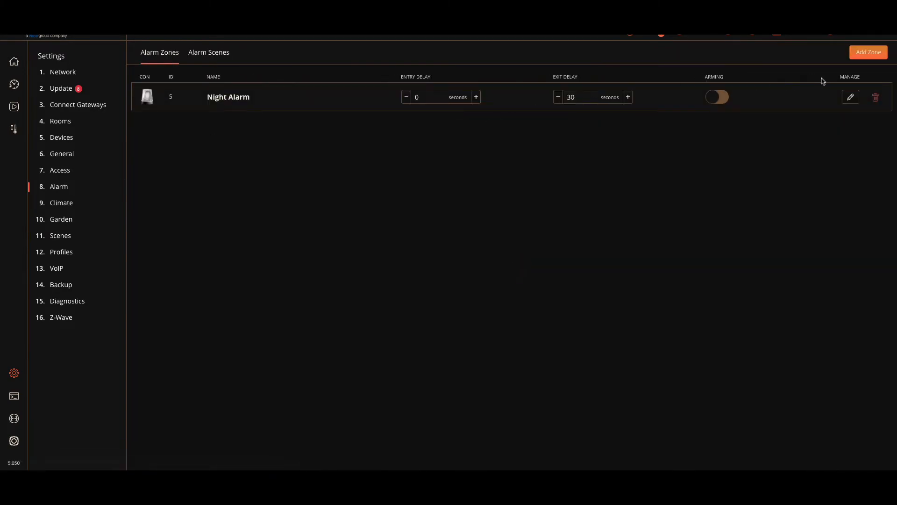
left_click(209, 52)
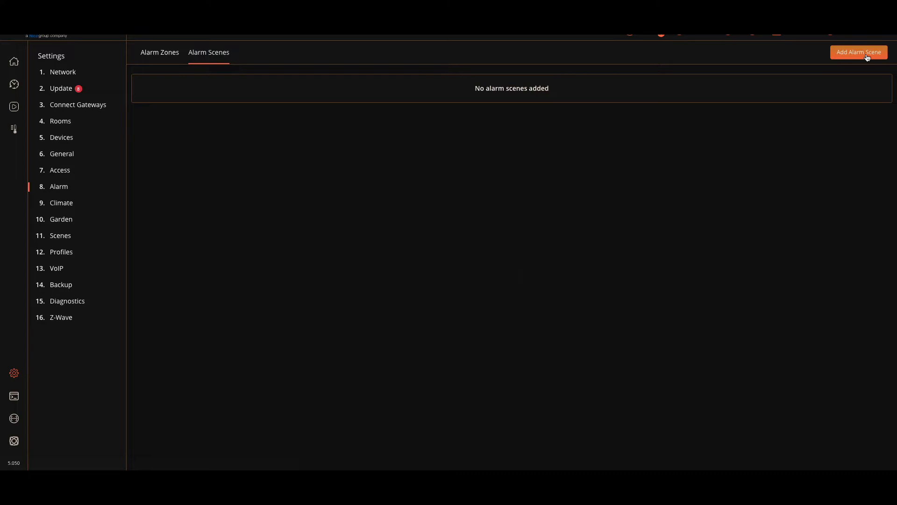
left_click(858, 52)
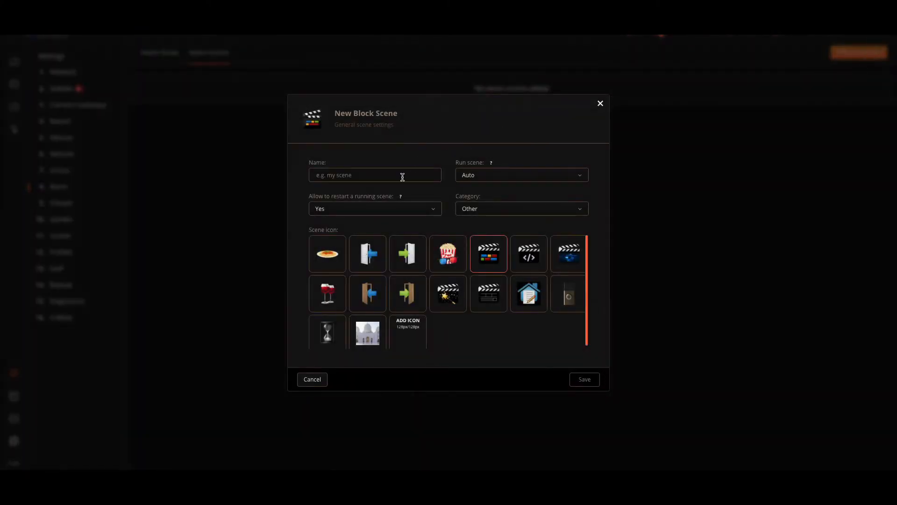
type("Alarm")
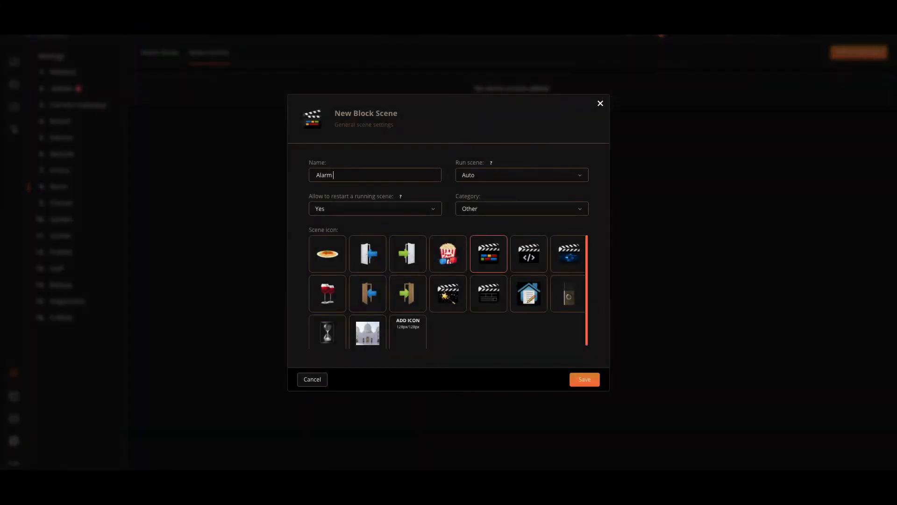
type("Off")
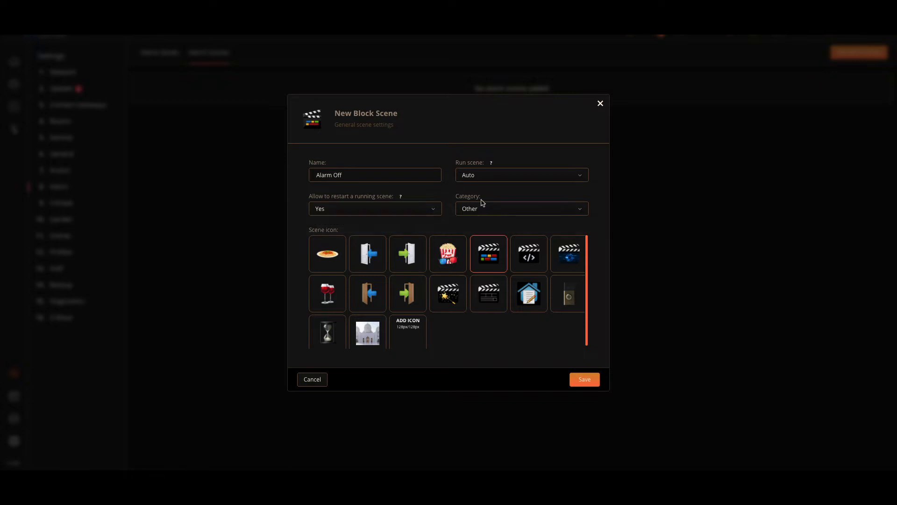
left_click(521, 209)
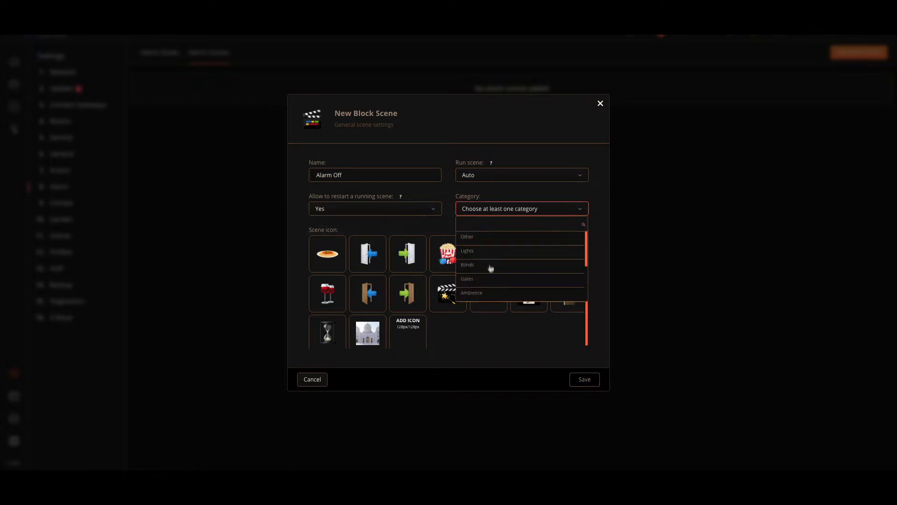
left_click(468, 273)
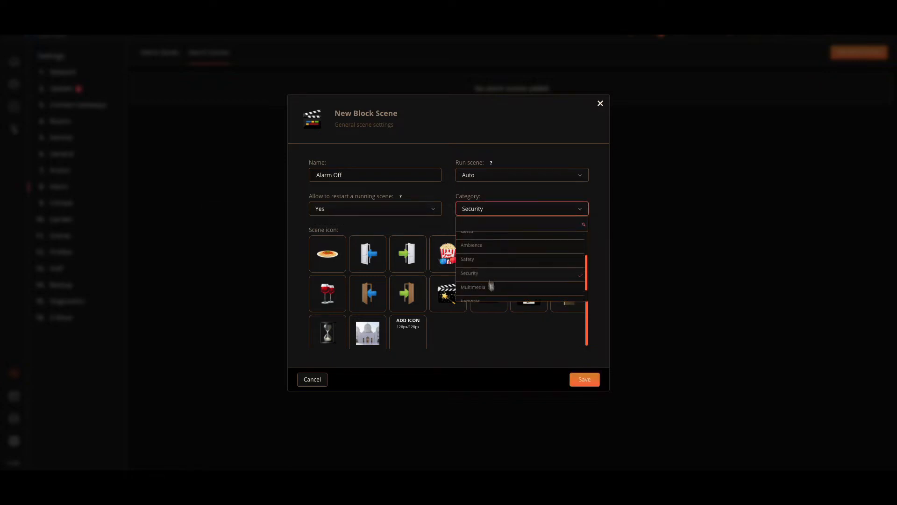
left_click(583, 379)
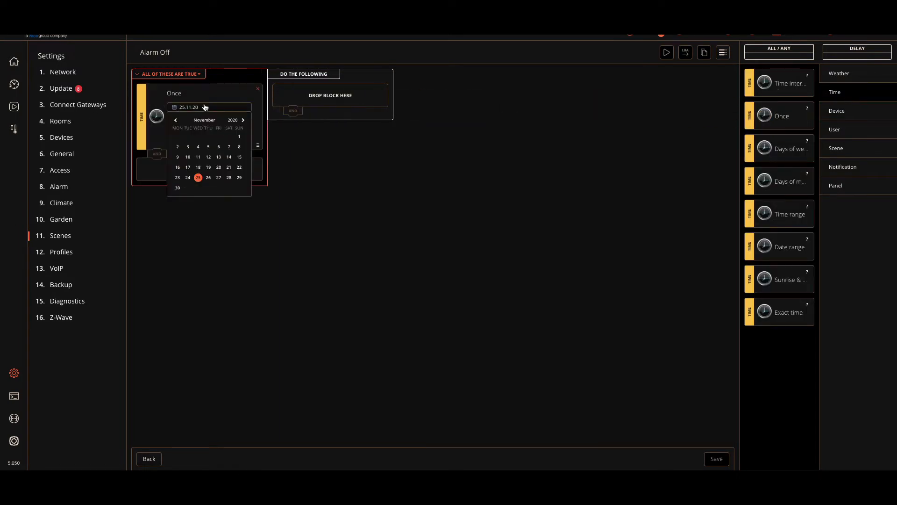
- Set the Alarm Off one-time trigger to 24 November at 11:45
left_click(188, 177)
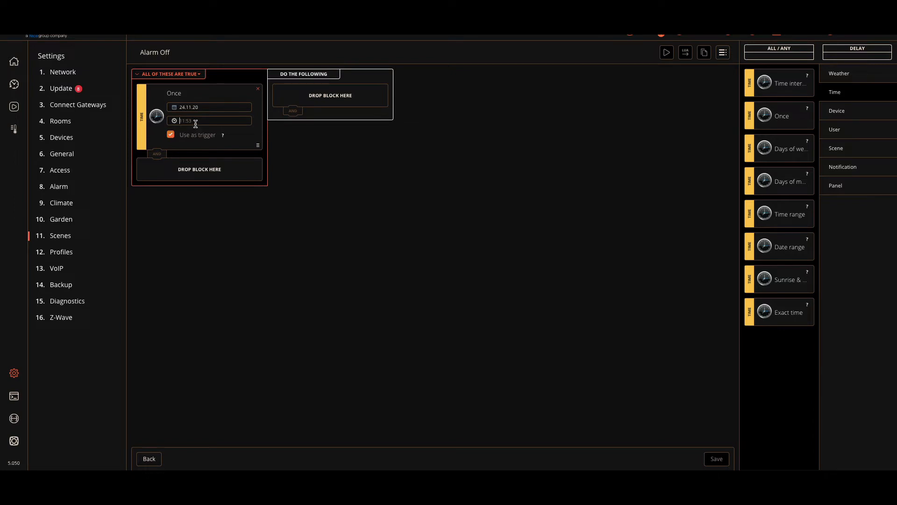
type("11:45")
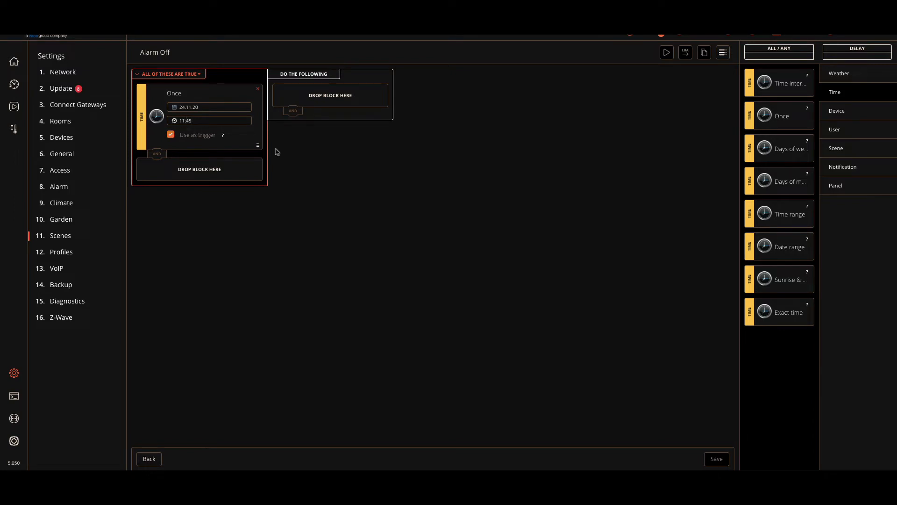
mouse_move(847, 179)
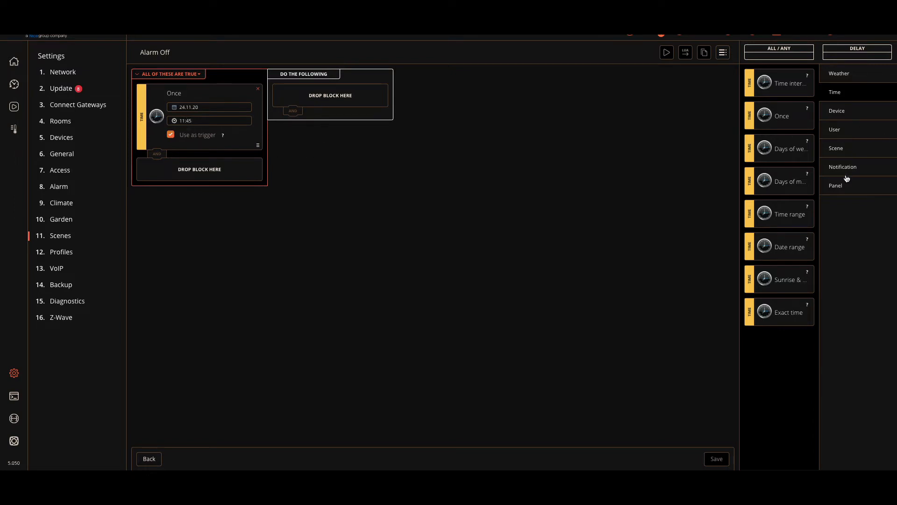
- Add an Alarm action that disarms the Whole house zone and save the Alarm Off scene
left_click(836, 110)
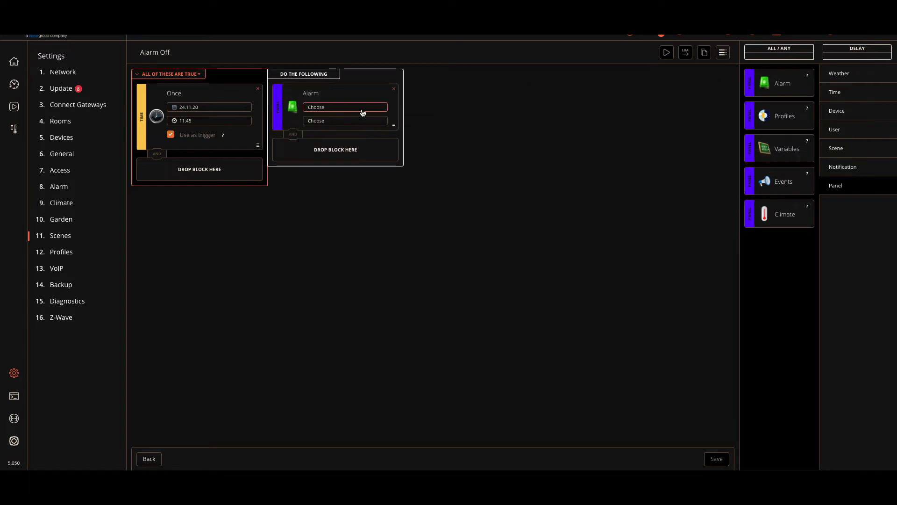
left_click(344, 107)
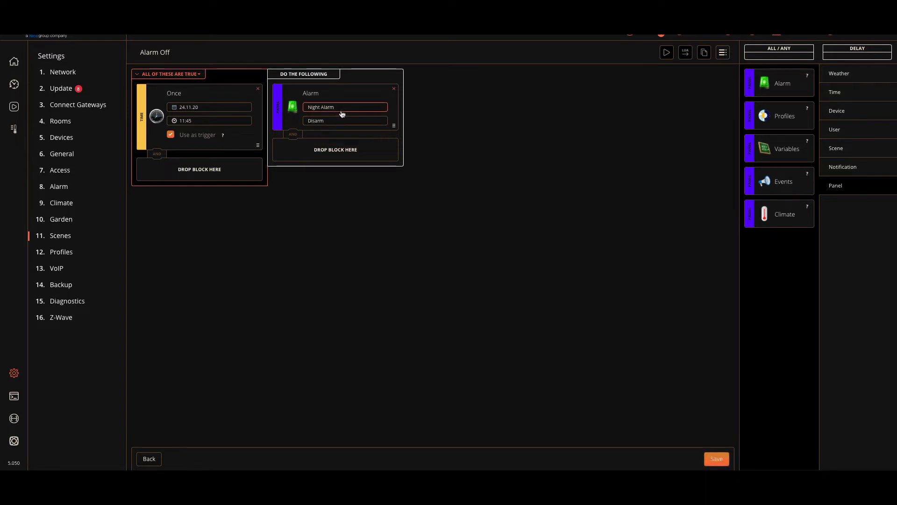
left_click(343, 107)
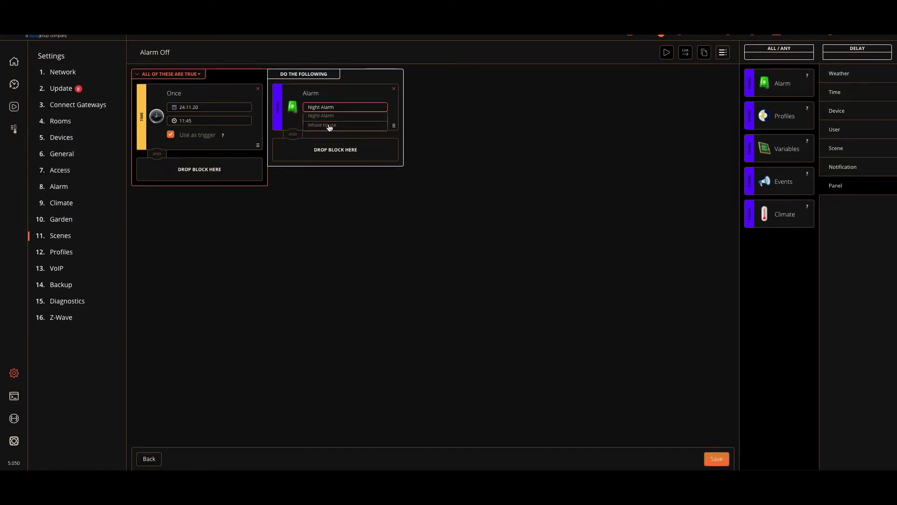
left_click(321, 125)
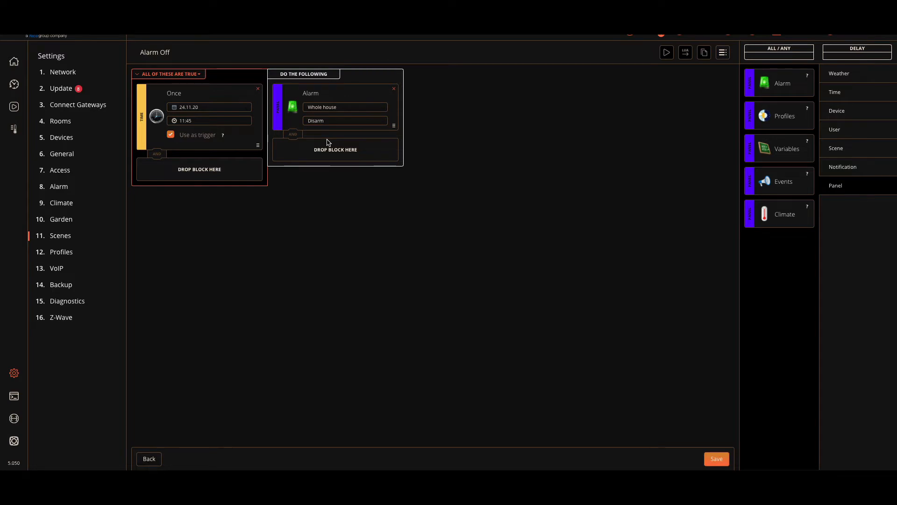
mouse_move(168, 62)
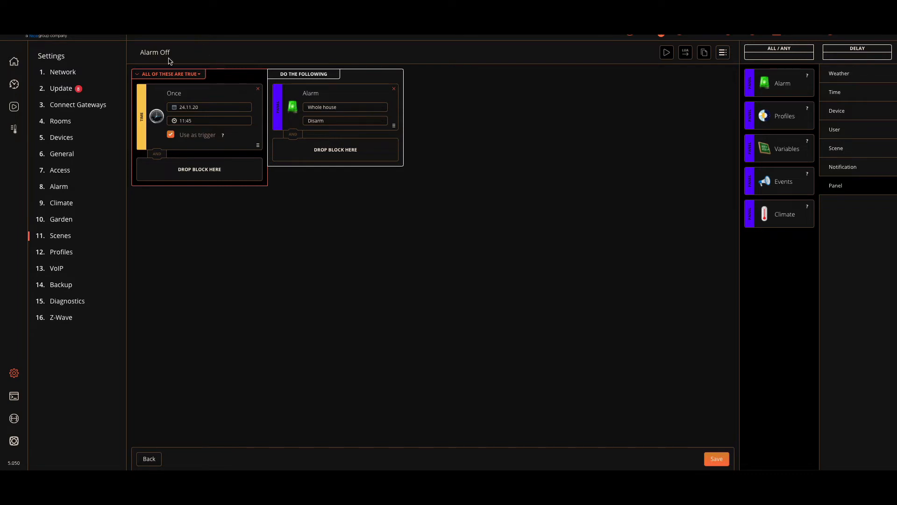
mouse_move(170, 62)
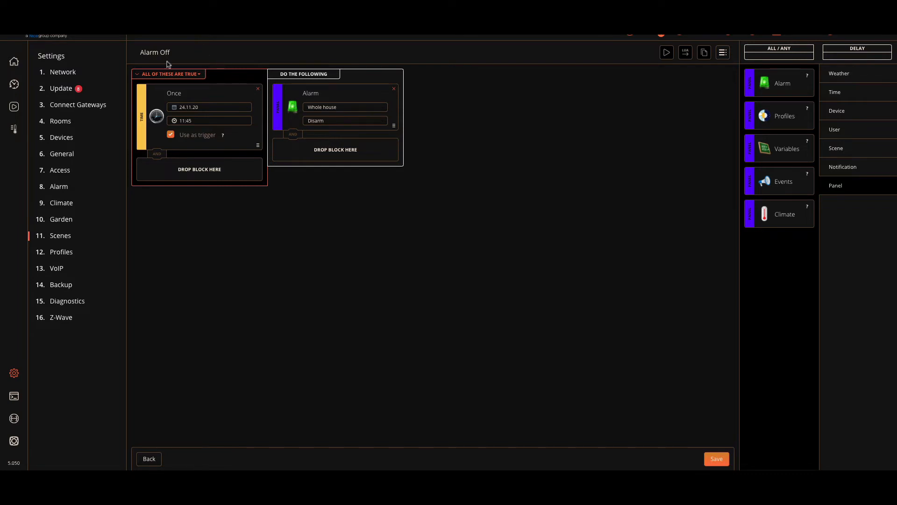
mouse_move(330, 172)
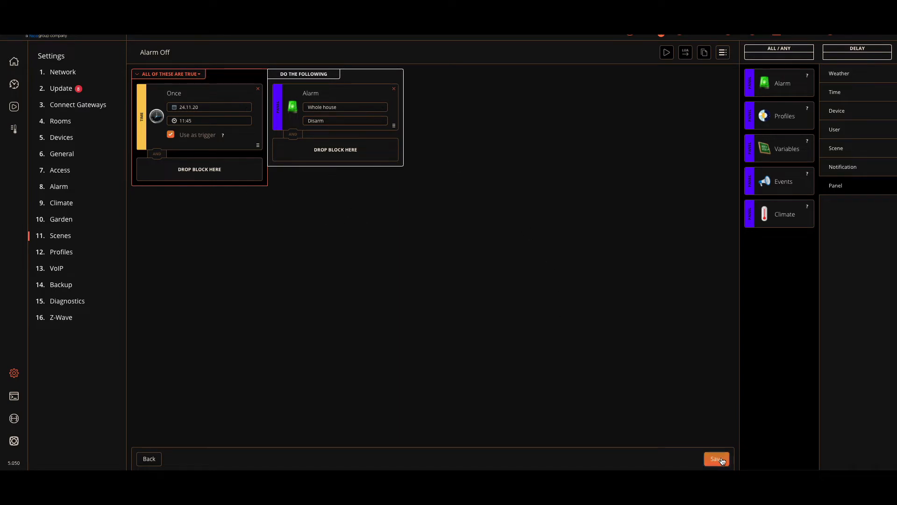
left_click(716, 458)
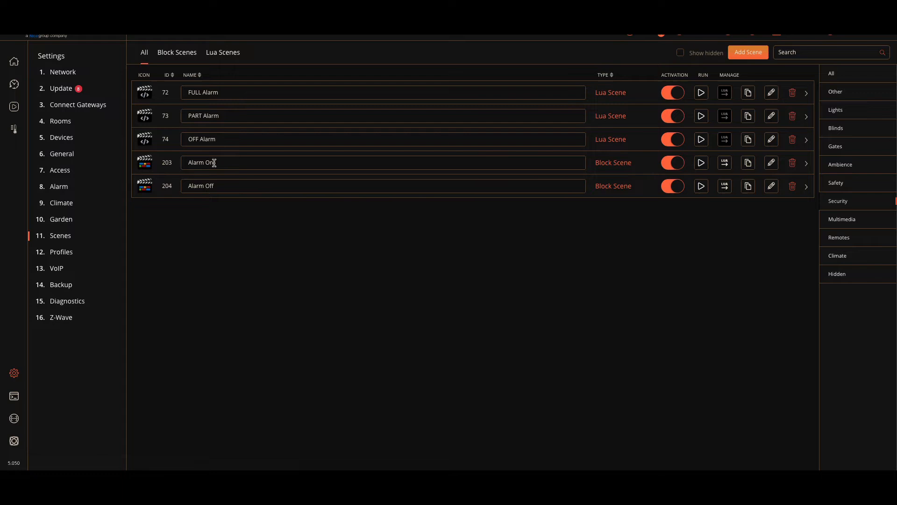
mouse_move(198, 190)
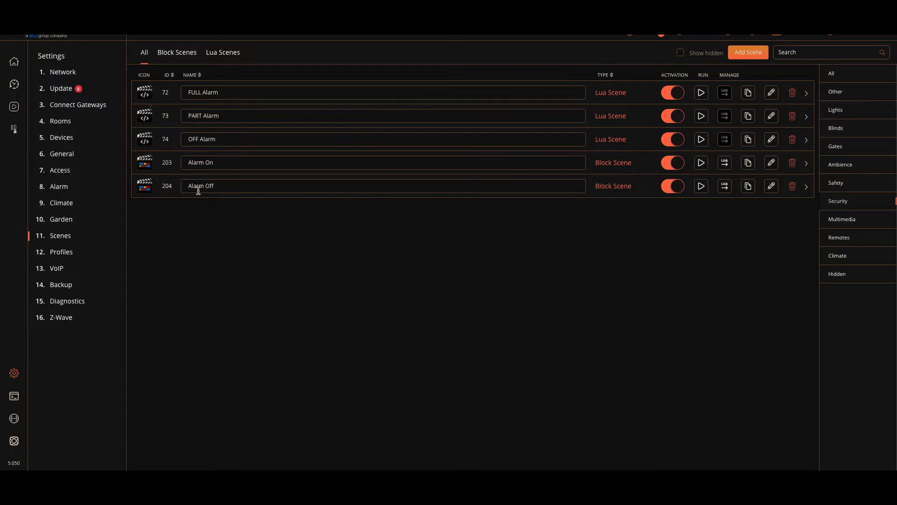
mouse_move(218, 175)
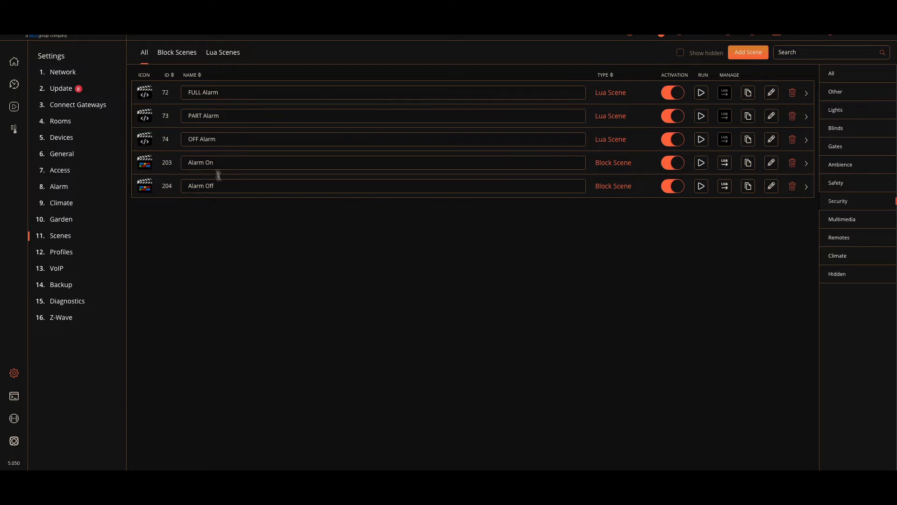
mouse_move(202, 201)
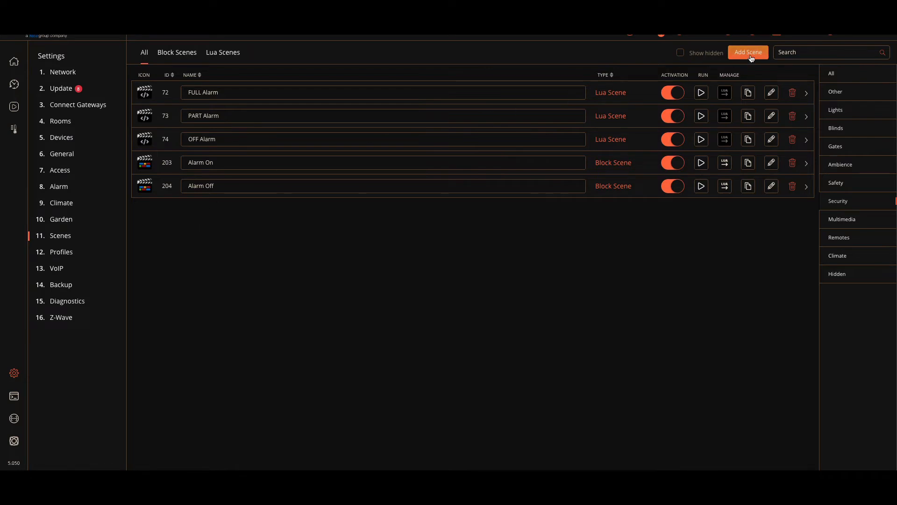
left_click(748, 52)
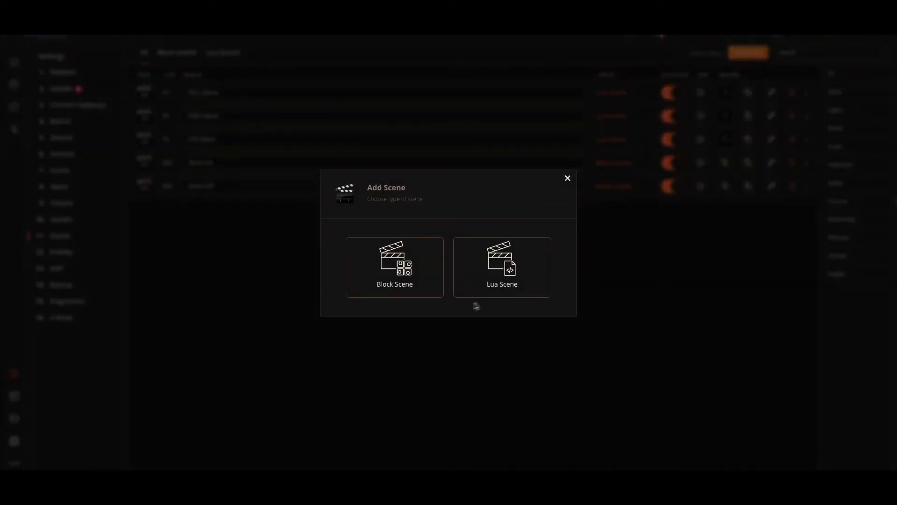
left_click(395, 267)
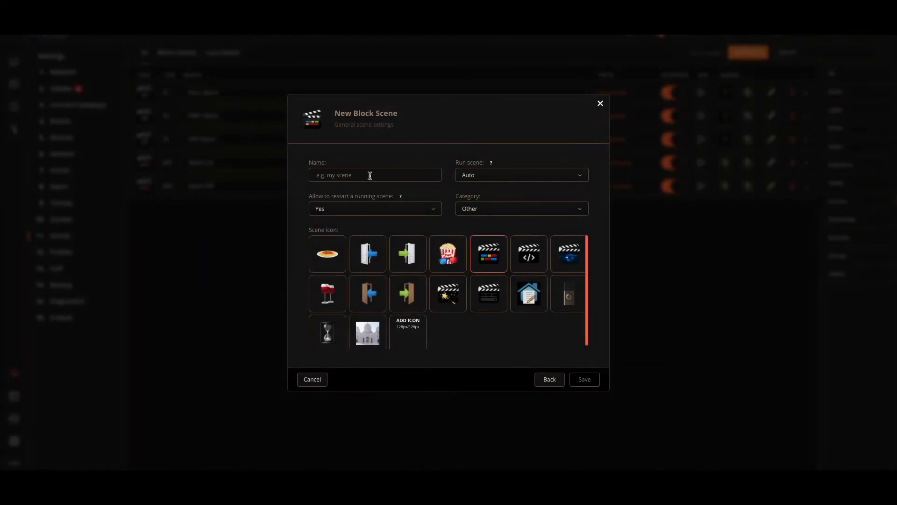
type("Ni")
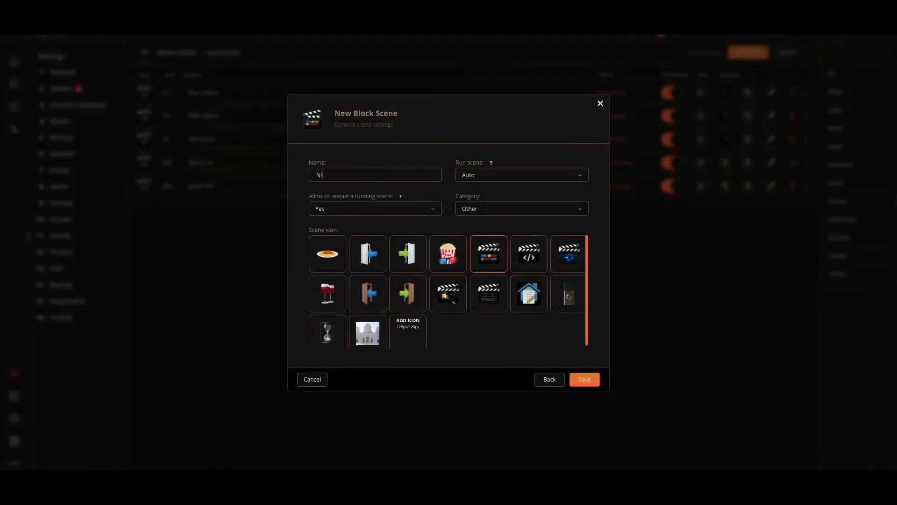
type("ght")
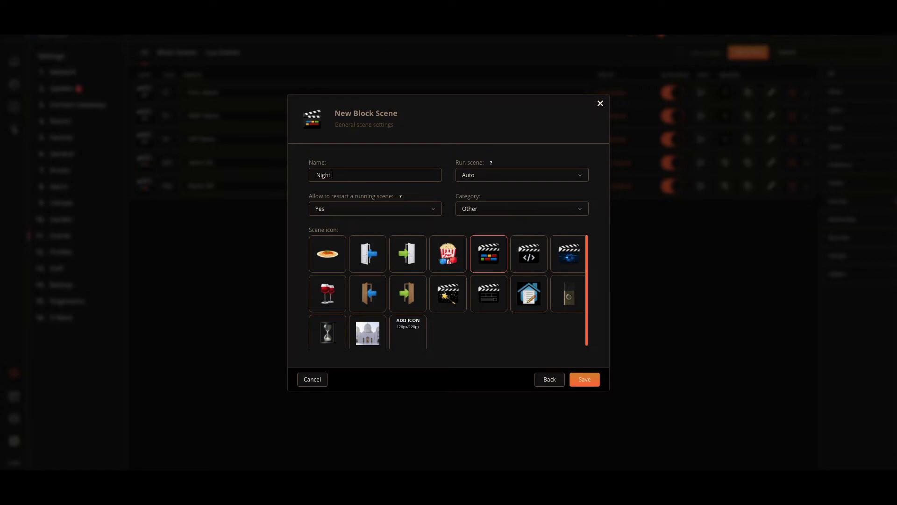
mouse_move(598, 109)
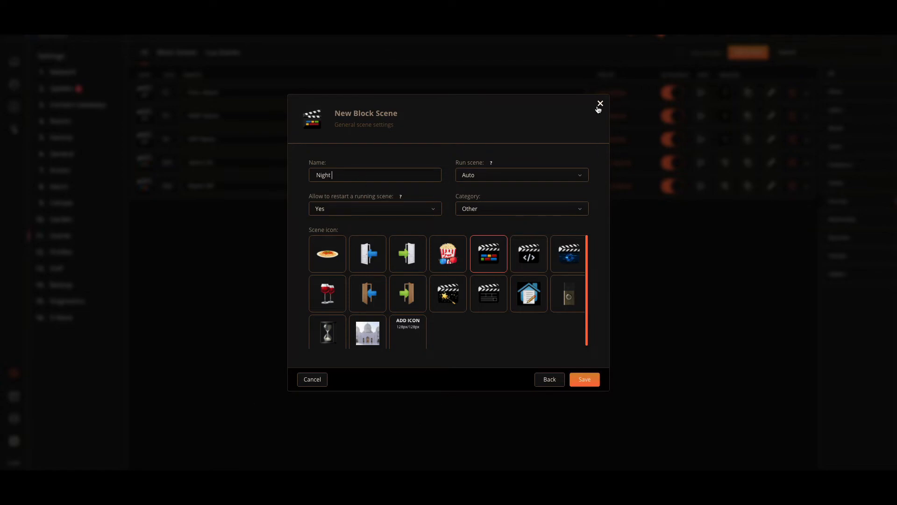
left_click(600, 104)
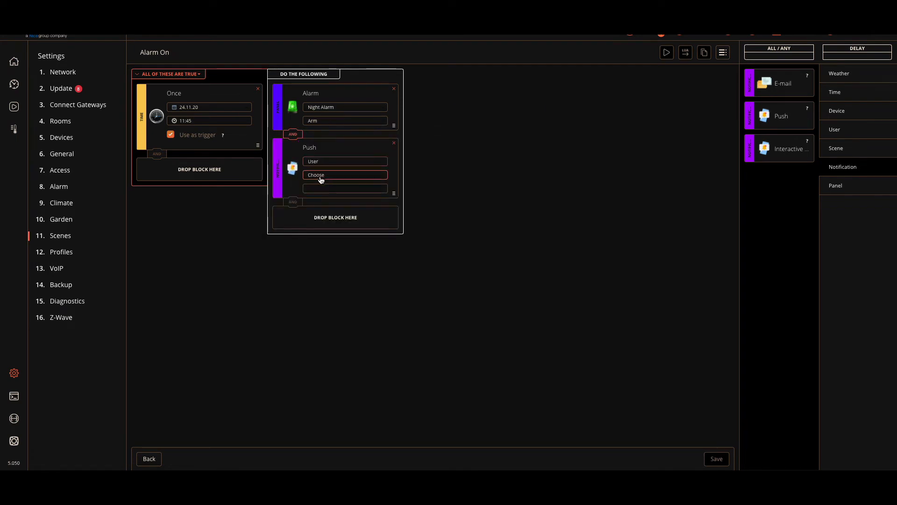
- Send Alarm On's push to YorkshireAutomation with message 'Night Alarm On' and save the scene
left_click(345, 175)
type("Night Alarm On")
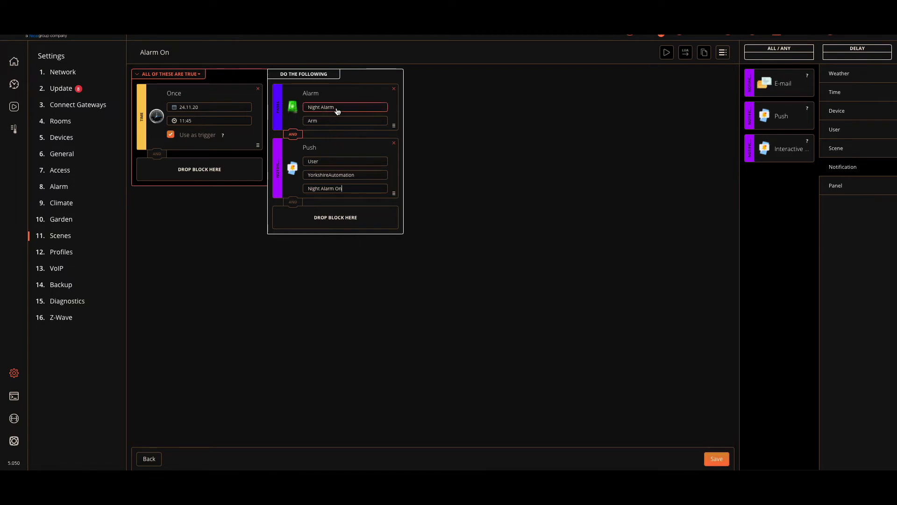
left_click(343, 188)
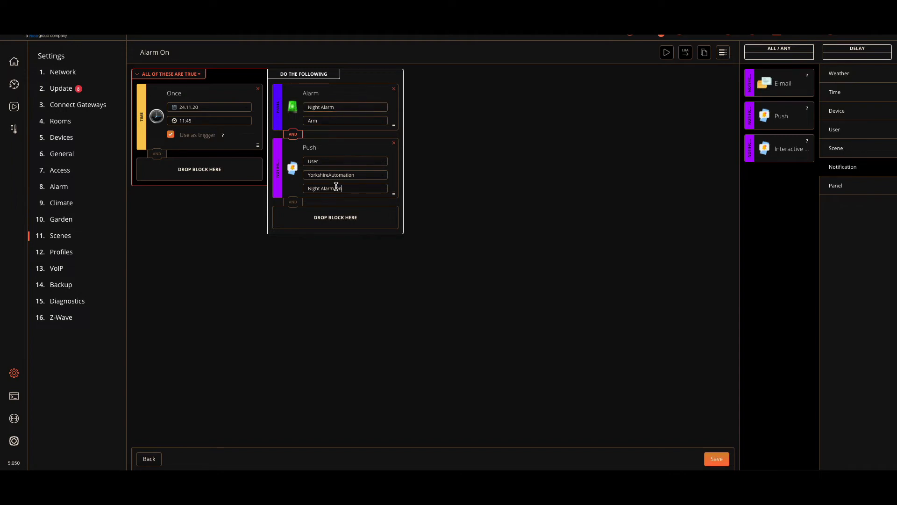
type("On")
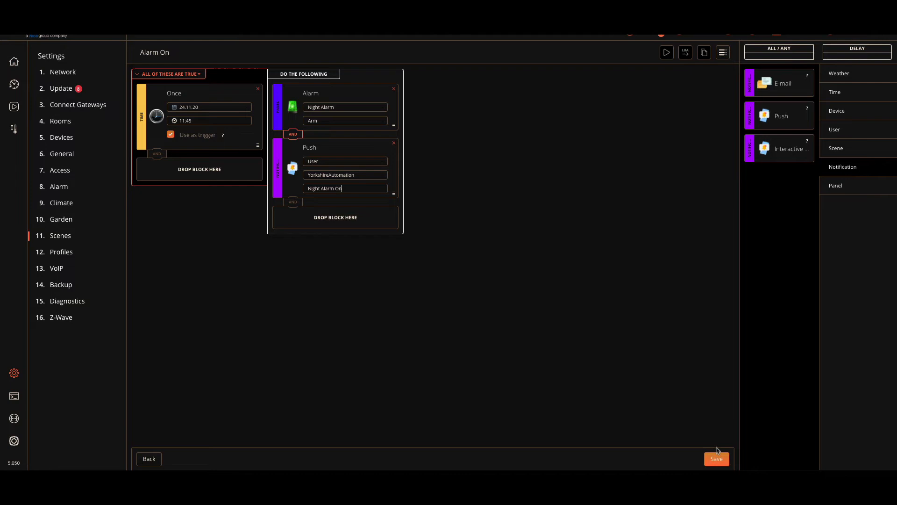
left_click(717, 458)
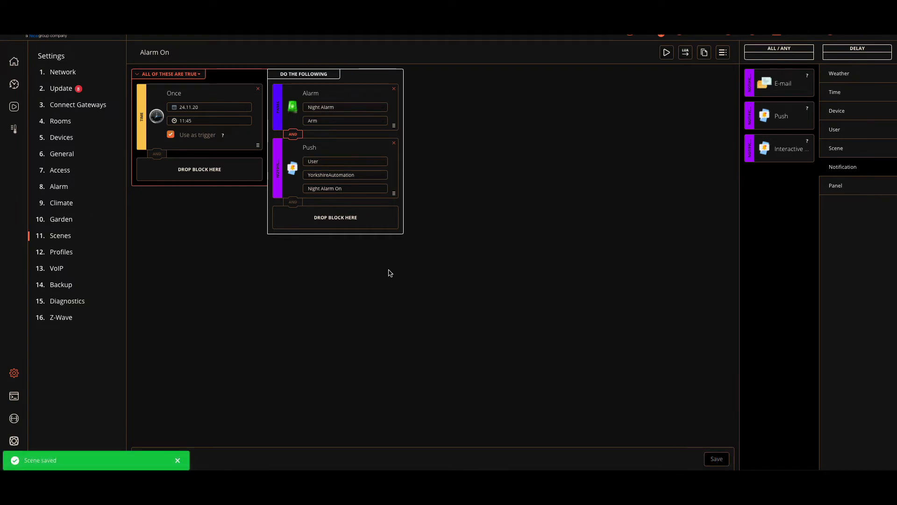
mouse_move(593, 169)
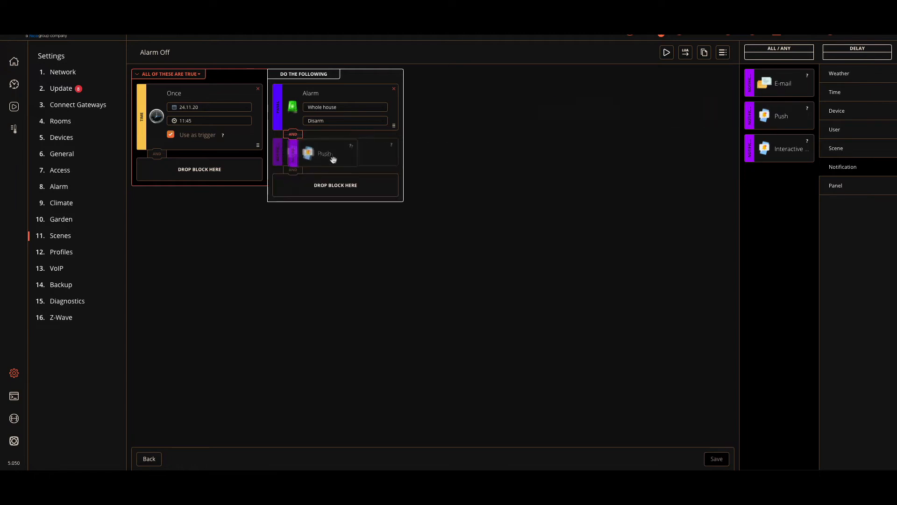
- Send Alarm Off's push to user YorkshireAutomation with message 'Alarm Off', then add an E-mail action
left_click(325, 152)
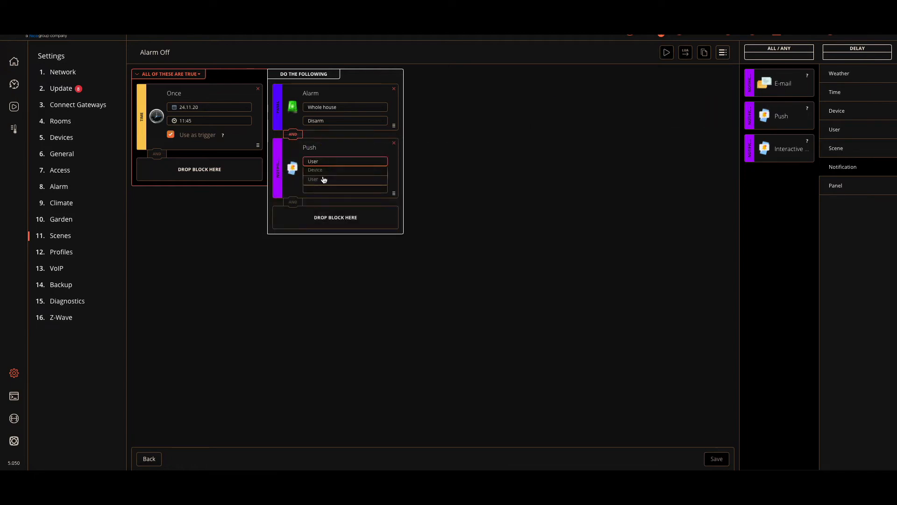
left_click(345, 180)
type("A")
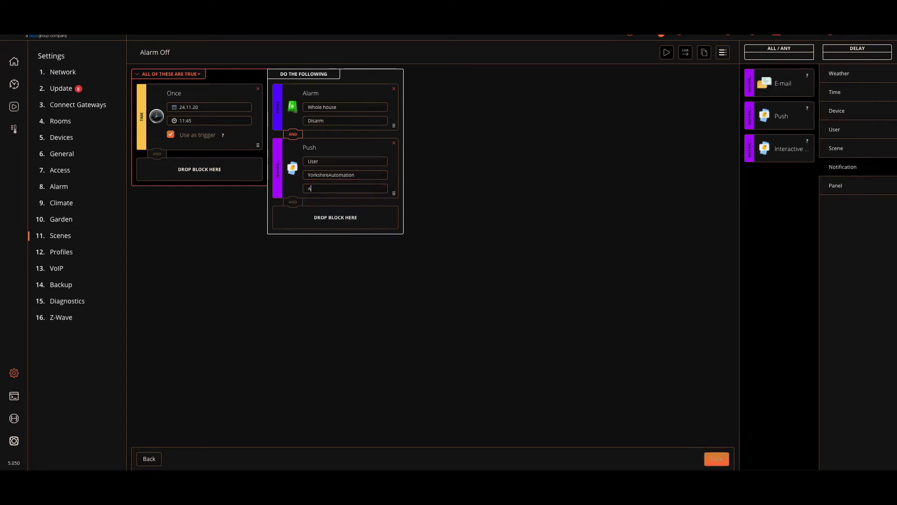
type("alrm")
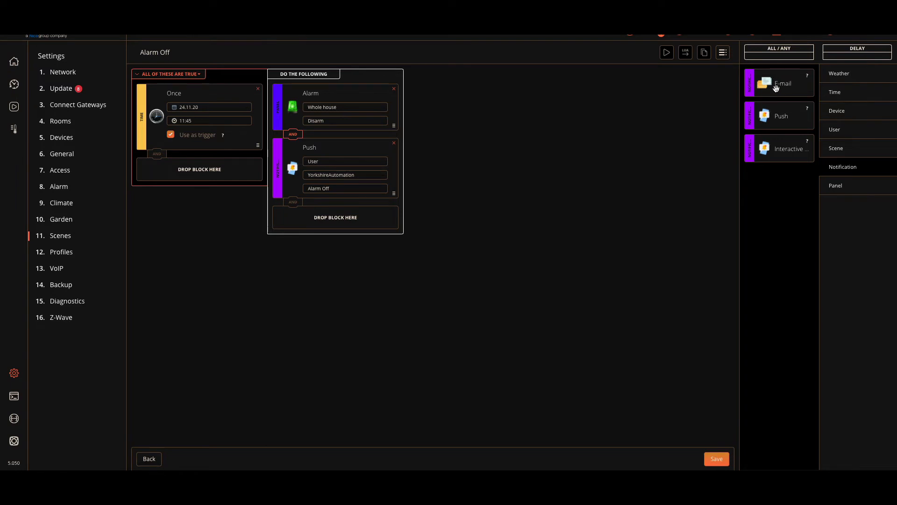
left_click(778, 83)
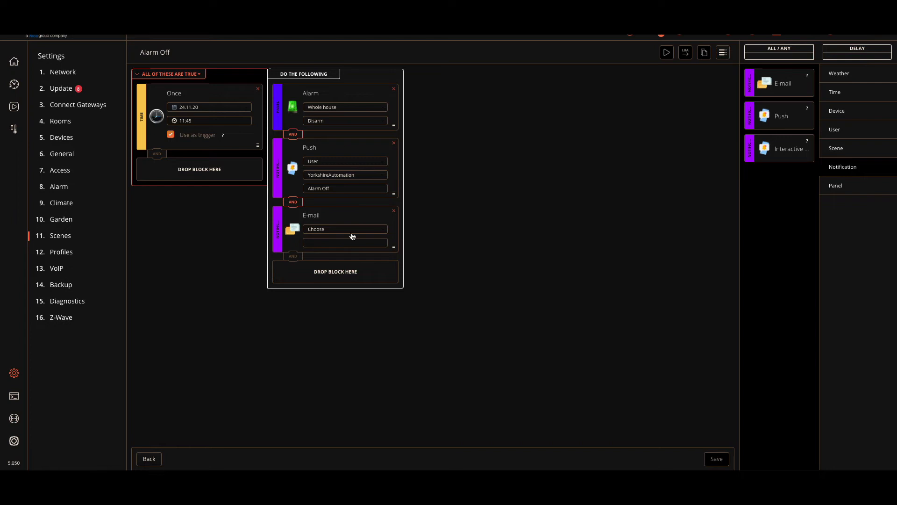
- Set the e-mail to send 'Alarm Off' to YorkshireAutomation, save, and return to the scenes list
left_click(345, 229)
type("A")
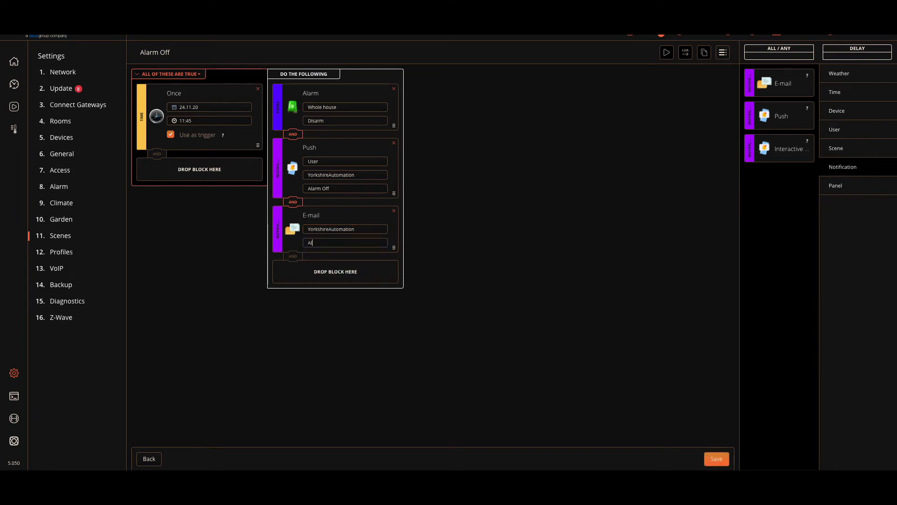
type("larm Off")
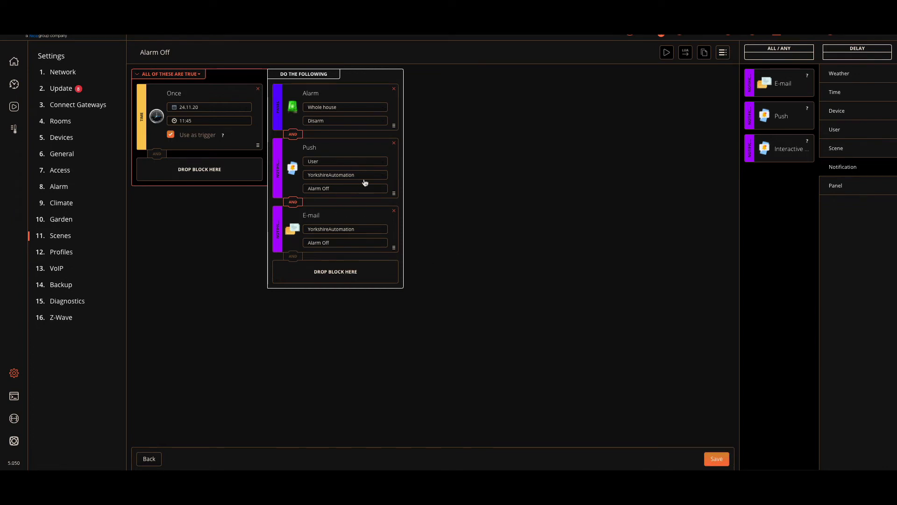
mouse_move(324, 242)
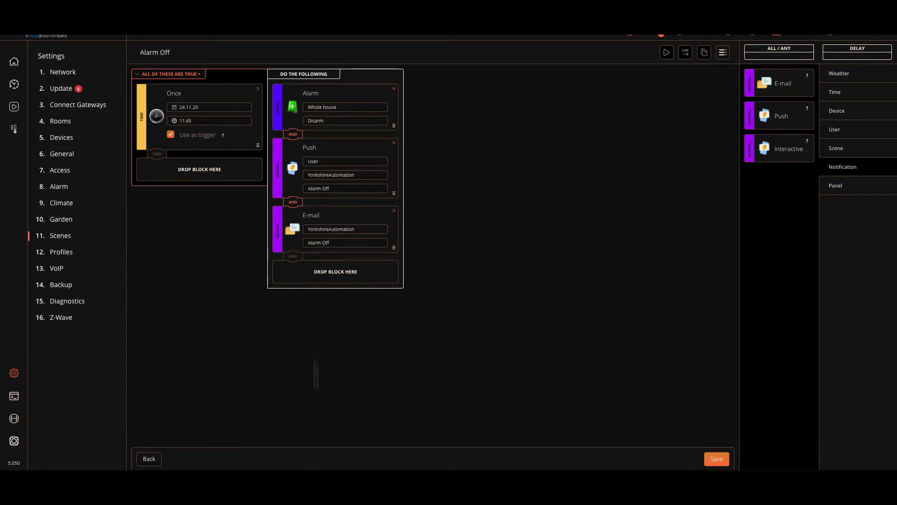
mouse_move(321, 422)
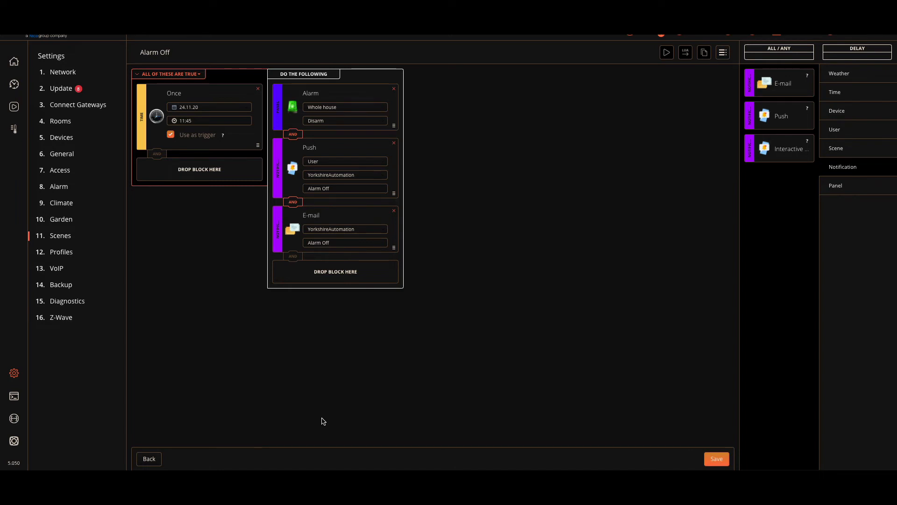
mouse_move(764, 373)
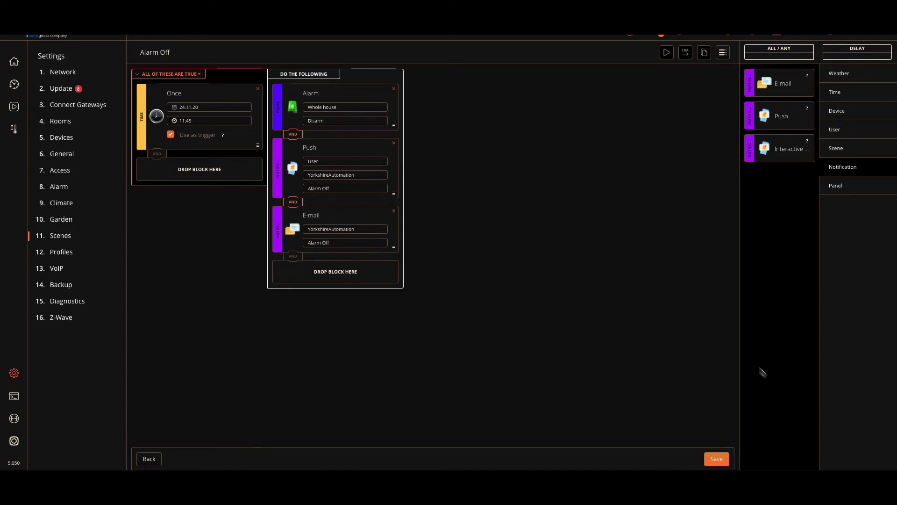
left_click(716, 458)
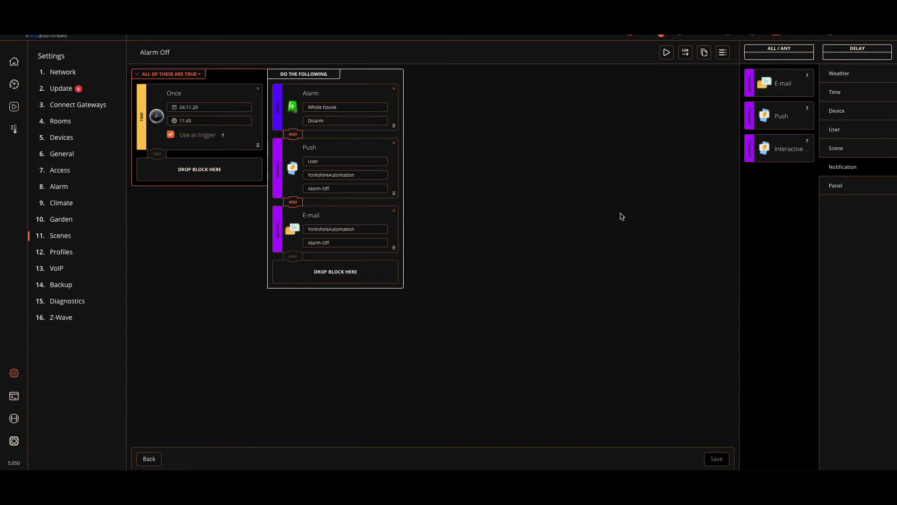
left_click(149, 458)
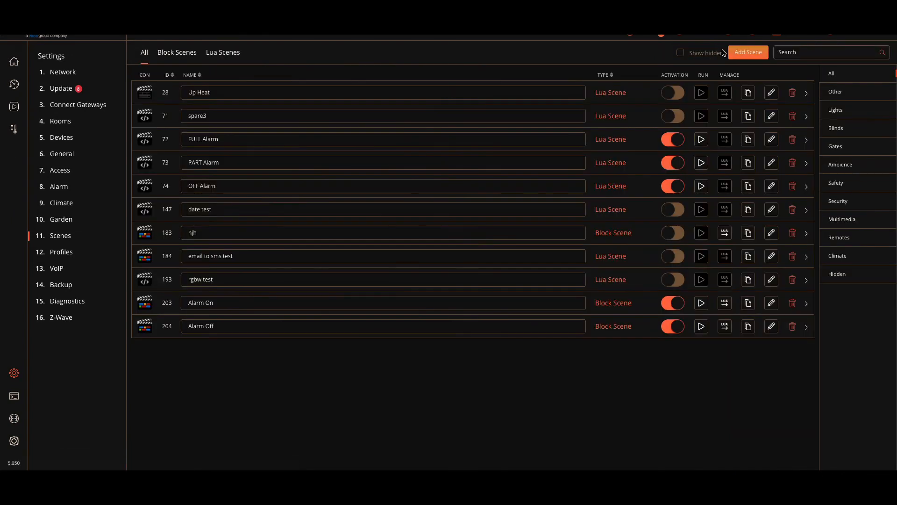
- Create a block scene named 'Night Activation' in the Security category and save it
left_click(747, 53)
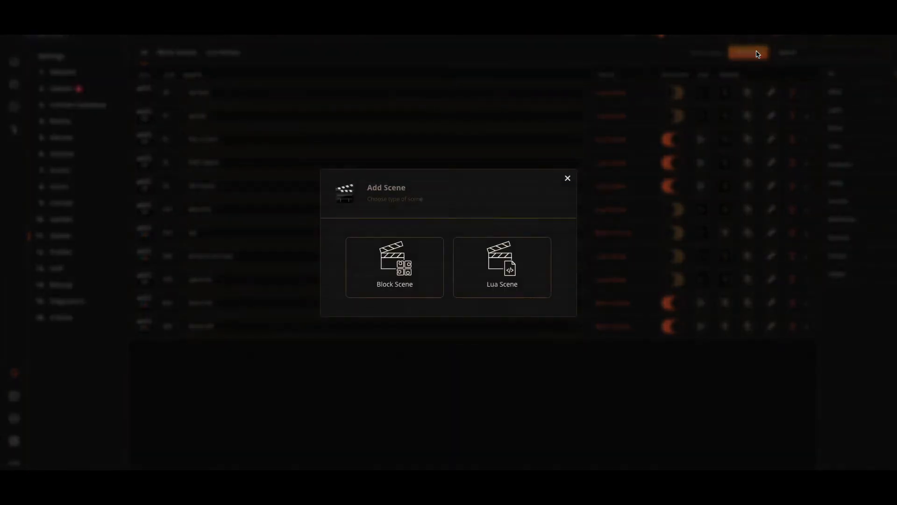
left_click(394, 266)
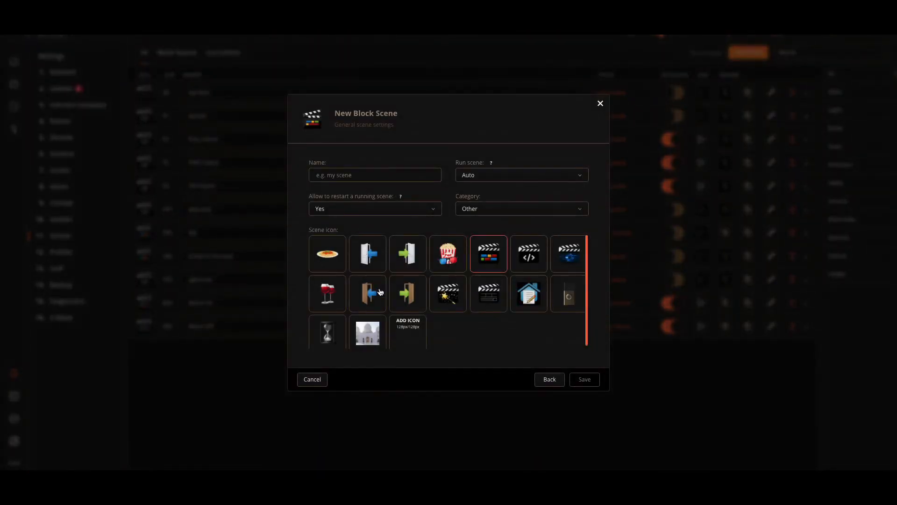
left_click(374, 175)
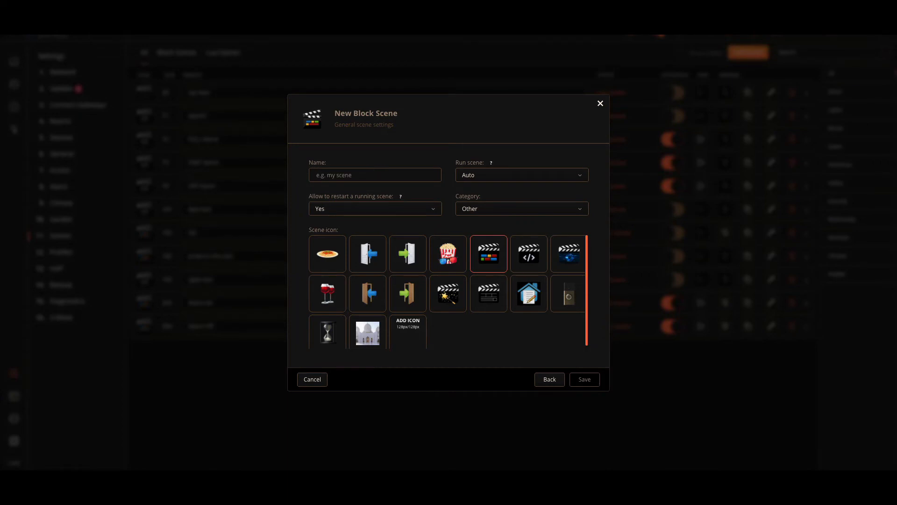
type("Night Ac")
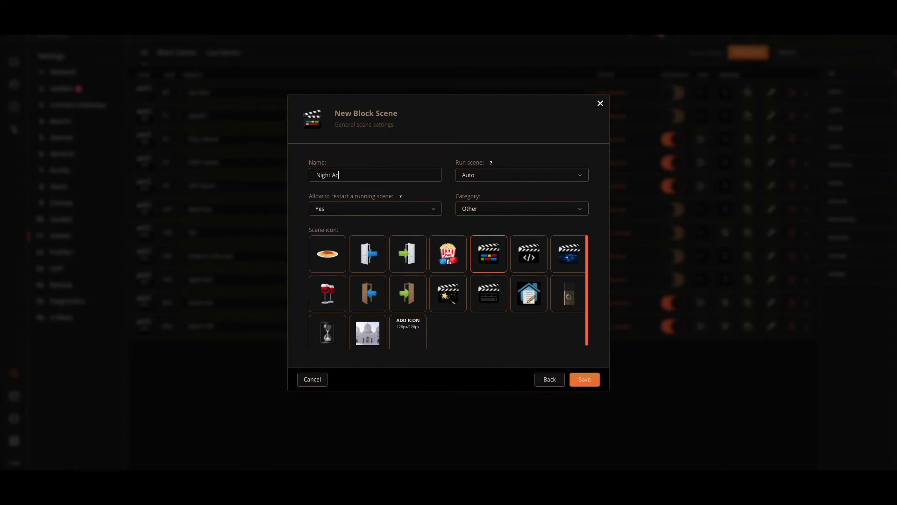
type("tivation")
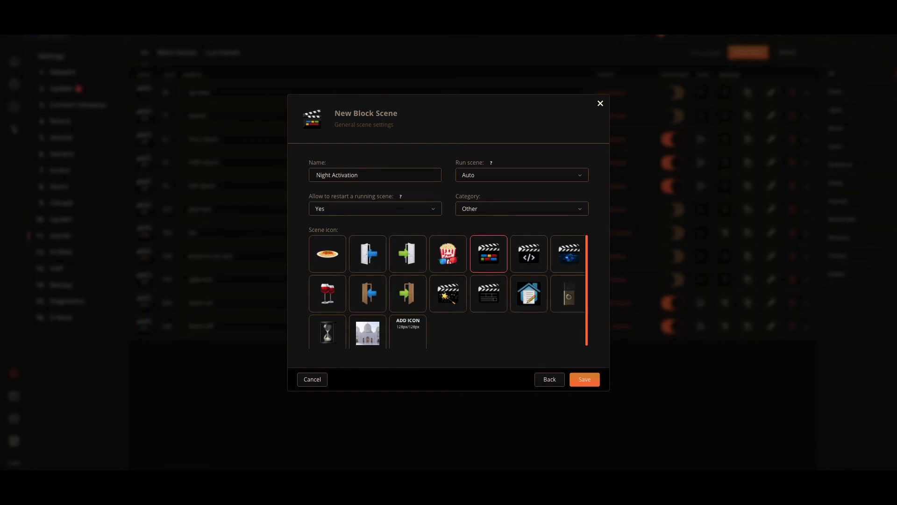
left_click(521, 209)
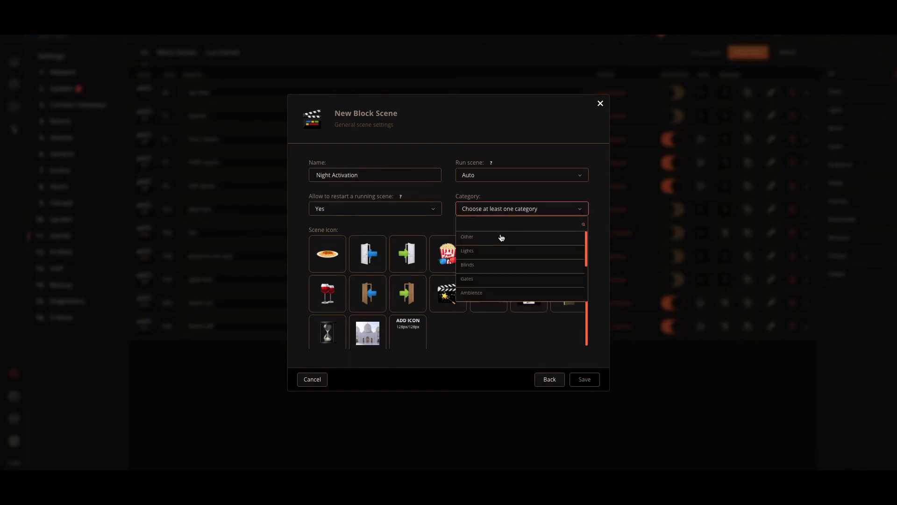
left_click(469, 250)
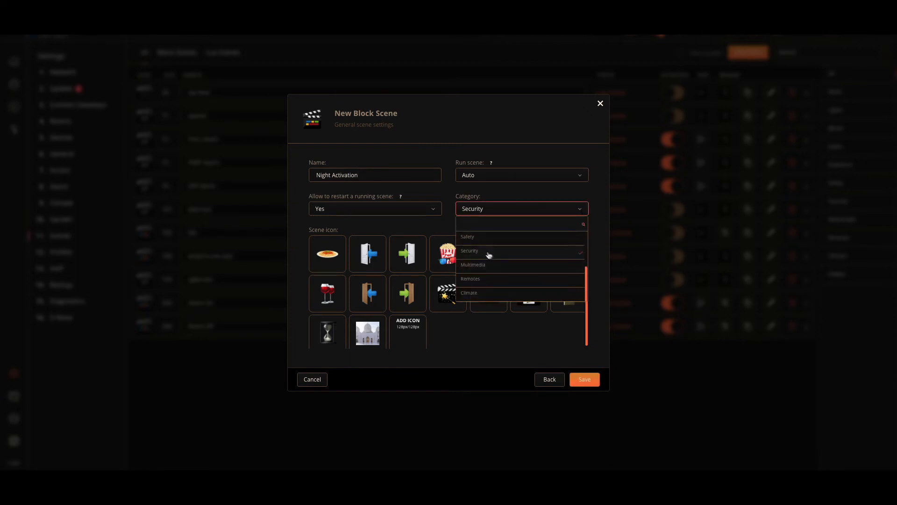
left_click(584, 379)
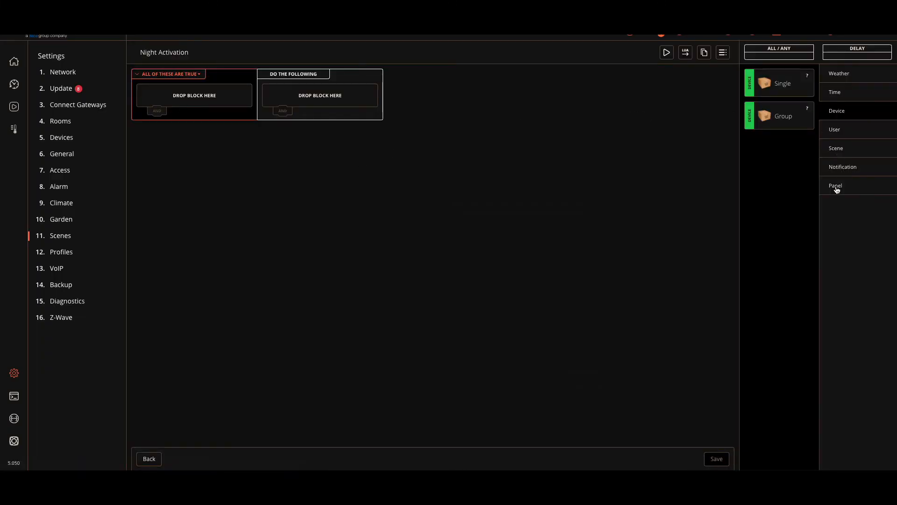
- Set the trigger condition to Night Alarm zone is Alarm breached
left_click(835, 185)
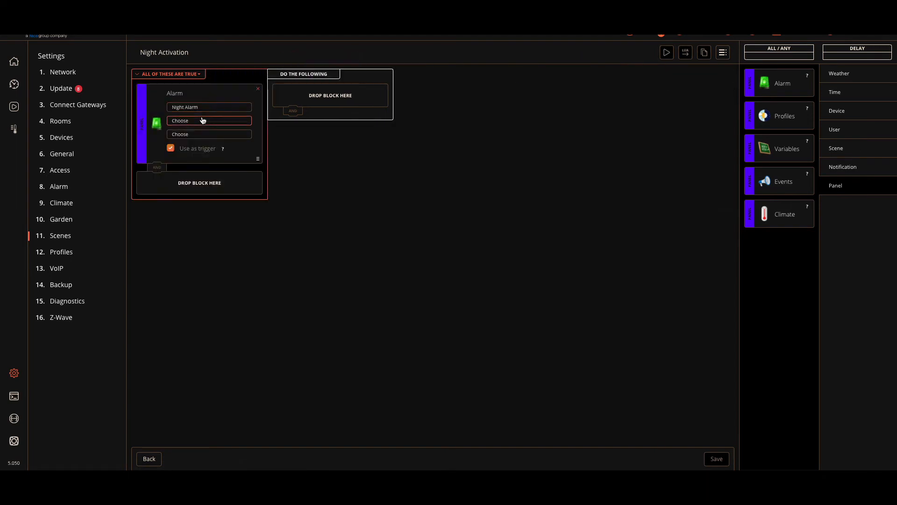
left_click(208, 121)
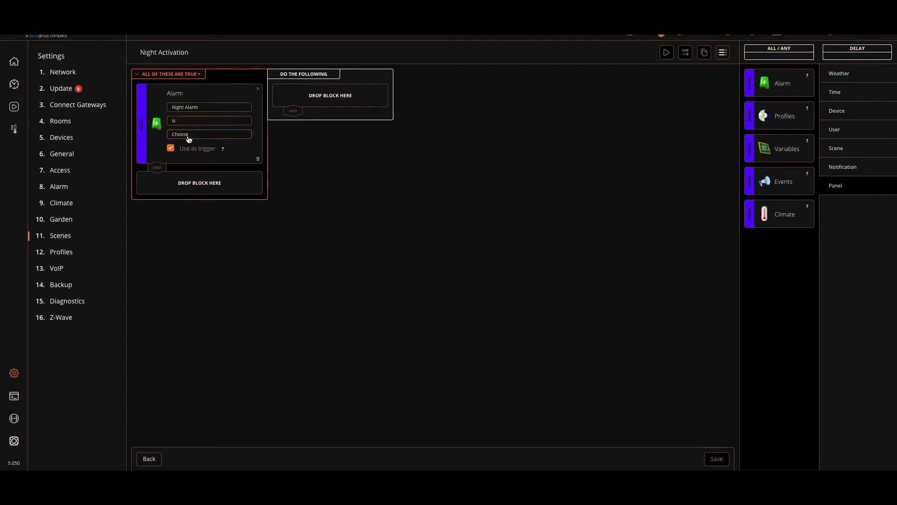
left_click(209, 134)
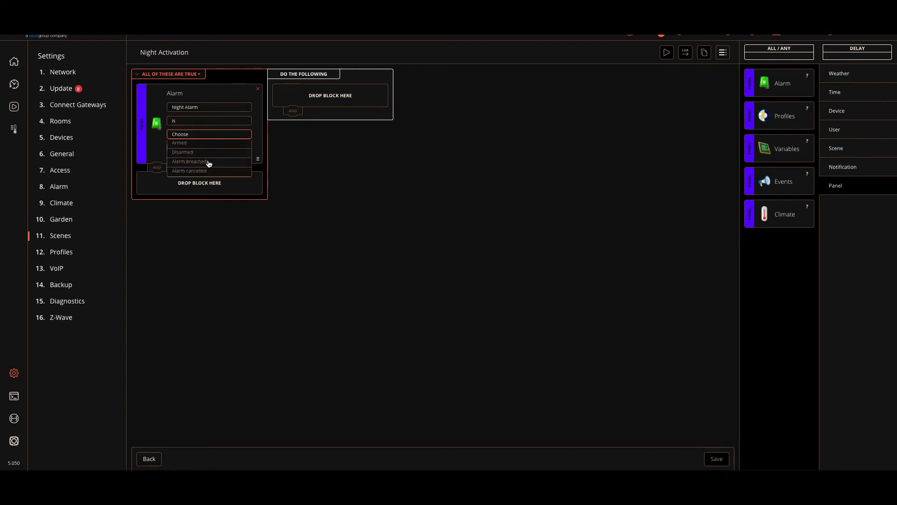
mouse_move(189, 162)
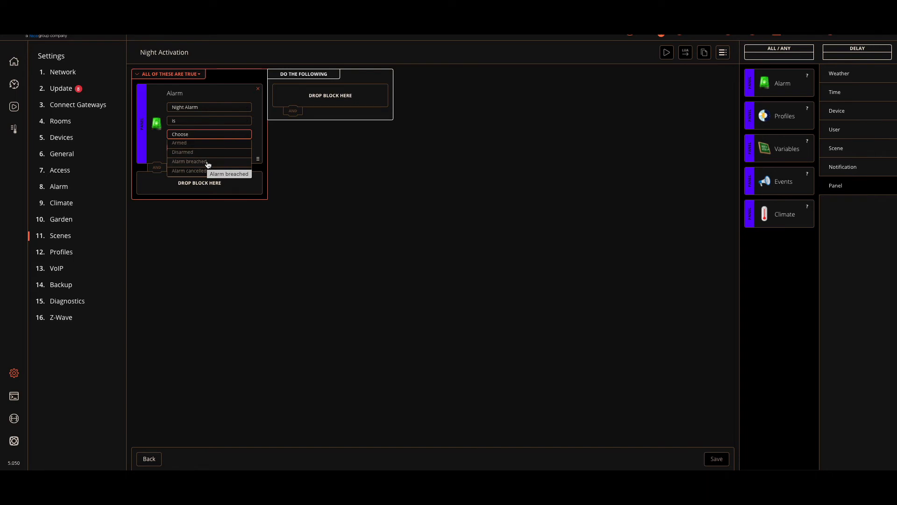
left_click(188, 162)
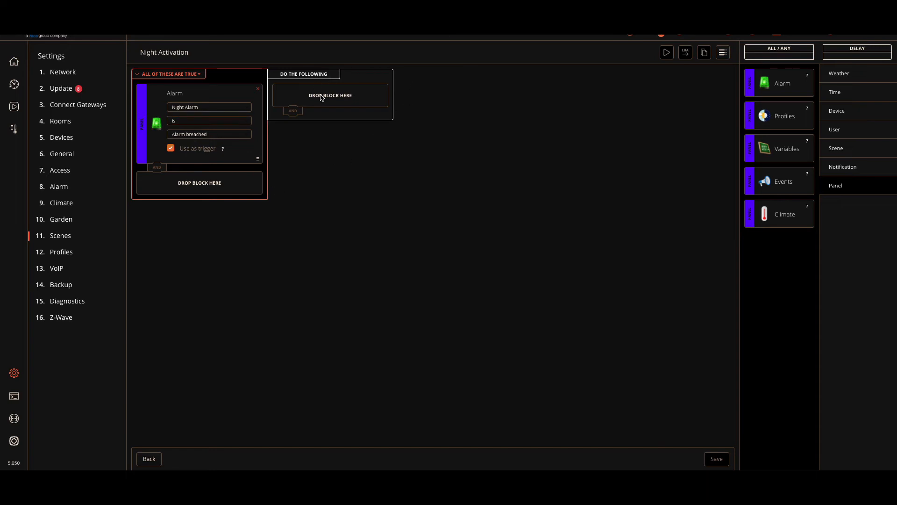
mouse_move(849, 110)
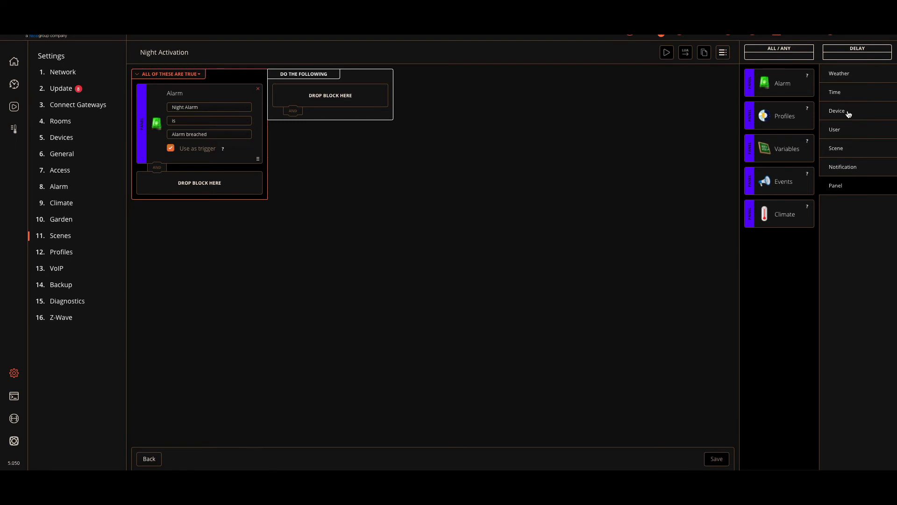
- Add a device action turning on the Int Siren in Ground Floor | Hallway
left_click(837, 110)
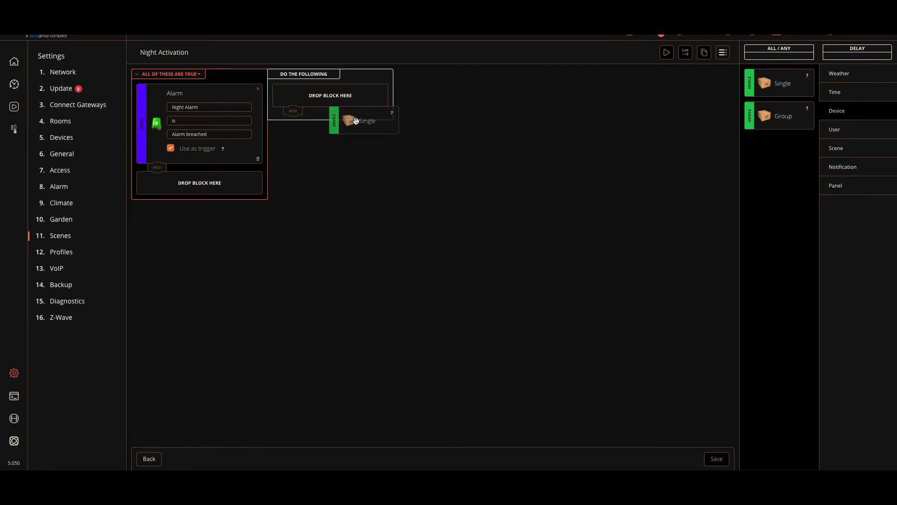
left_click(343, 106)
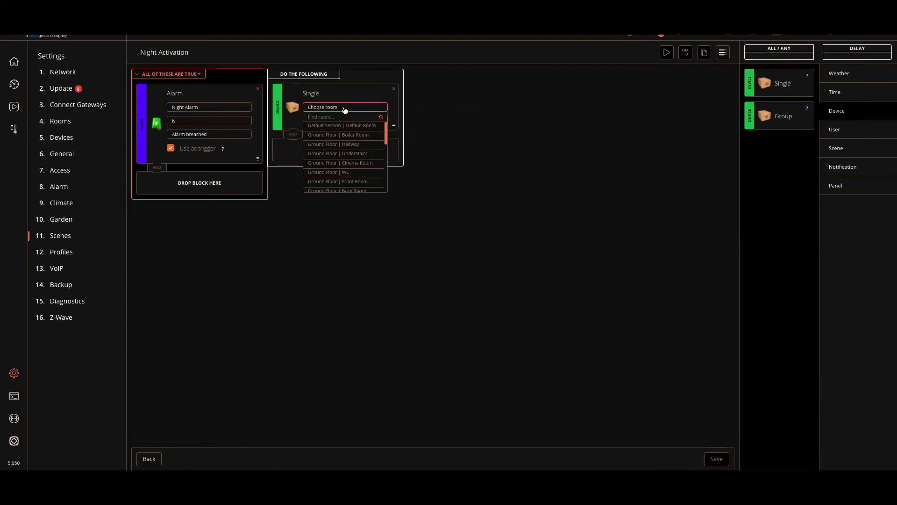
left_click(335, 144)
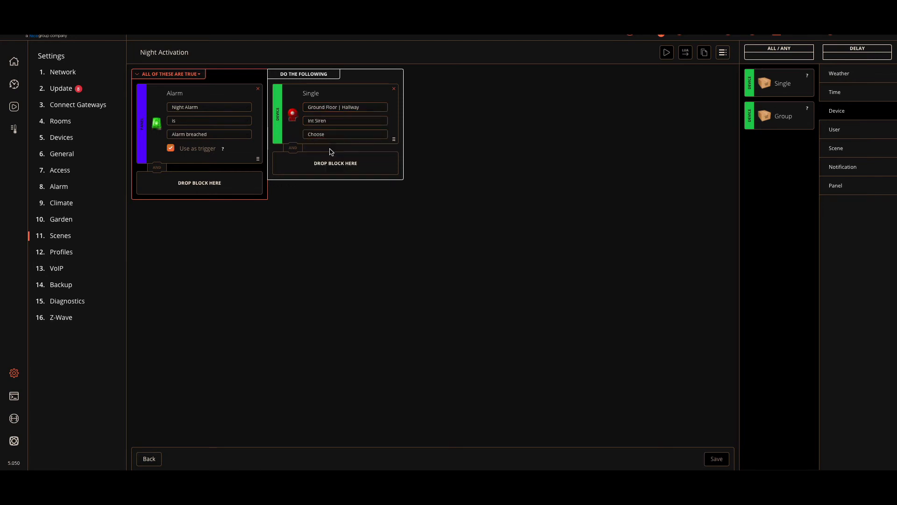
left_click(345, 133)
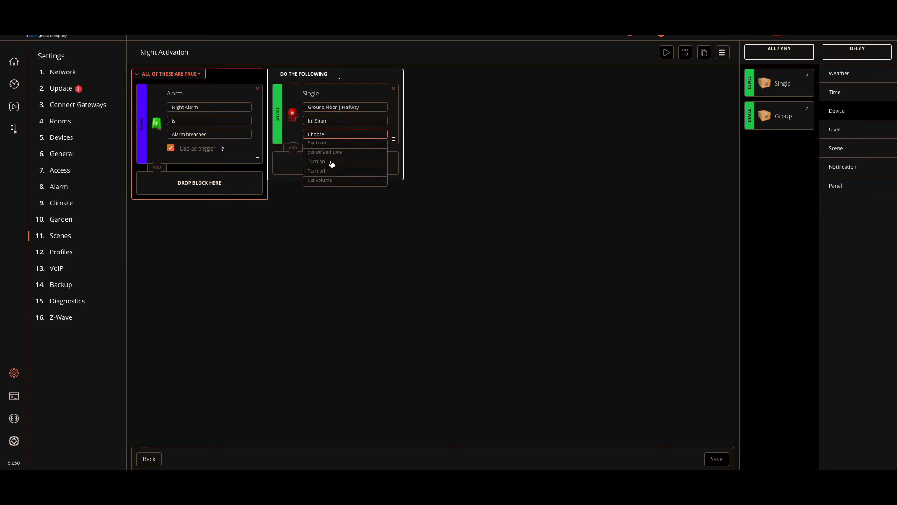
left_click(317, 161)
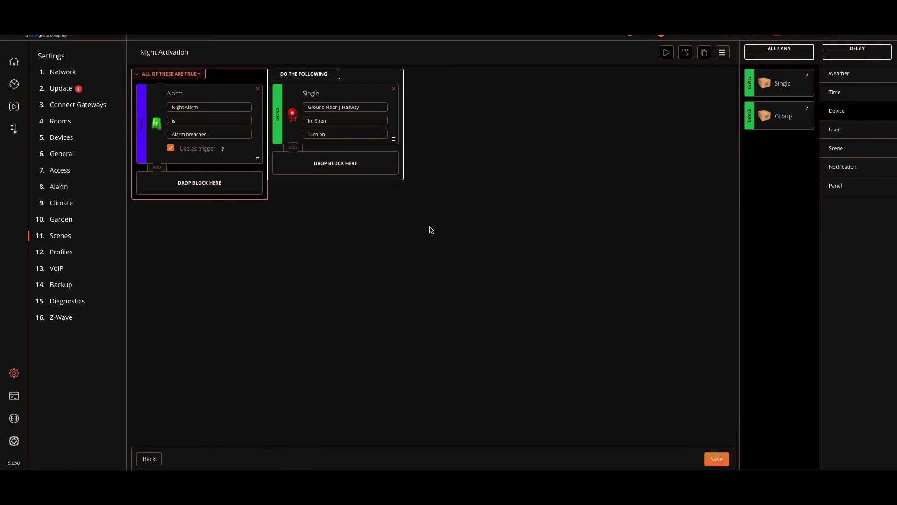
mouse_move(865, 166)
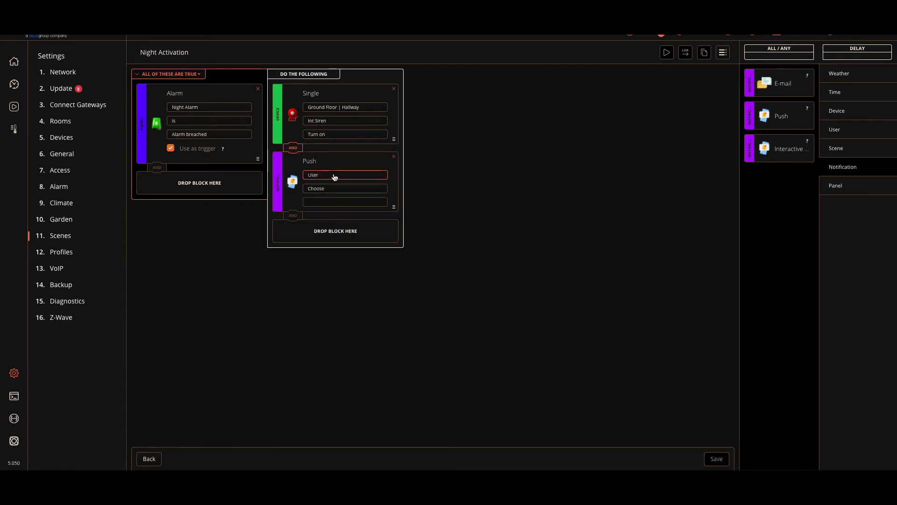
- Push 'Night Activated' to YorkshireAutomation after the siren action
left_click(345, 188)
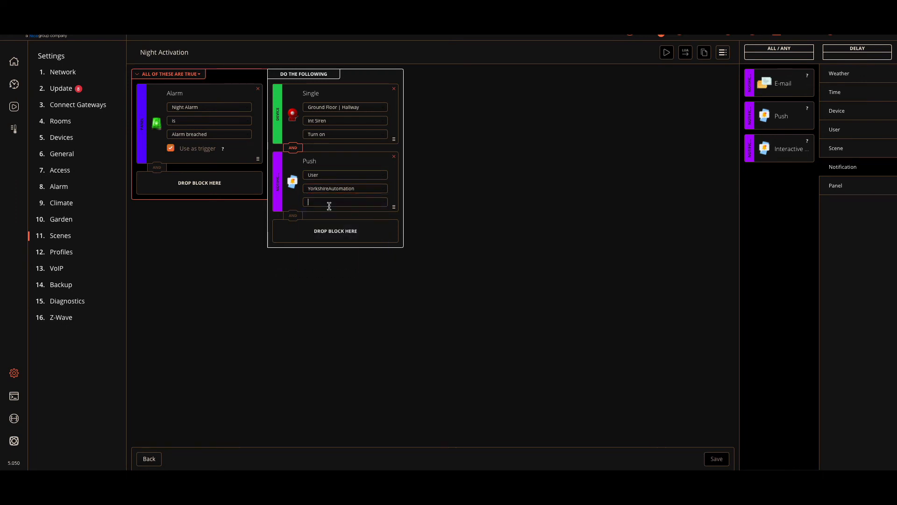
type("Night Activat")
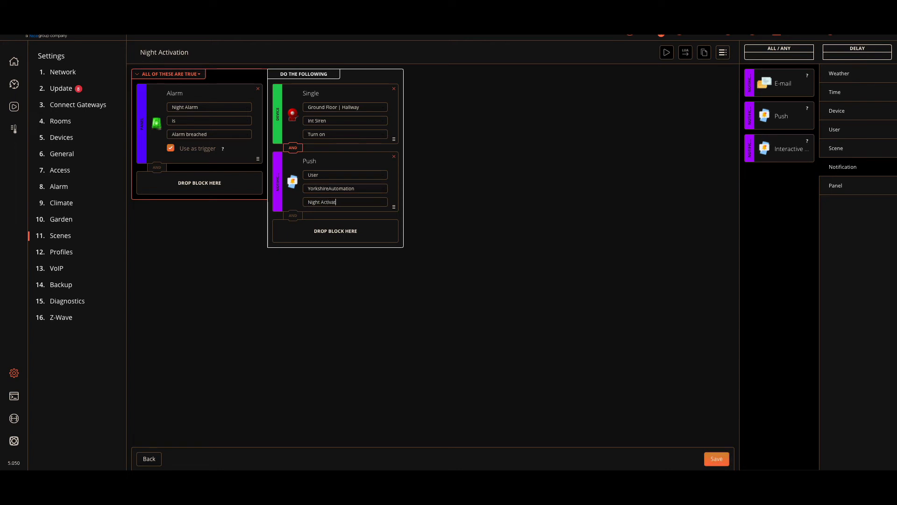
type("ed")
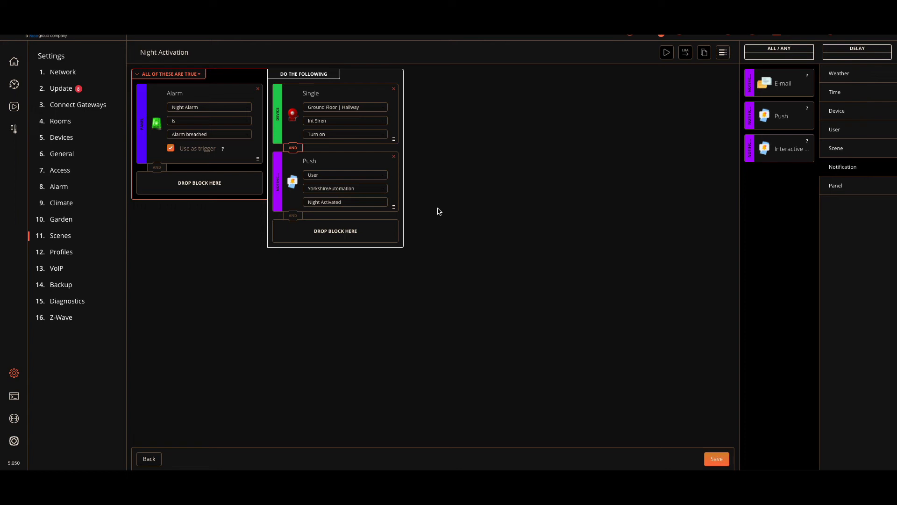
mouse_move(355, 219)
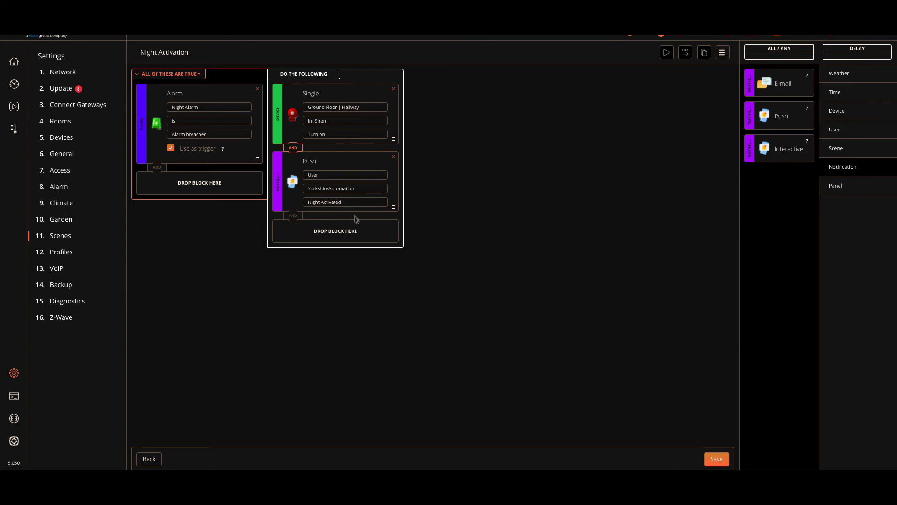
mouse_move(312, 230)
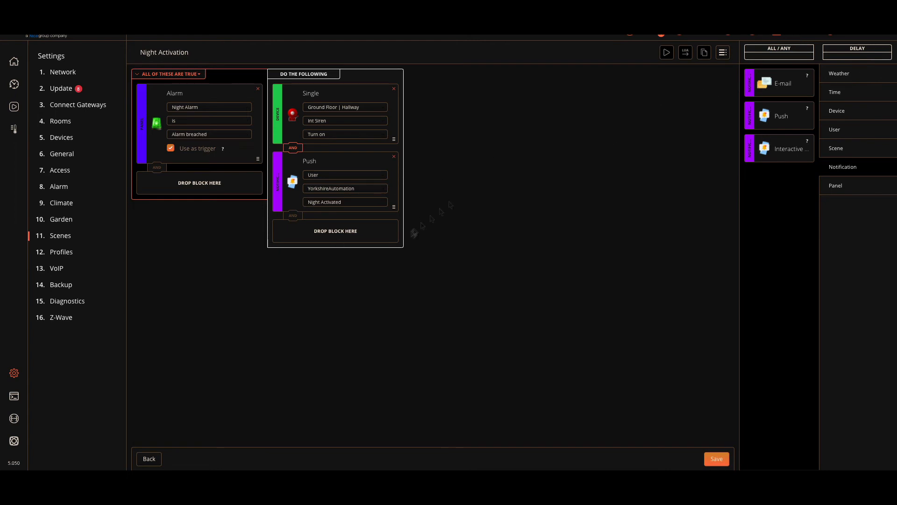
mouse_move(767, 140)
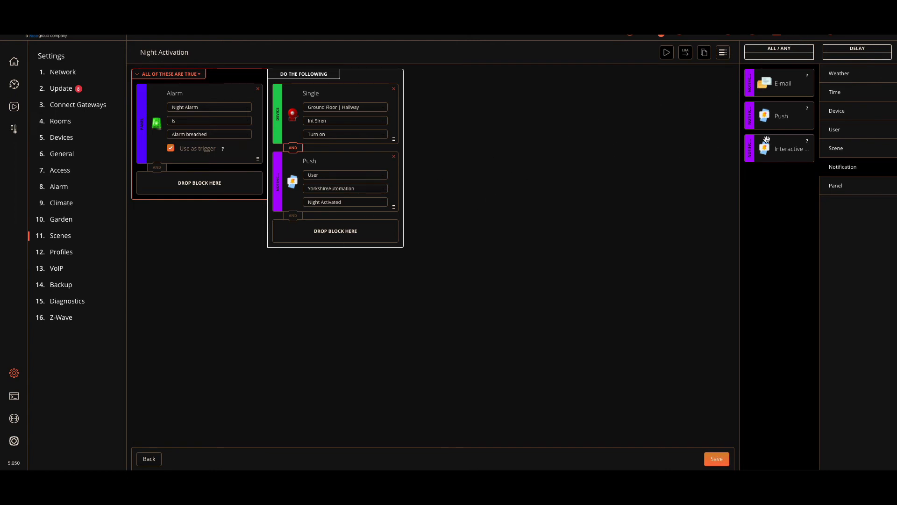
mouse_move(856, 116)
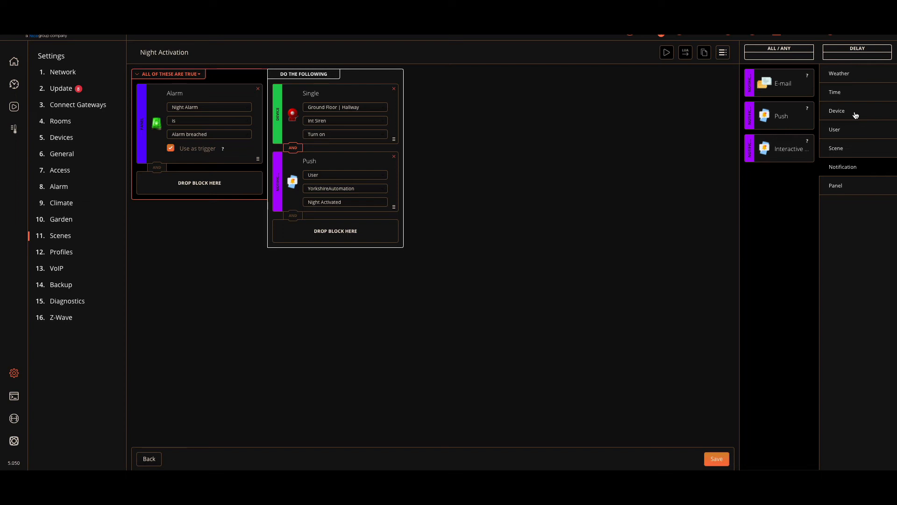
- Add a 5-minute delayed action turning off the Int Siren in Ground Floor | Hallway
left_click(836, 110)
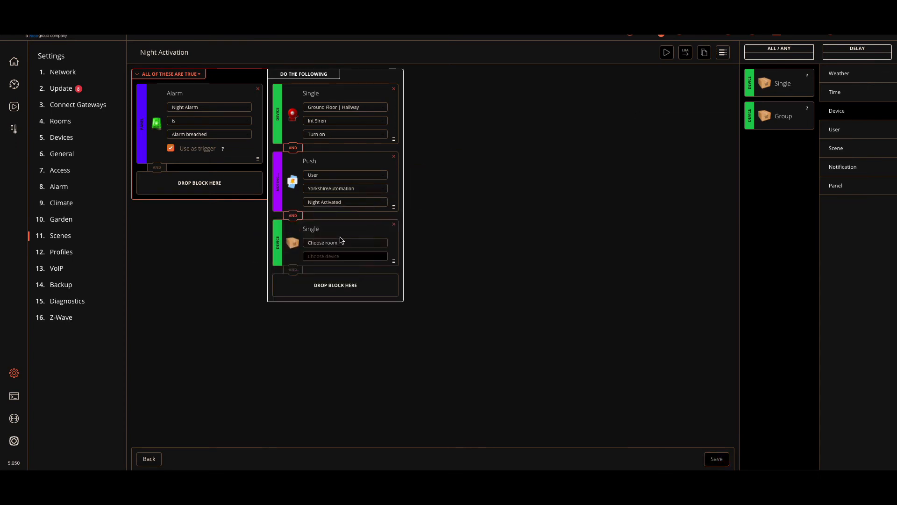
left_click(394, 223)
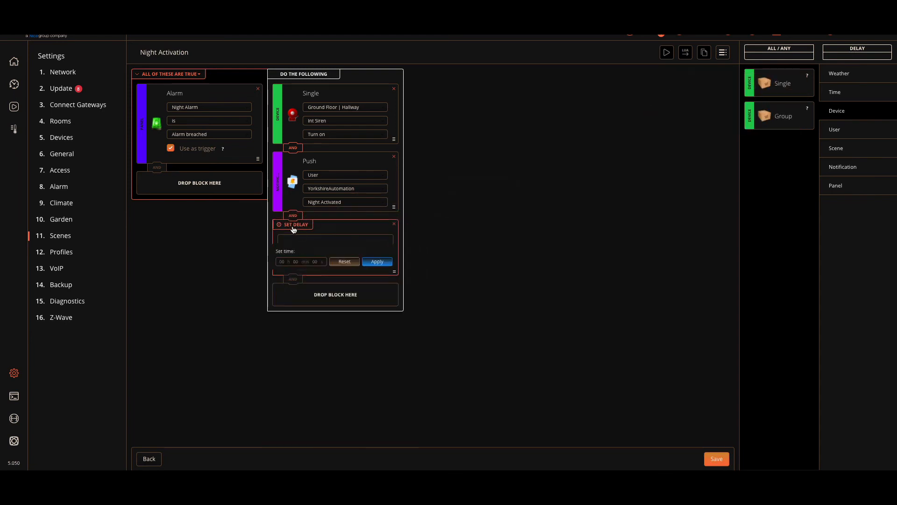
mouse_move(359, 276)
type("5")
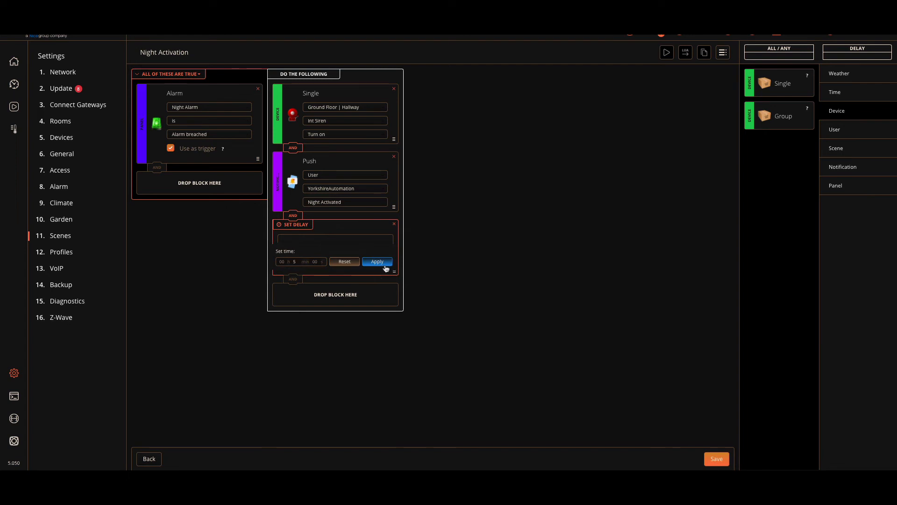
left_click(377, 261)
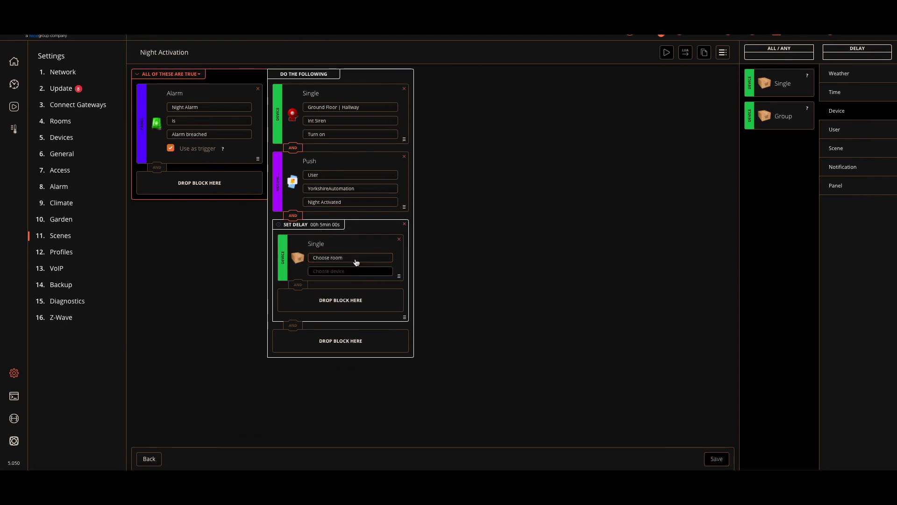
left_click(350, 257)
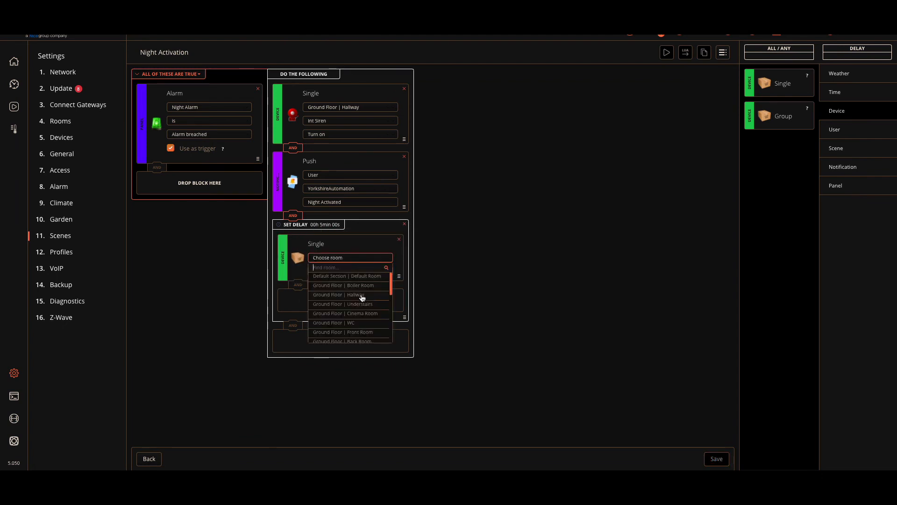
left_click(343, 295)
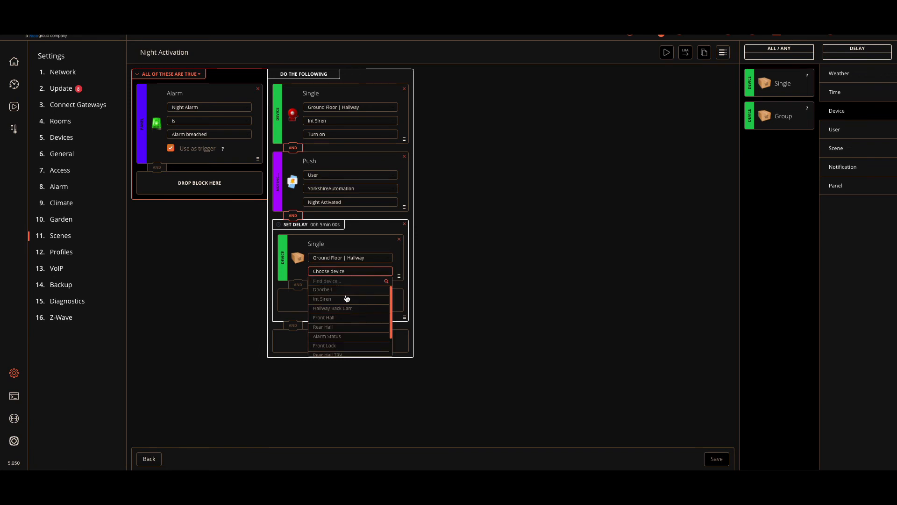
left_click(322, 298)
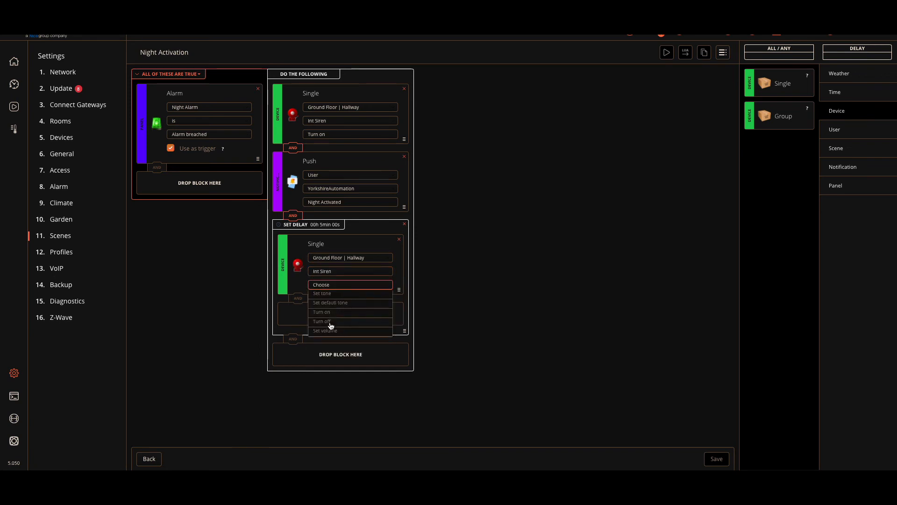
left_click(321, 321)
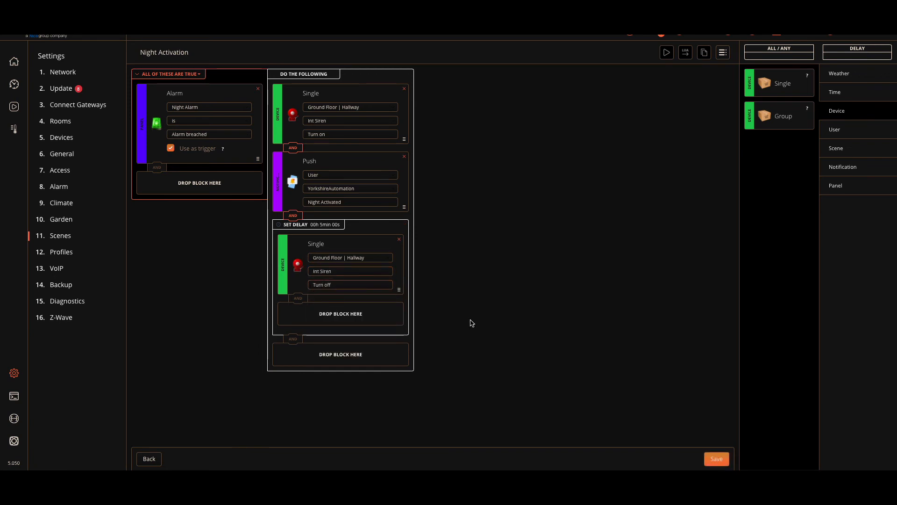
mouse_move(352, 218)
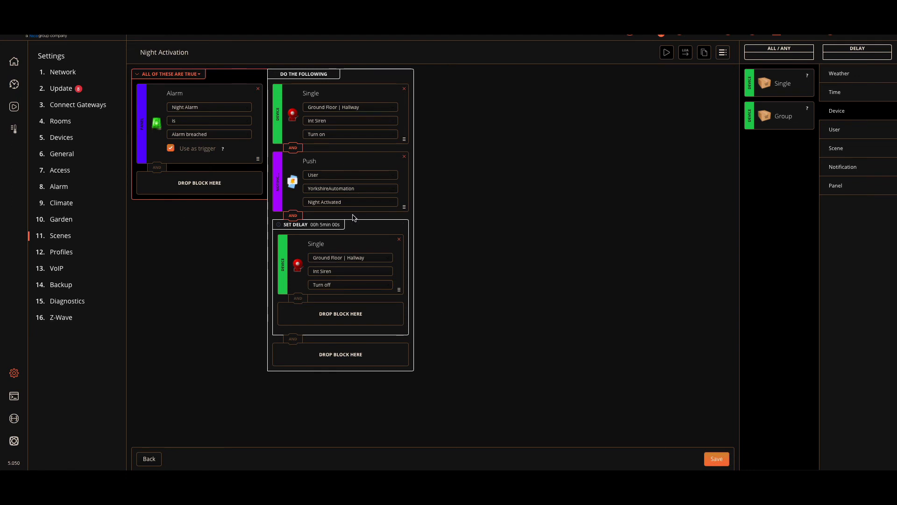
mouse_move(373, 215)
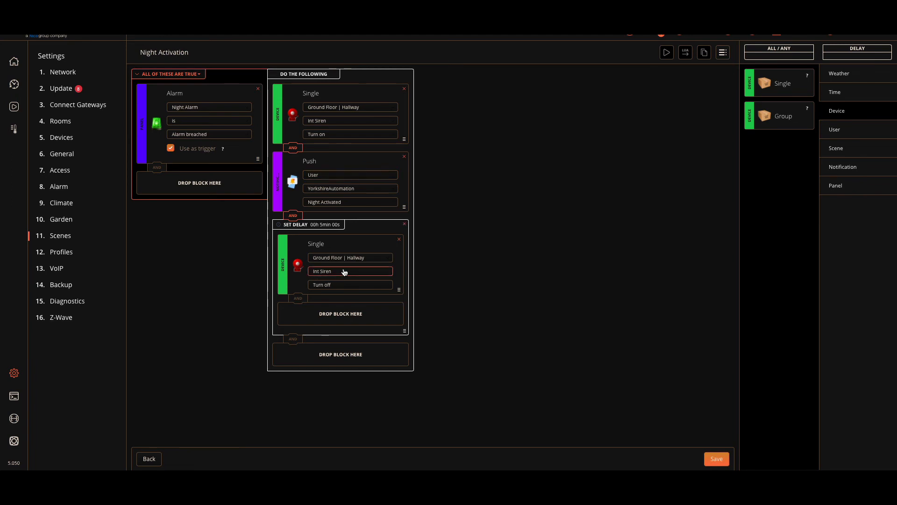
mouse_move(472, 267)
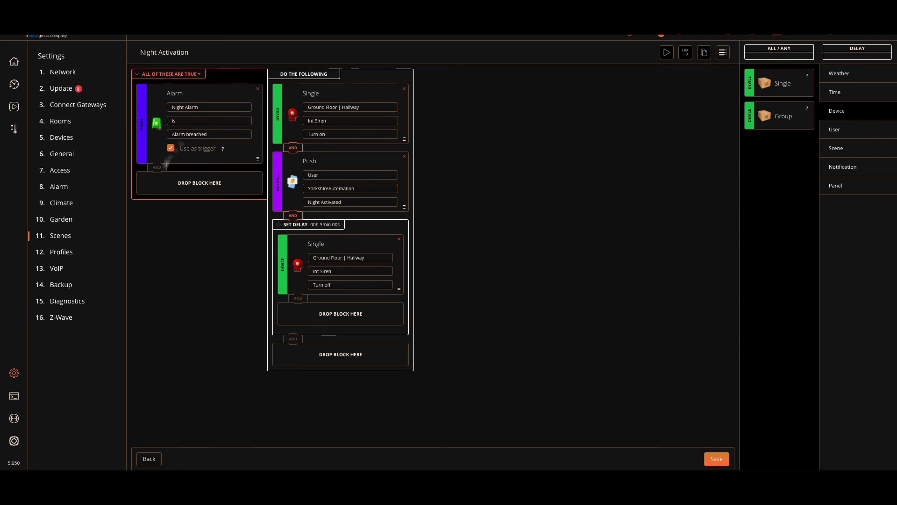
mouse_move(528, 137)
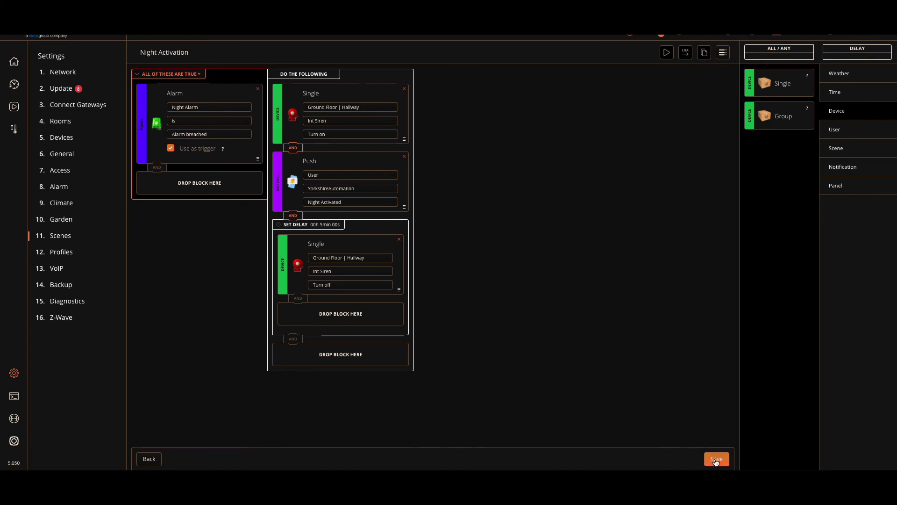
left_click(716, 458)
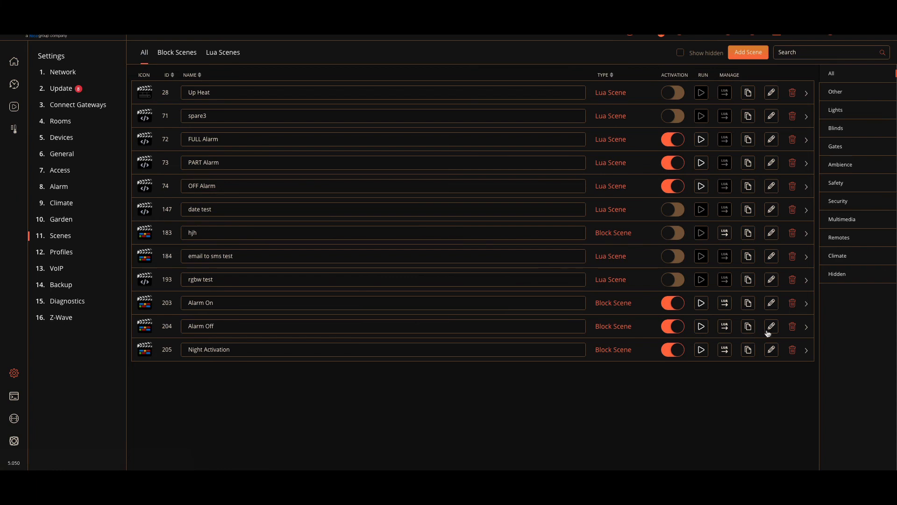
left_click(771, 326)
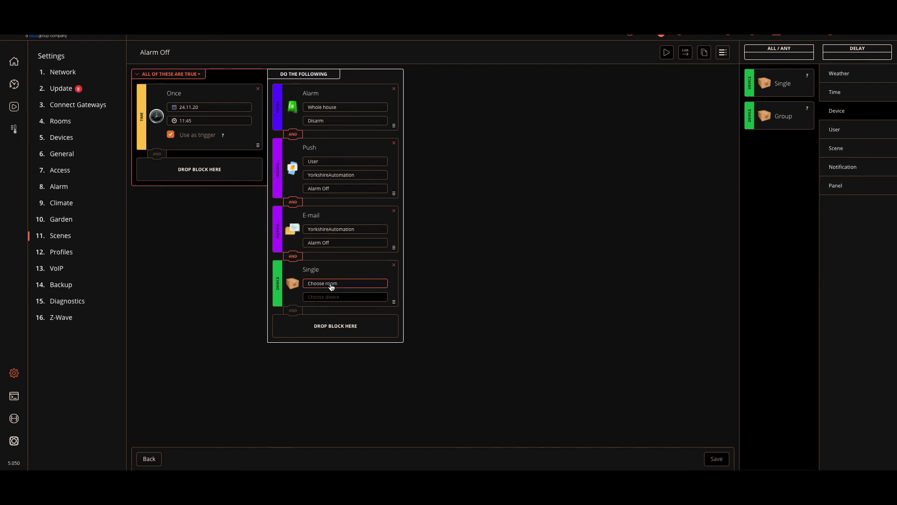
left_click(345, 283)
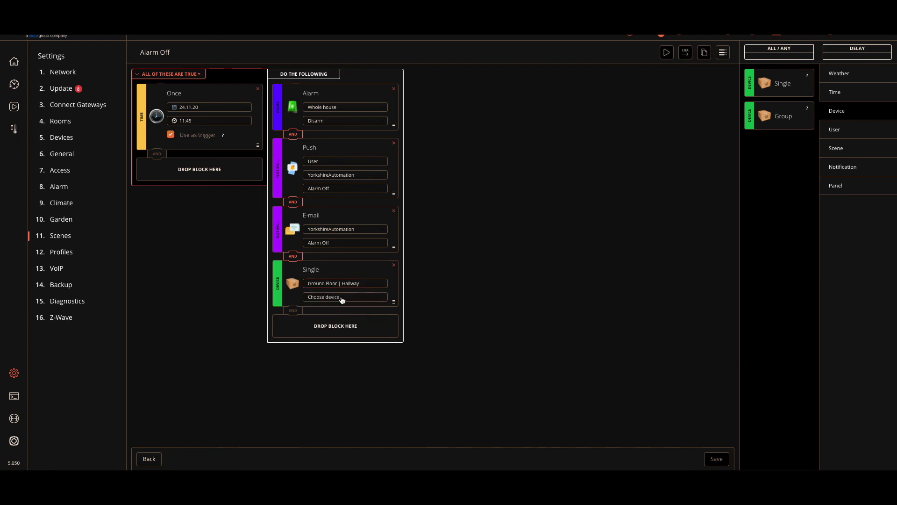
left_click(345, 296)
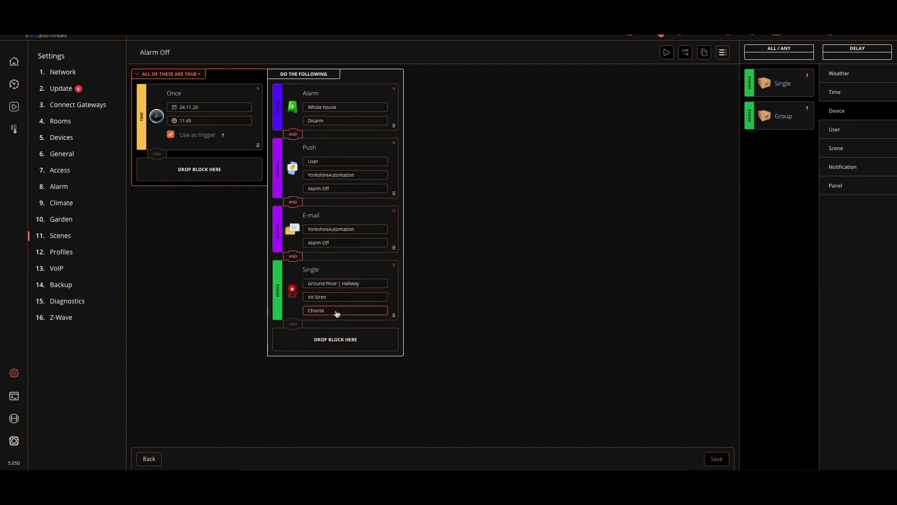
left_click(345, 311)
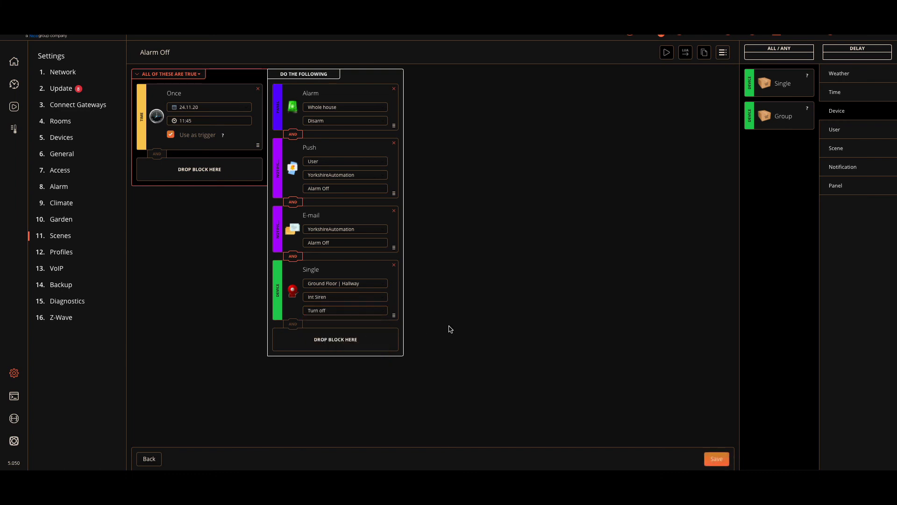
mouse_move(321, 85)
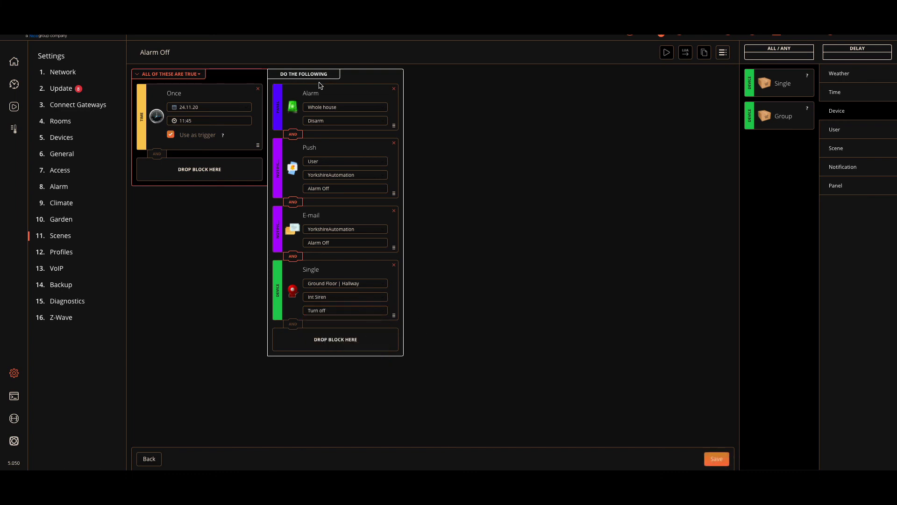
mouse_move(344, 104)
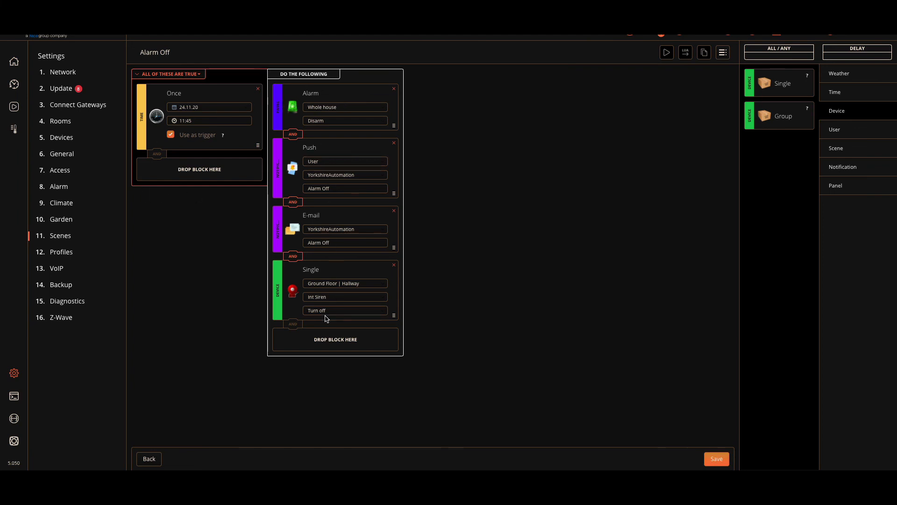
mouse_move(334, 304)
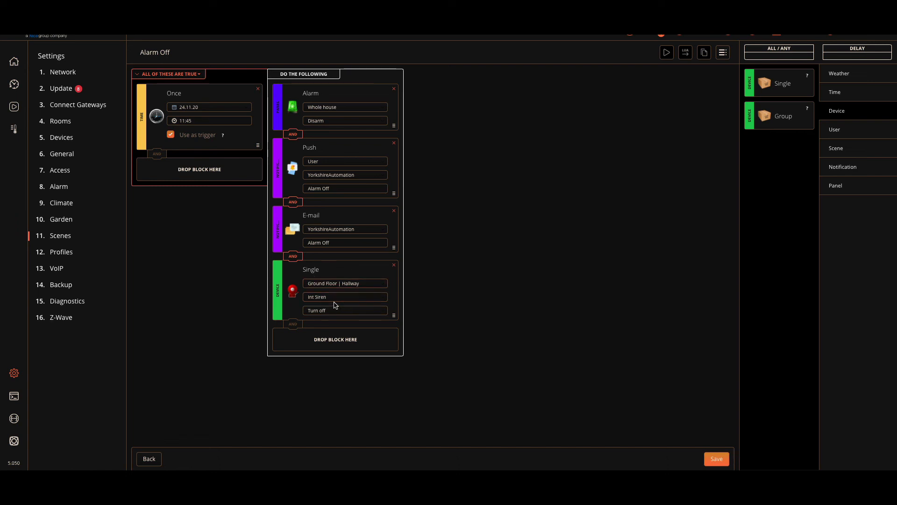
mouse_move(336, 307)
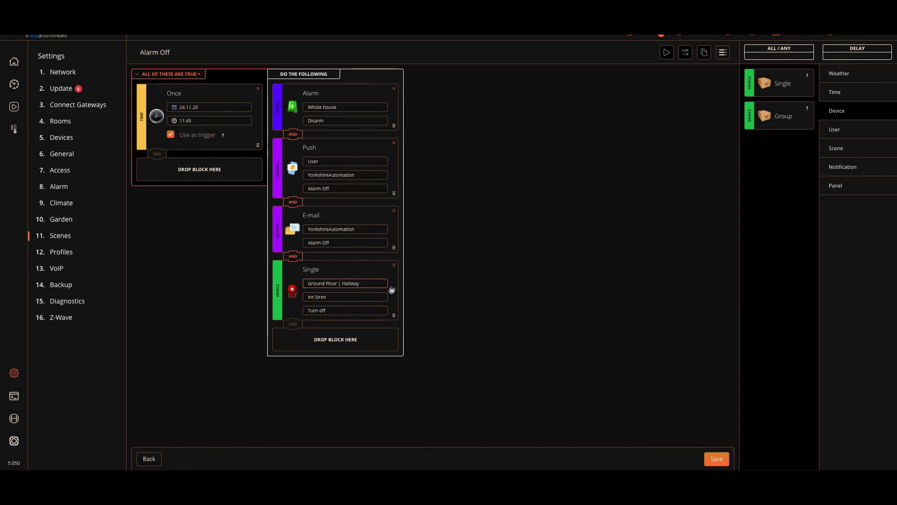
mouse_move(343, 310)
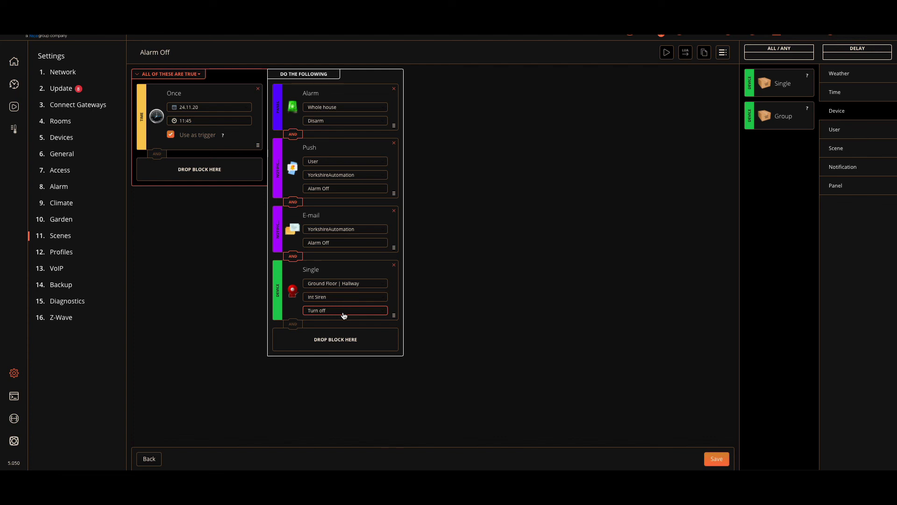
mouse_move(760, 314)
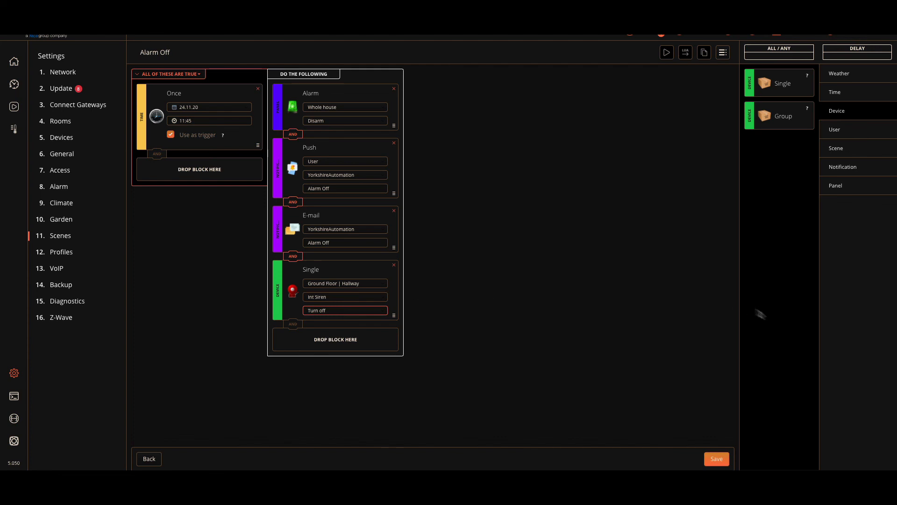
left_click(717, 458)
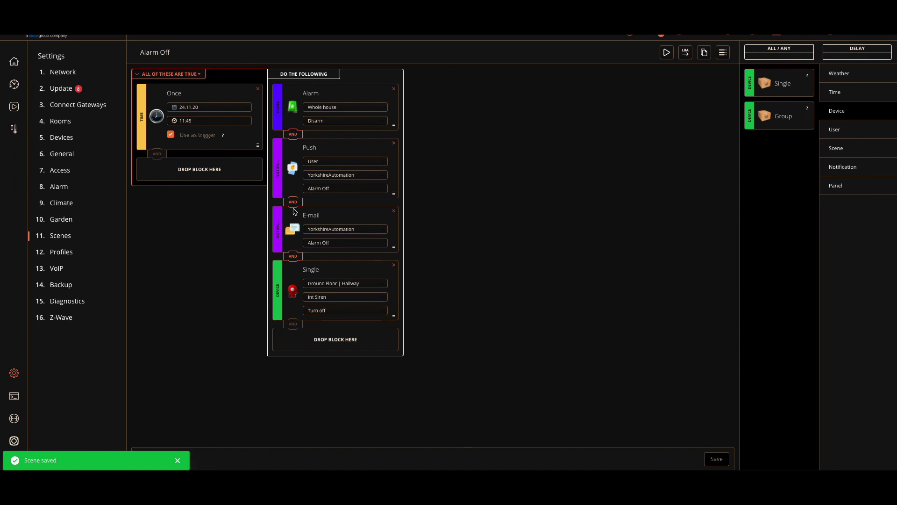
mouse_move(691, 68)
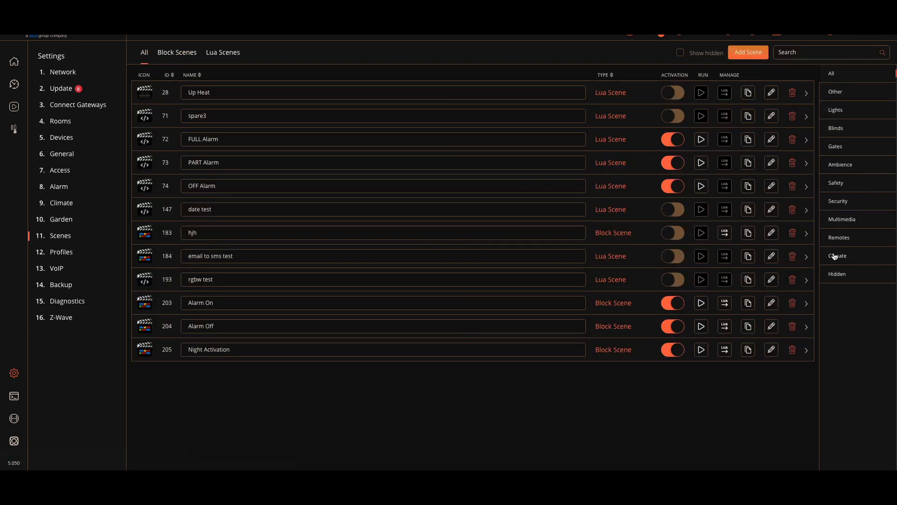
- Filter the scenes list to the Security category
left_click(838, 201)
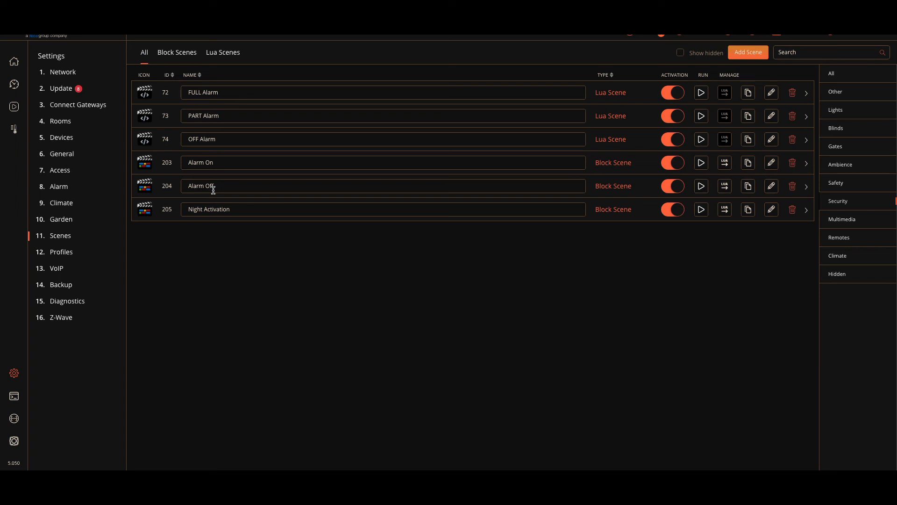
mouse_move(190, 264)
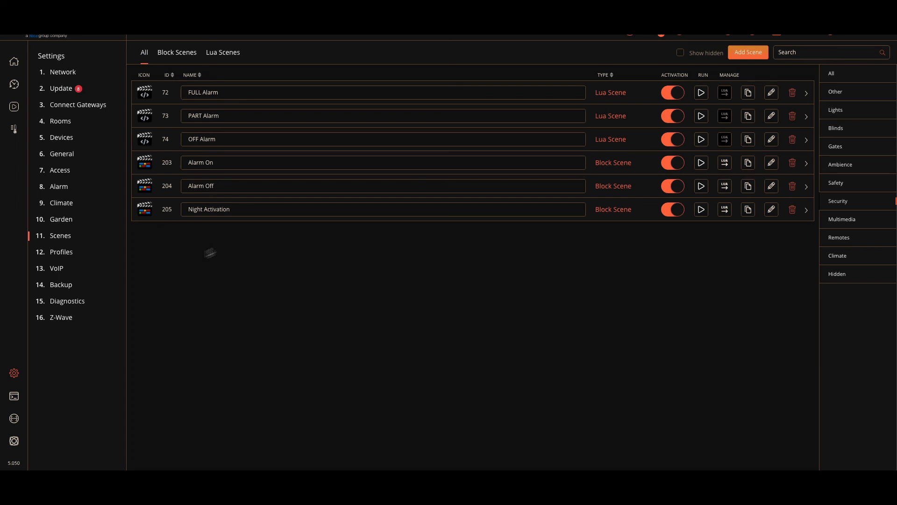
mouse_move(769, 211)
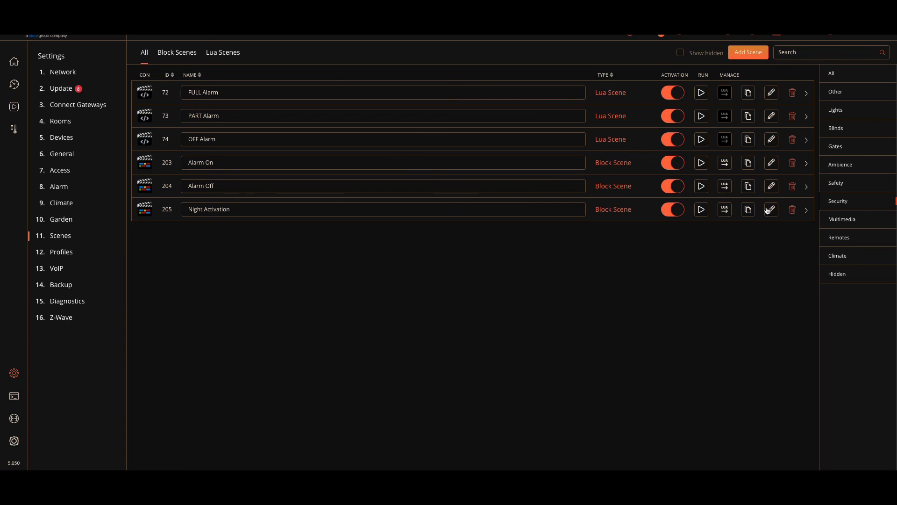
- Reopen the Night Activation scene to review its breach trigger, siren, push and delayed siren-off actions
left_click(772, 208)
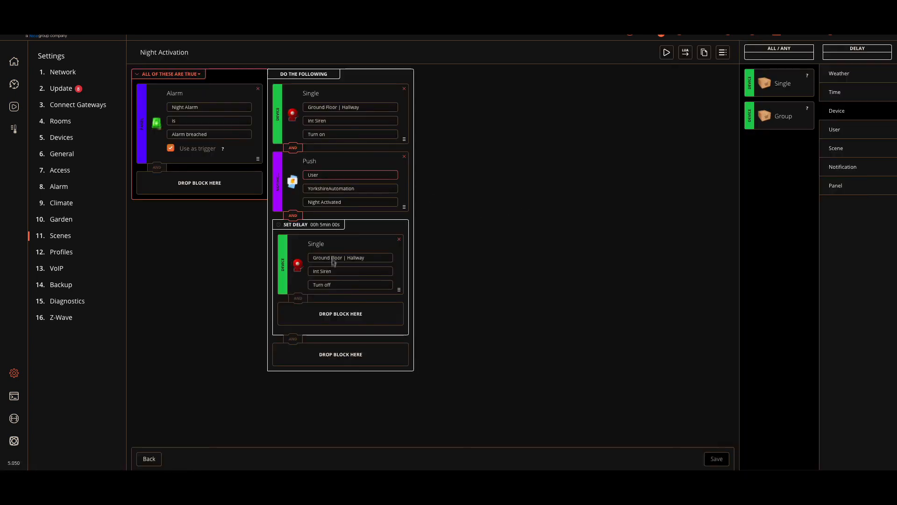
mouse_move(264, 338)
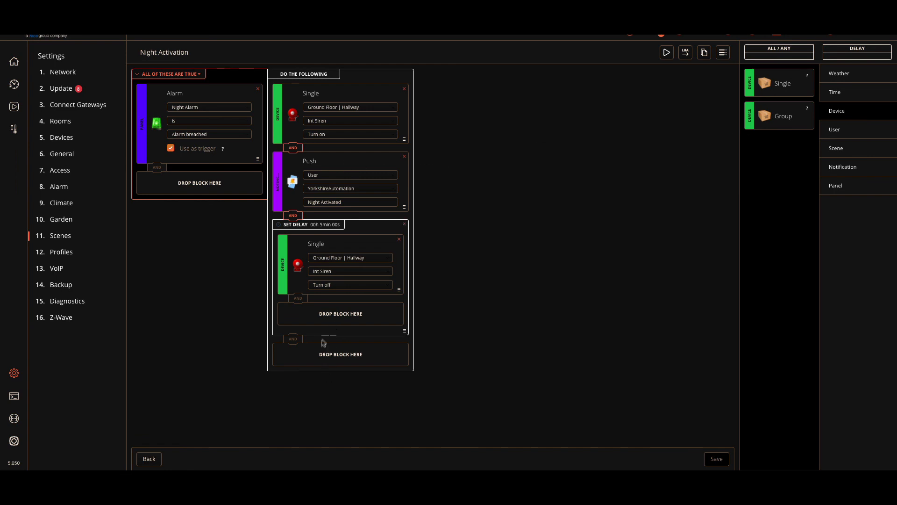
mouse_move(318, 375)
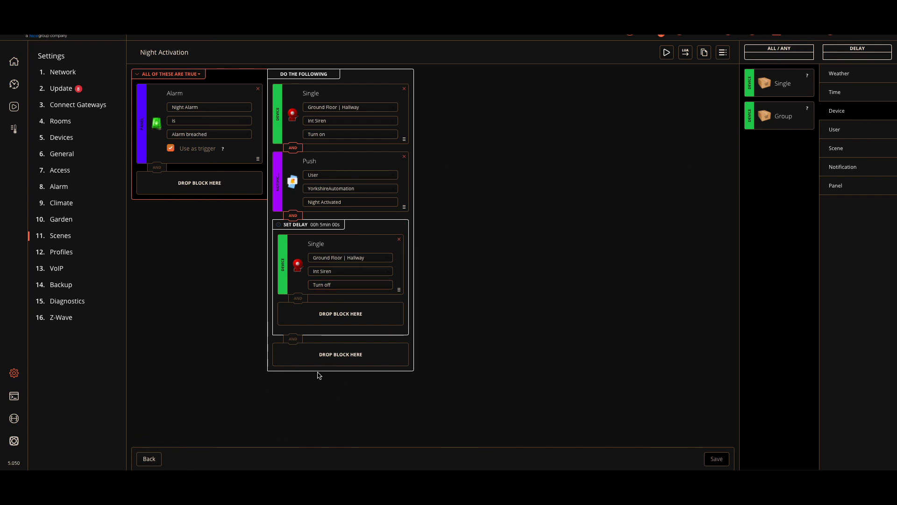